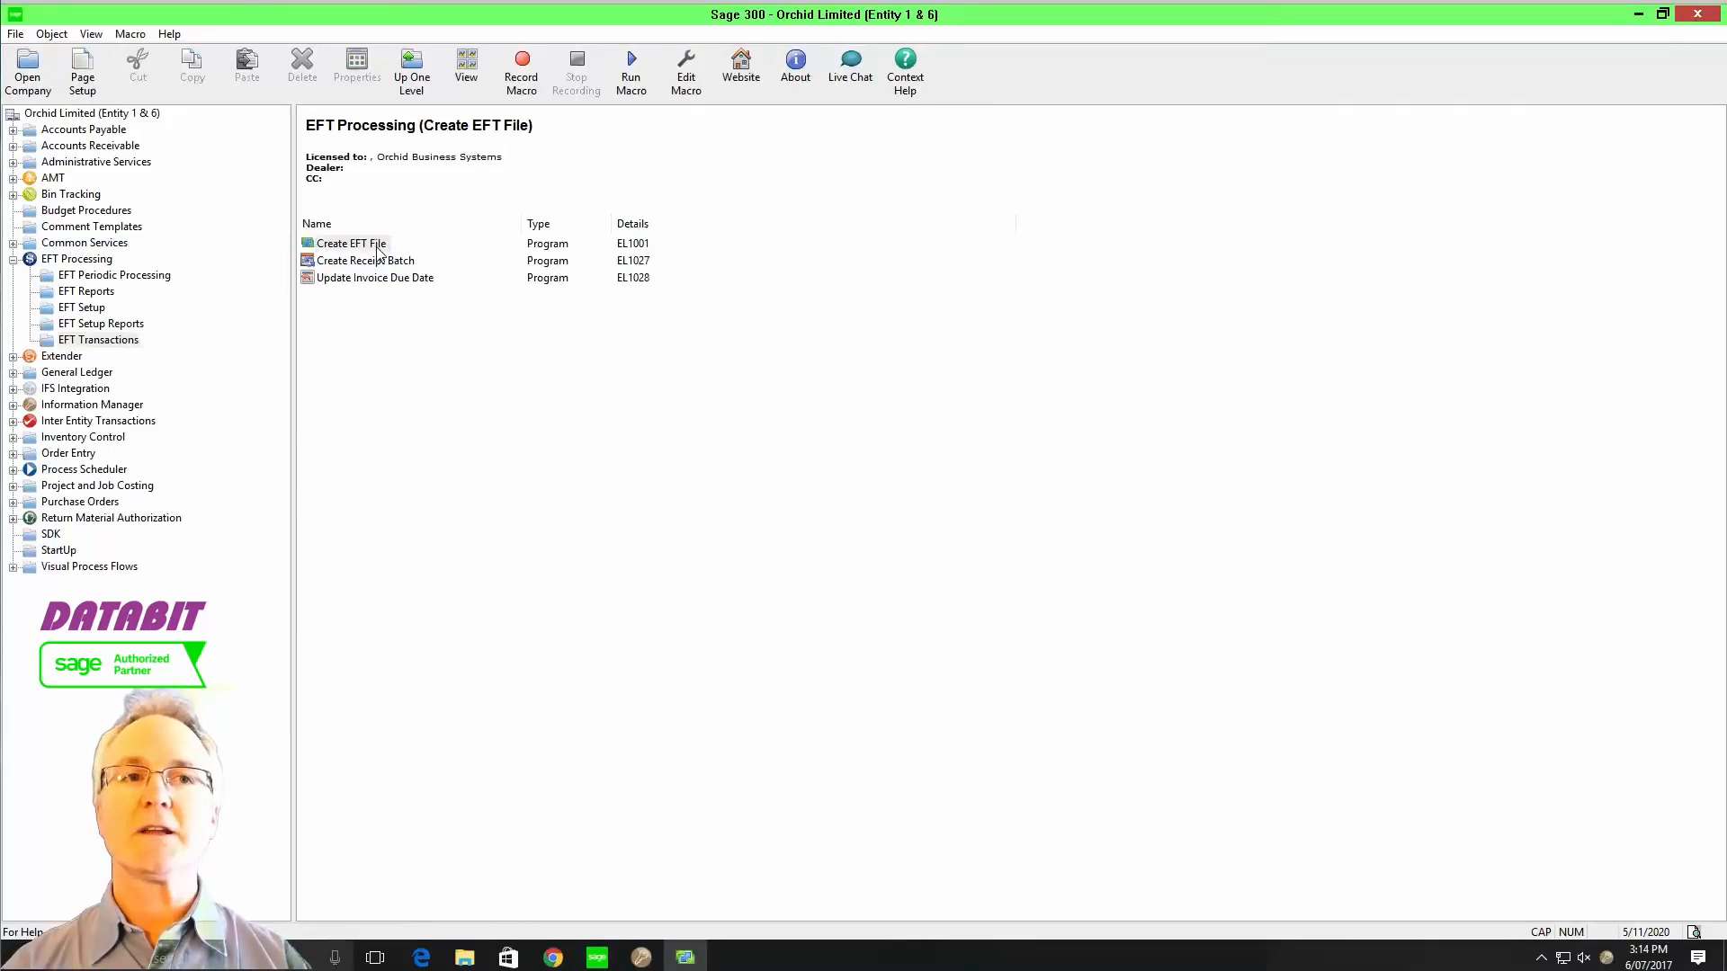
# - Start Create EFT File for A/P payment batch 2 and filter the file type finder with 'POSITIVE'
pyautogui.doubleClick(350, 243)
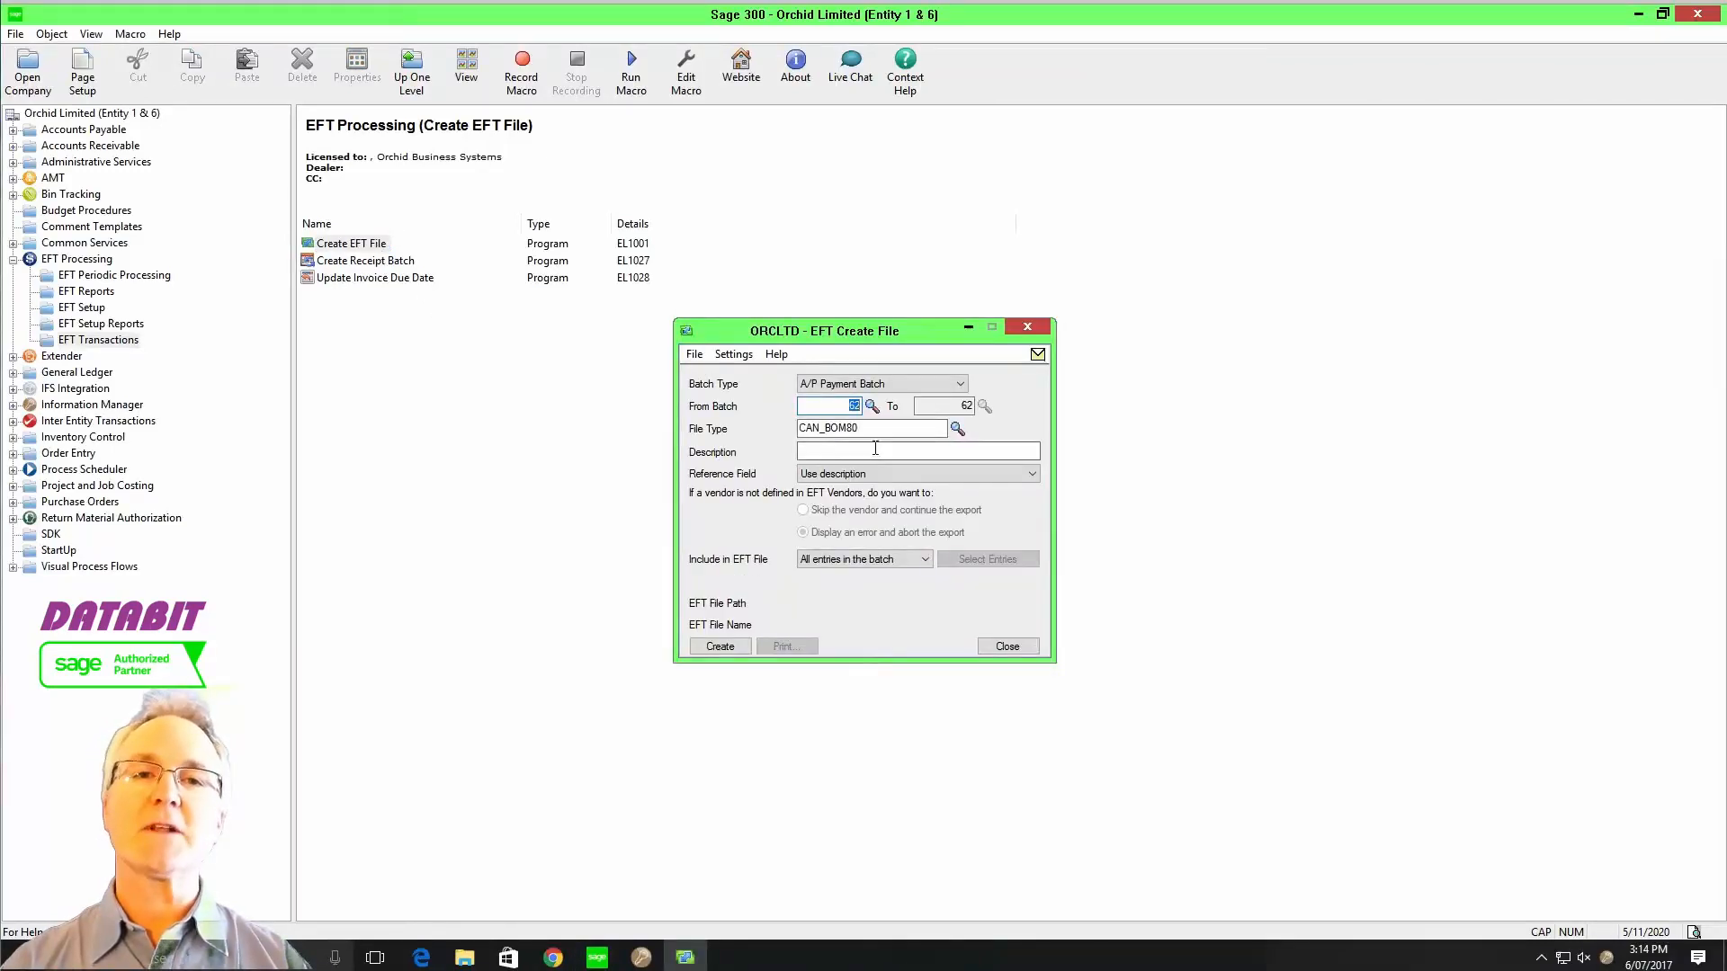
pyautogui.click(959, 383)
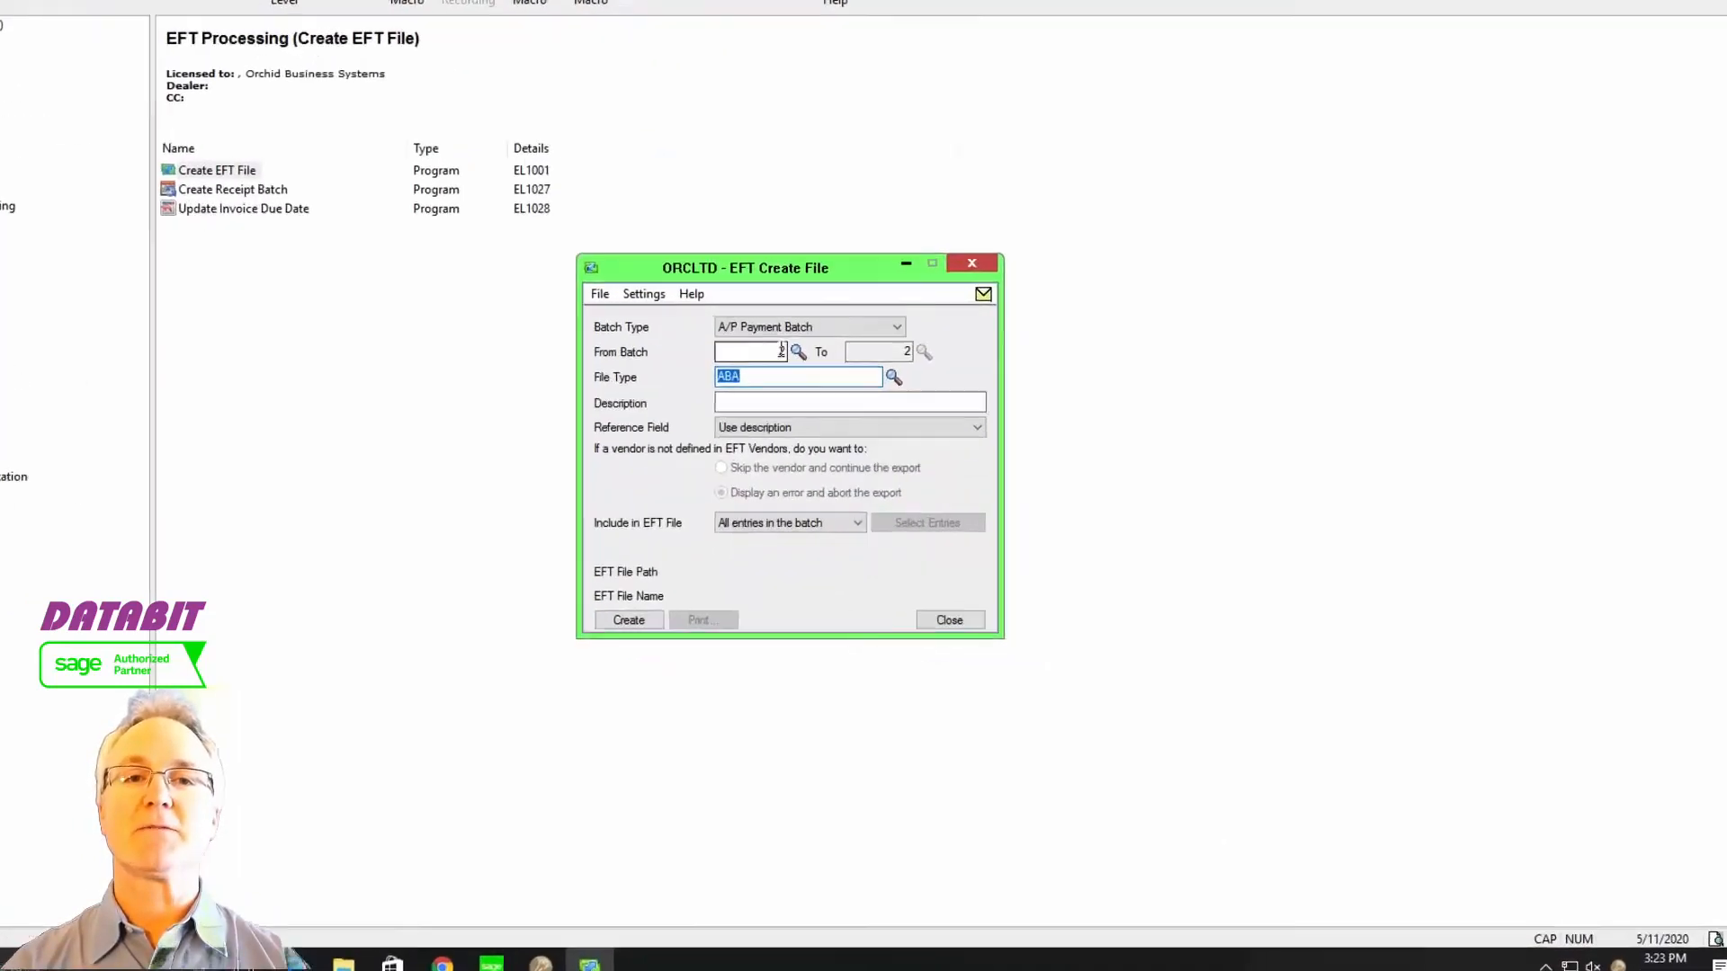
pyautogui.click(894, 376)
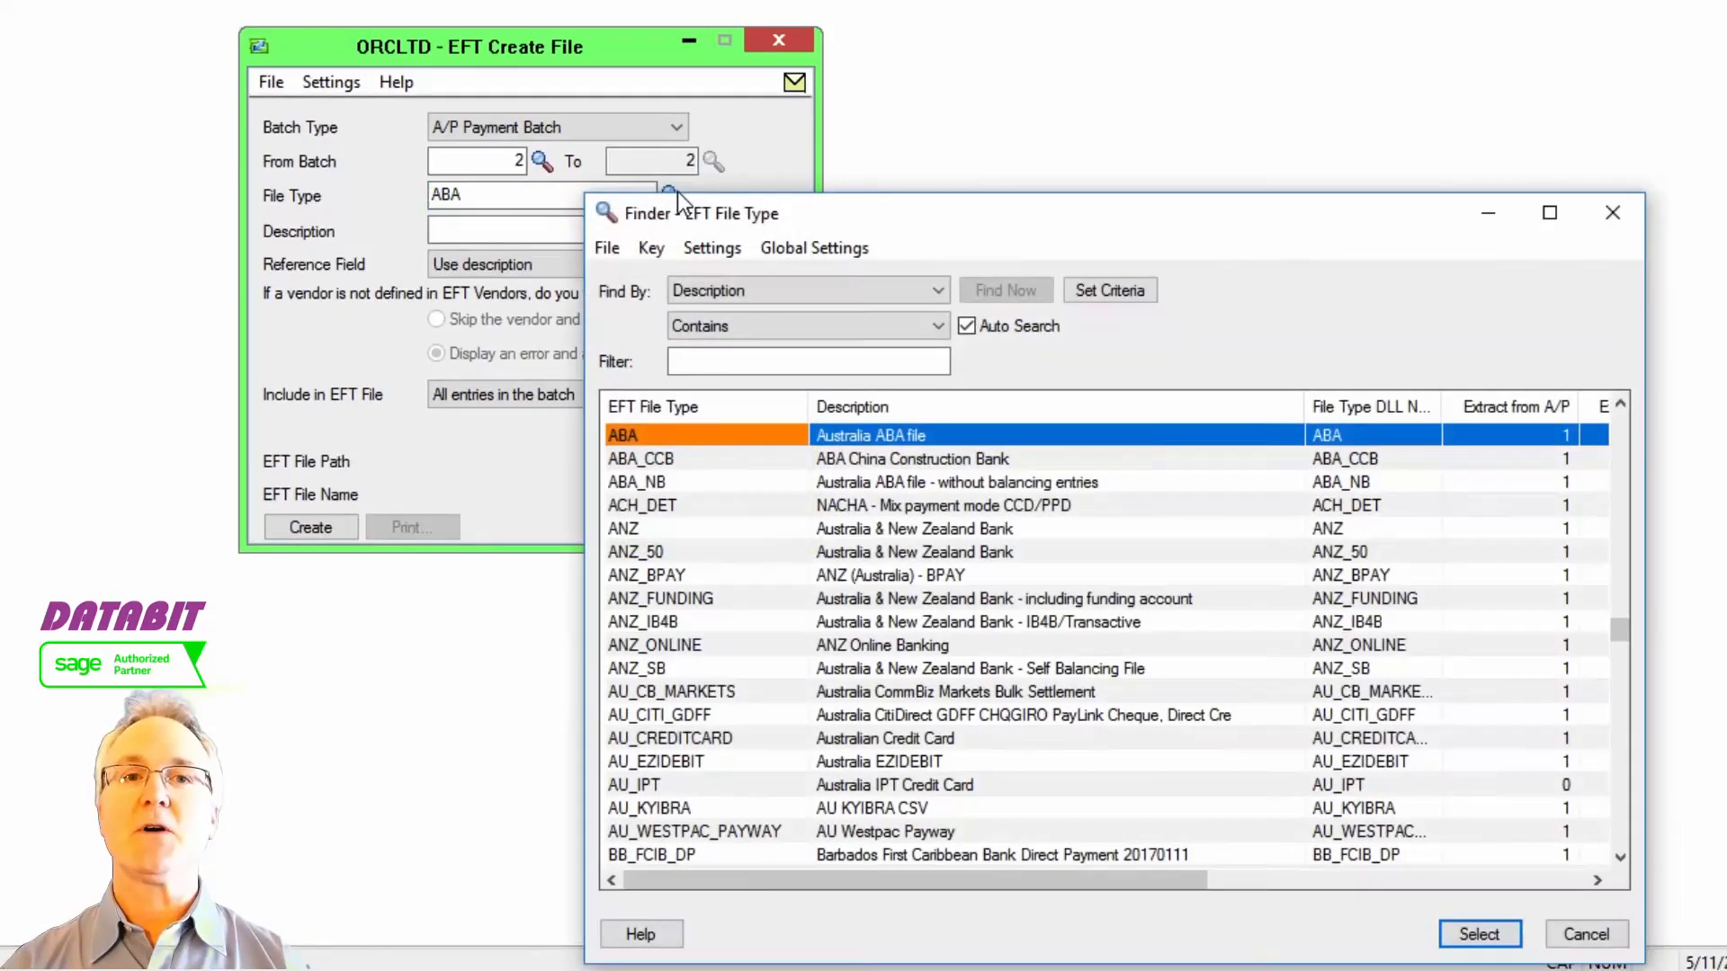
pyautogui.click(808, 360)
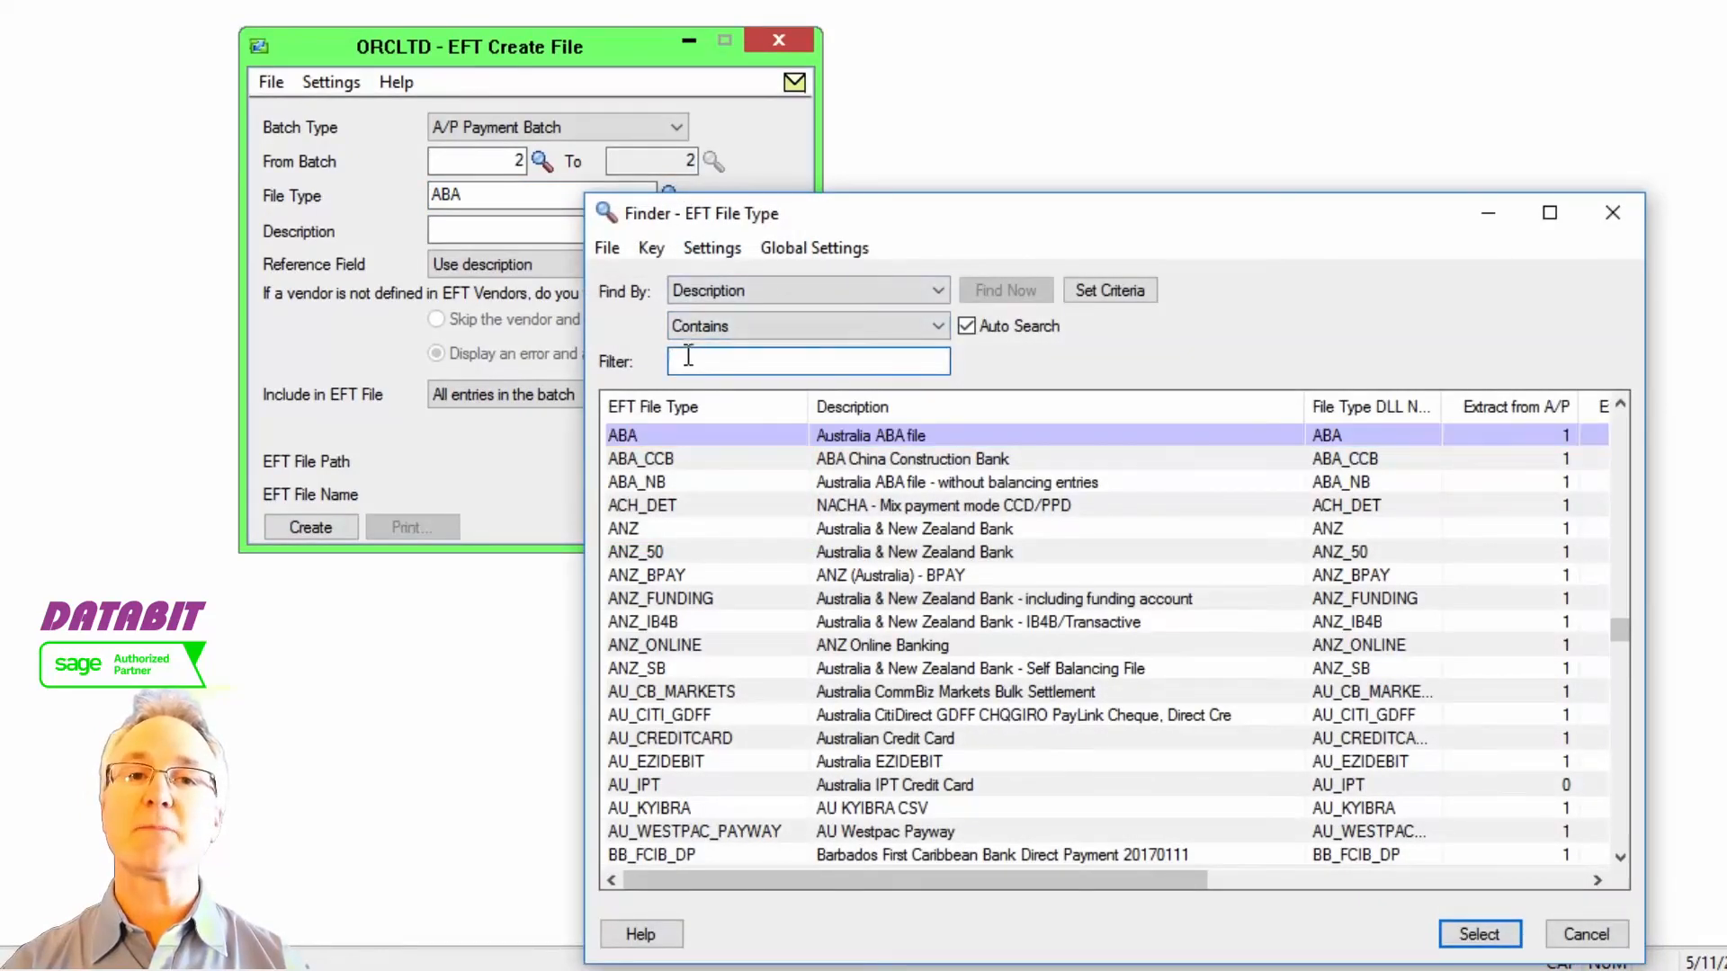
pyautogui.write('POSITIVE')
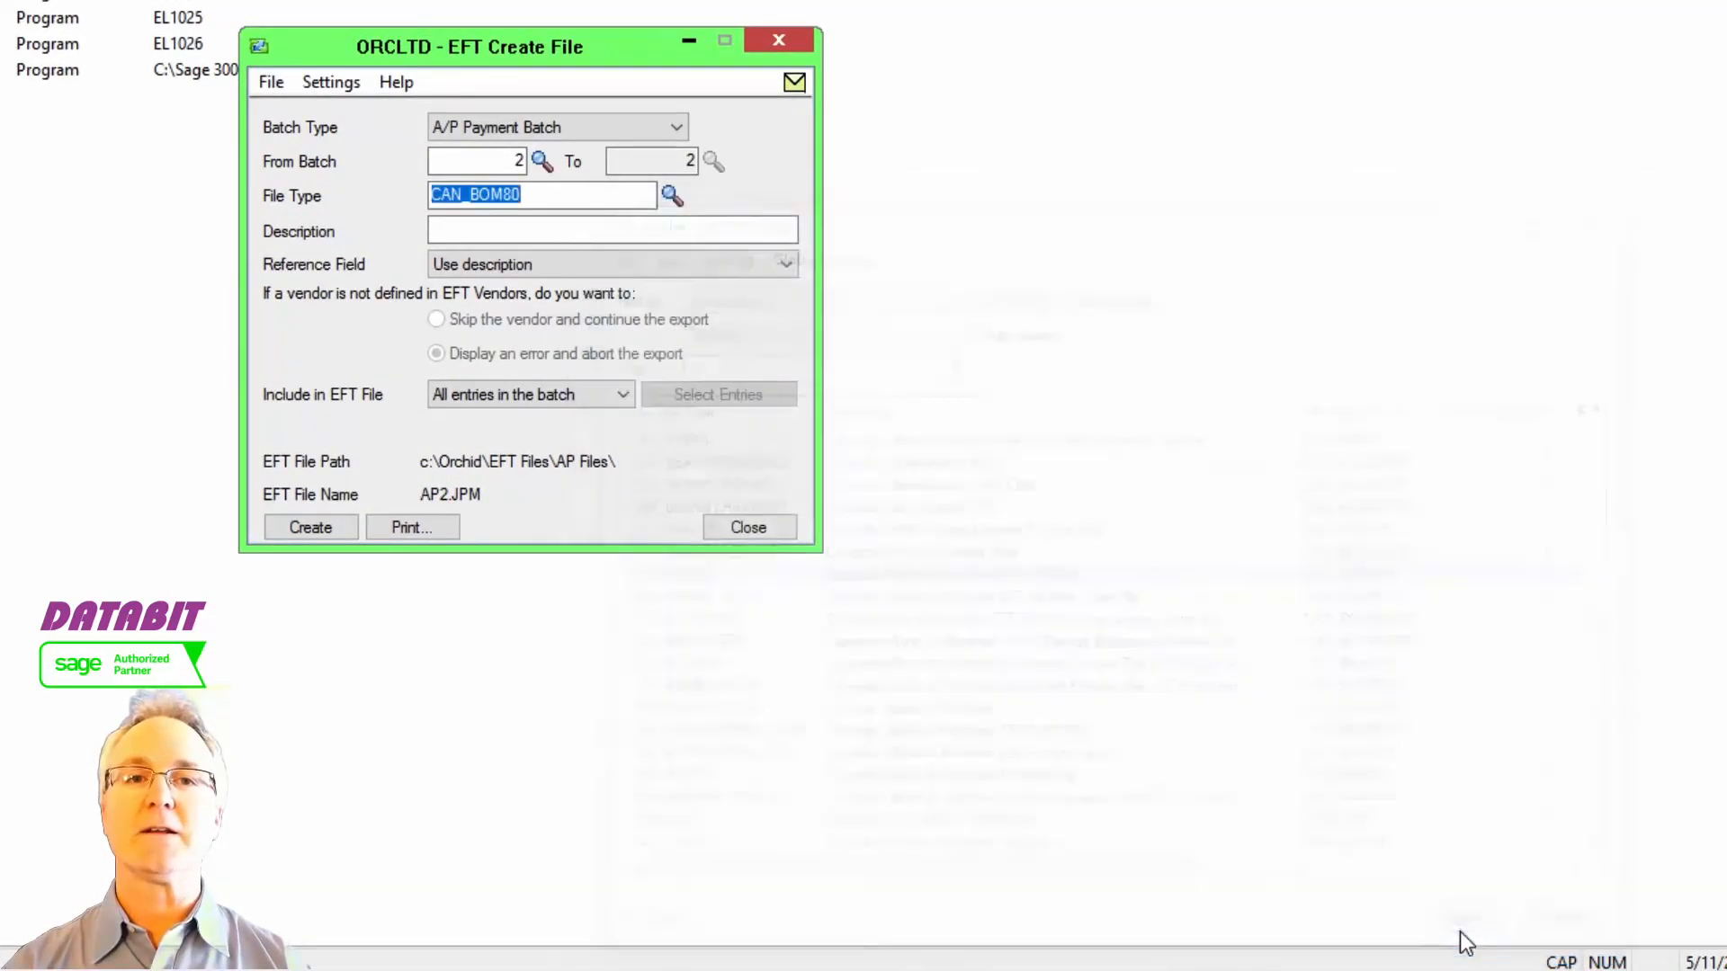
# - Create the CAN_BOM80 EFT file, overwriting the previous export of the batch (four entries)
pyautogui.click(310, 527)
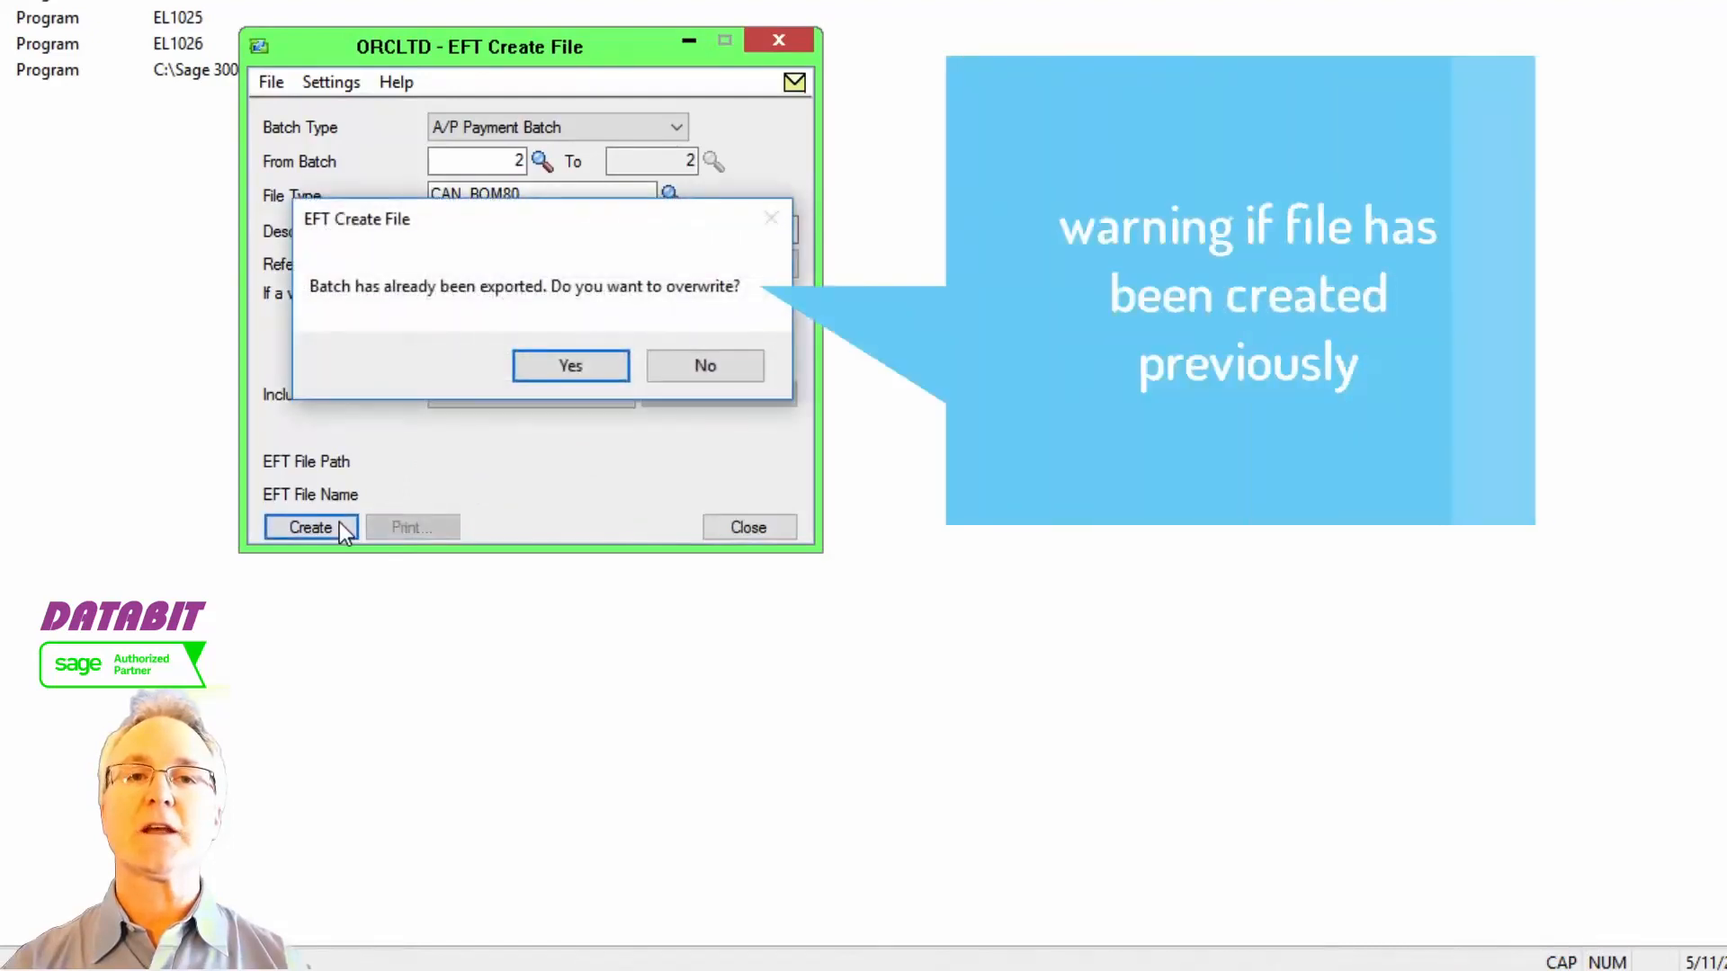
pyautogui.click(571, 365)
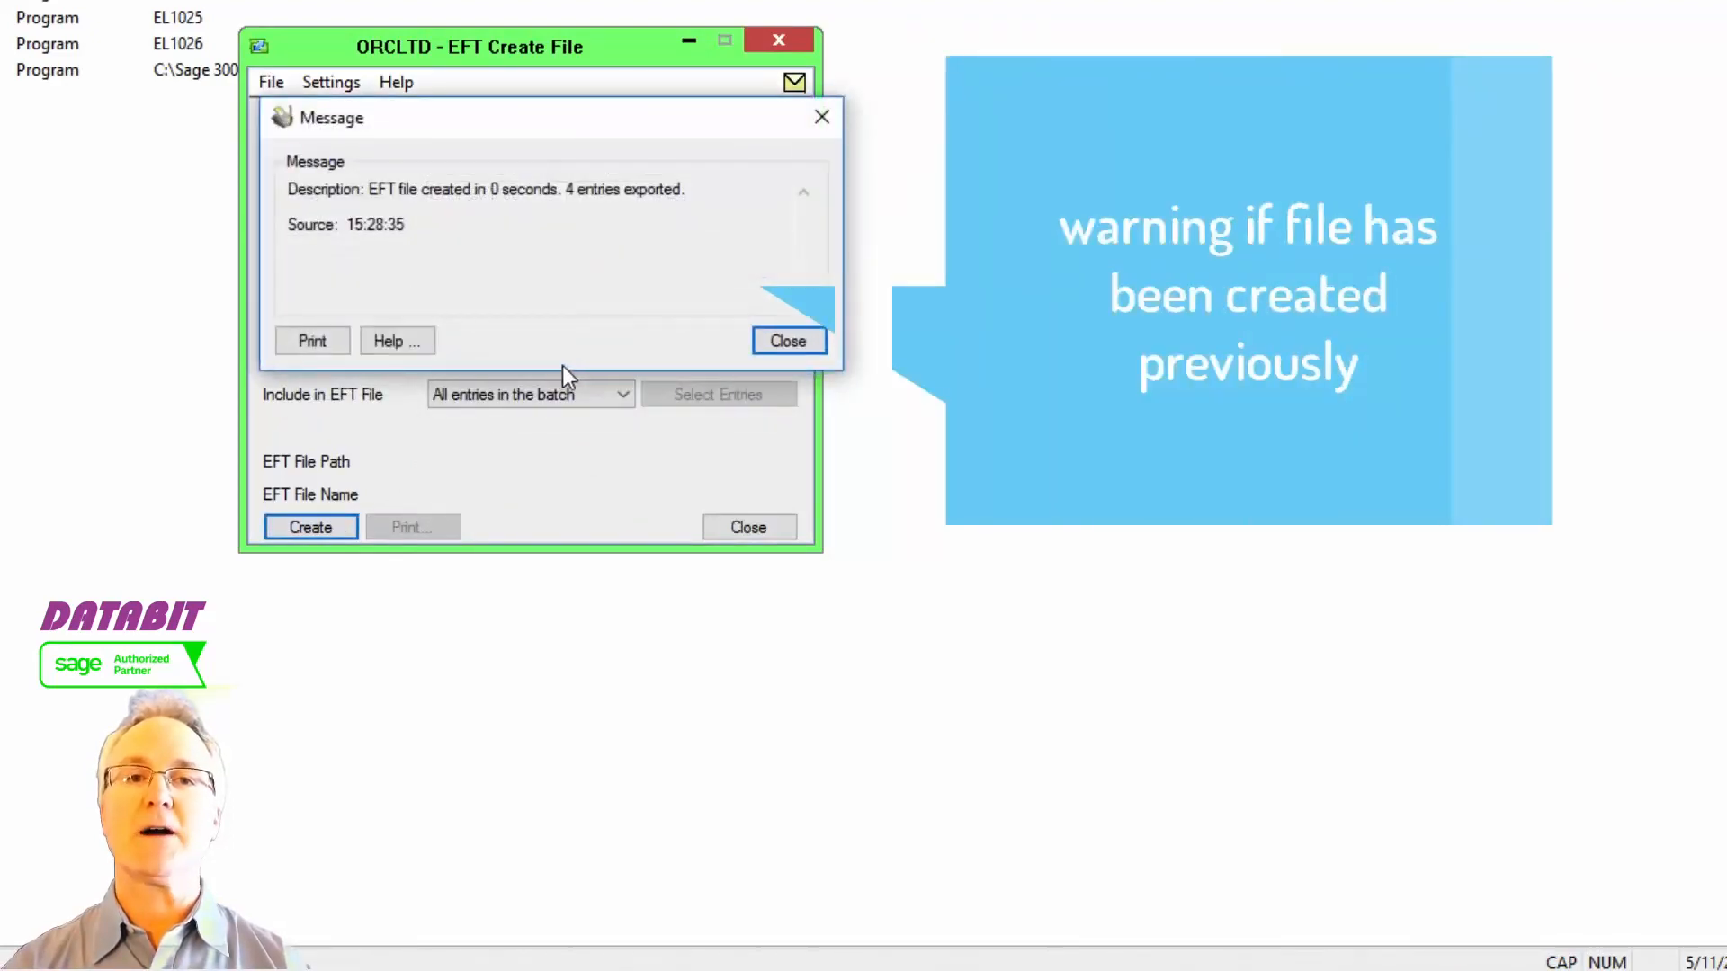
pyautogui.click(787, 340)
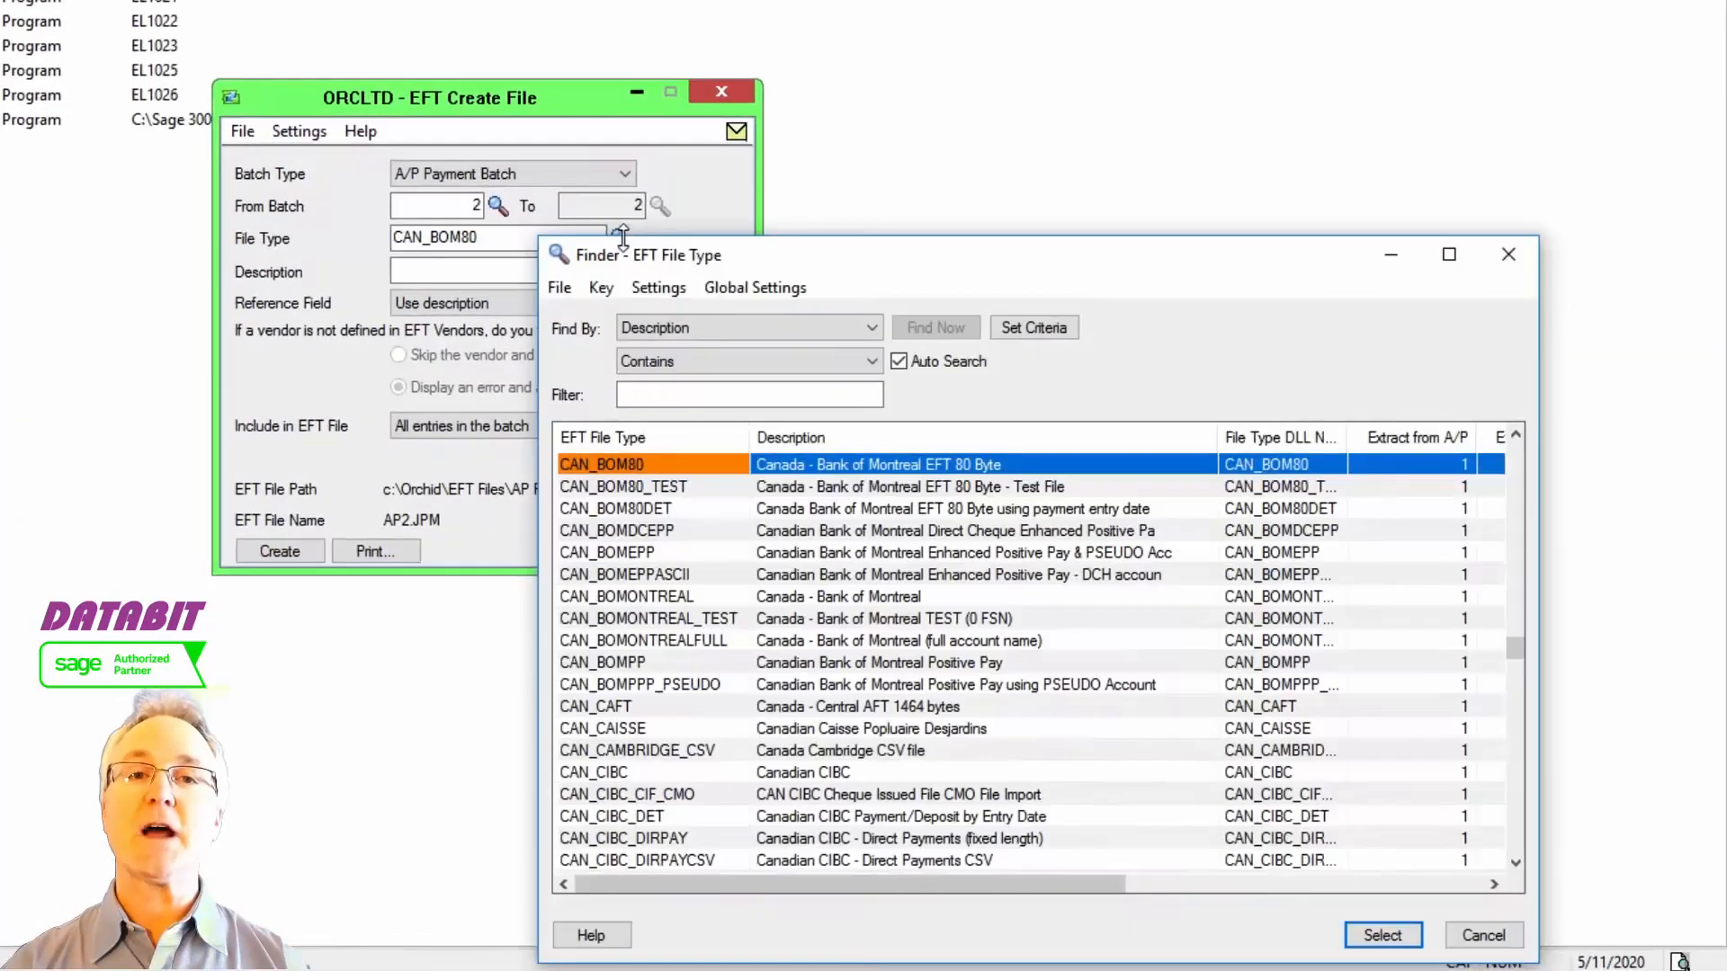
# - Filter the EFT File Type finder with 'WIRE', 'USA' and 'SOUTH' before moving to Print Advices
pyautogui.write('WIRE')
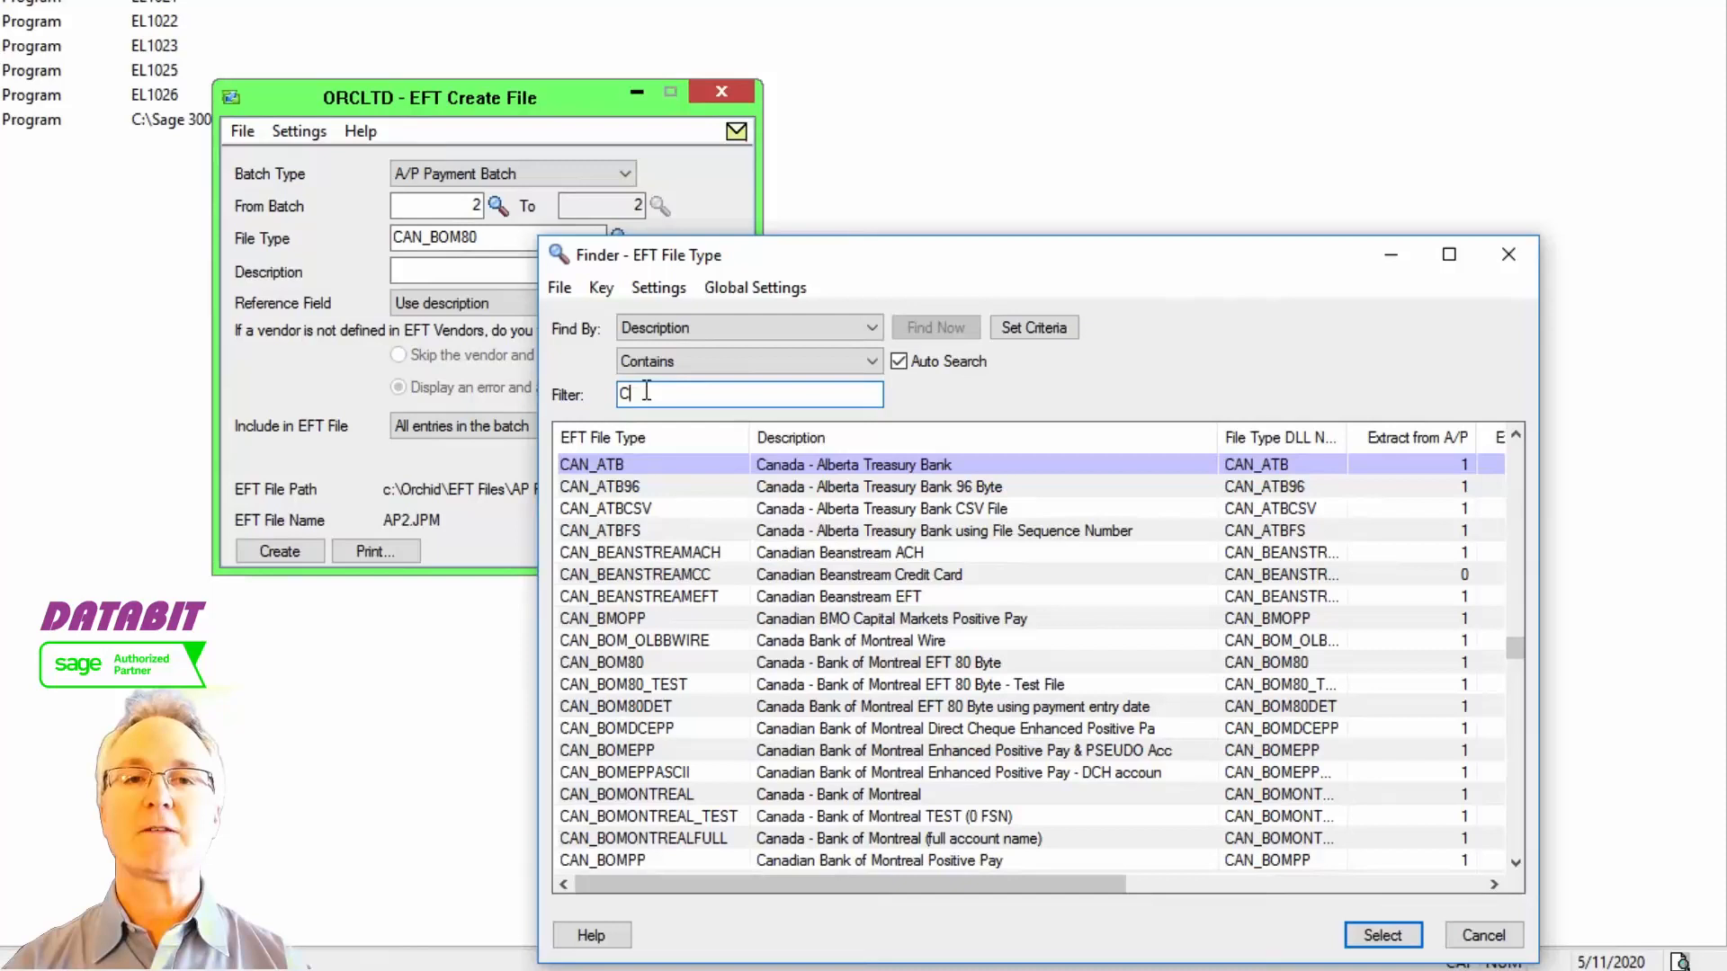
pyautogui.write('USA')
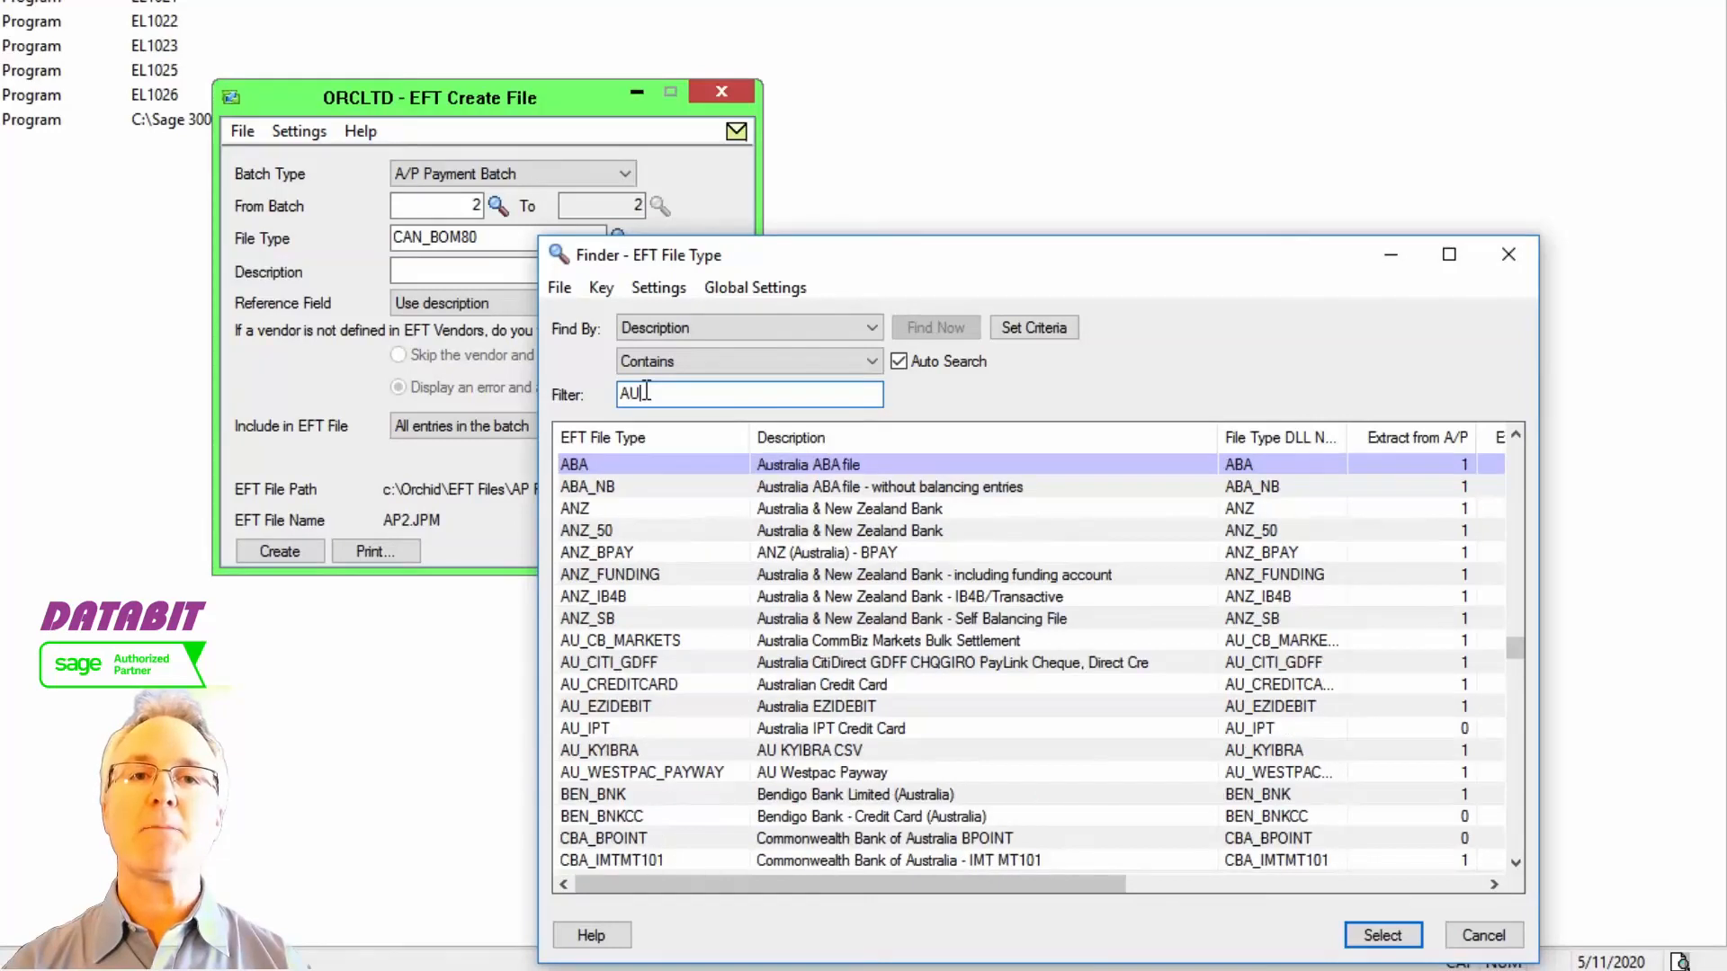
pyautogui.write('SOUTH')
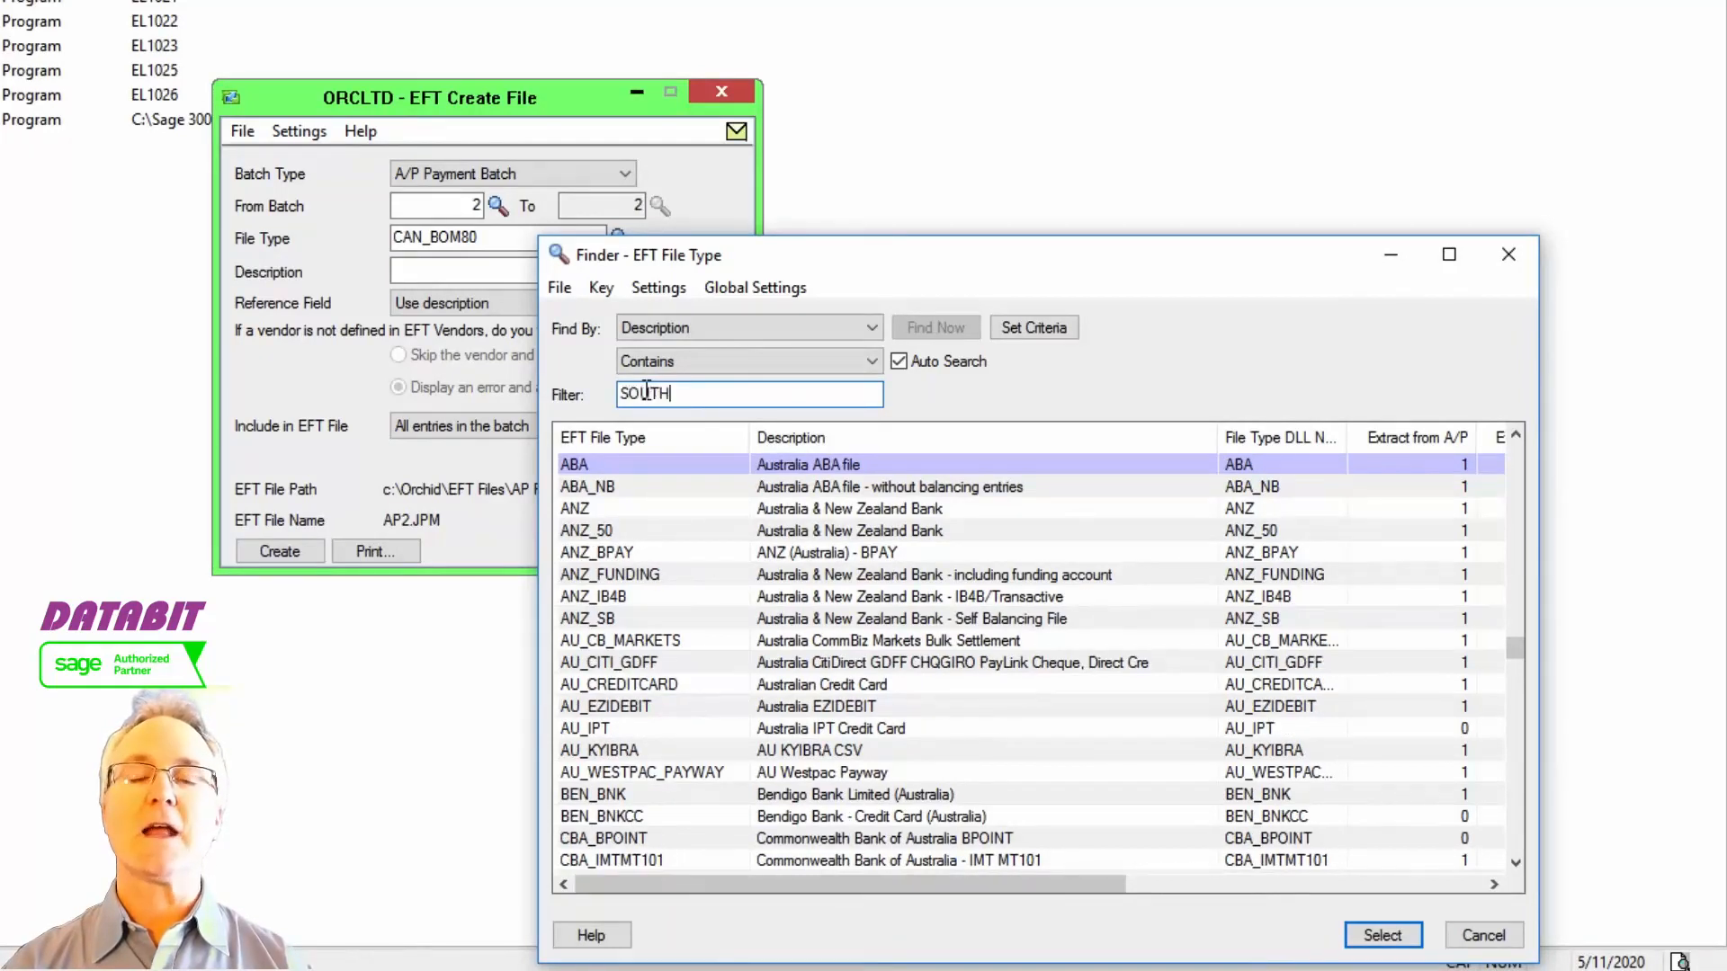
pyautogui.press('Backspace')
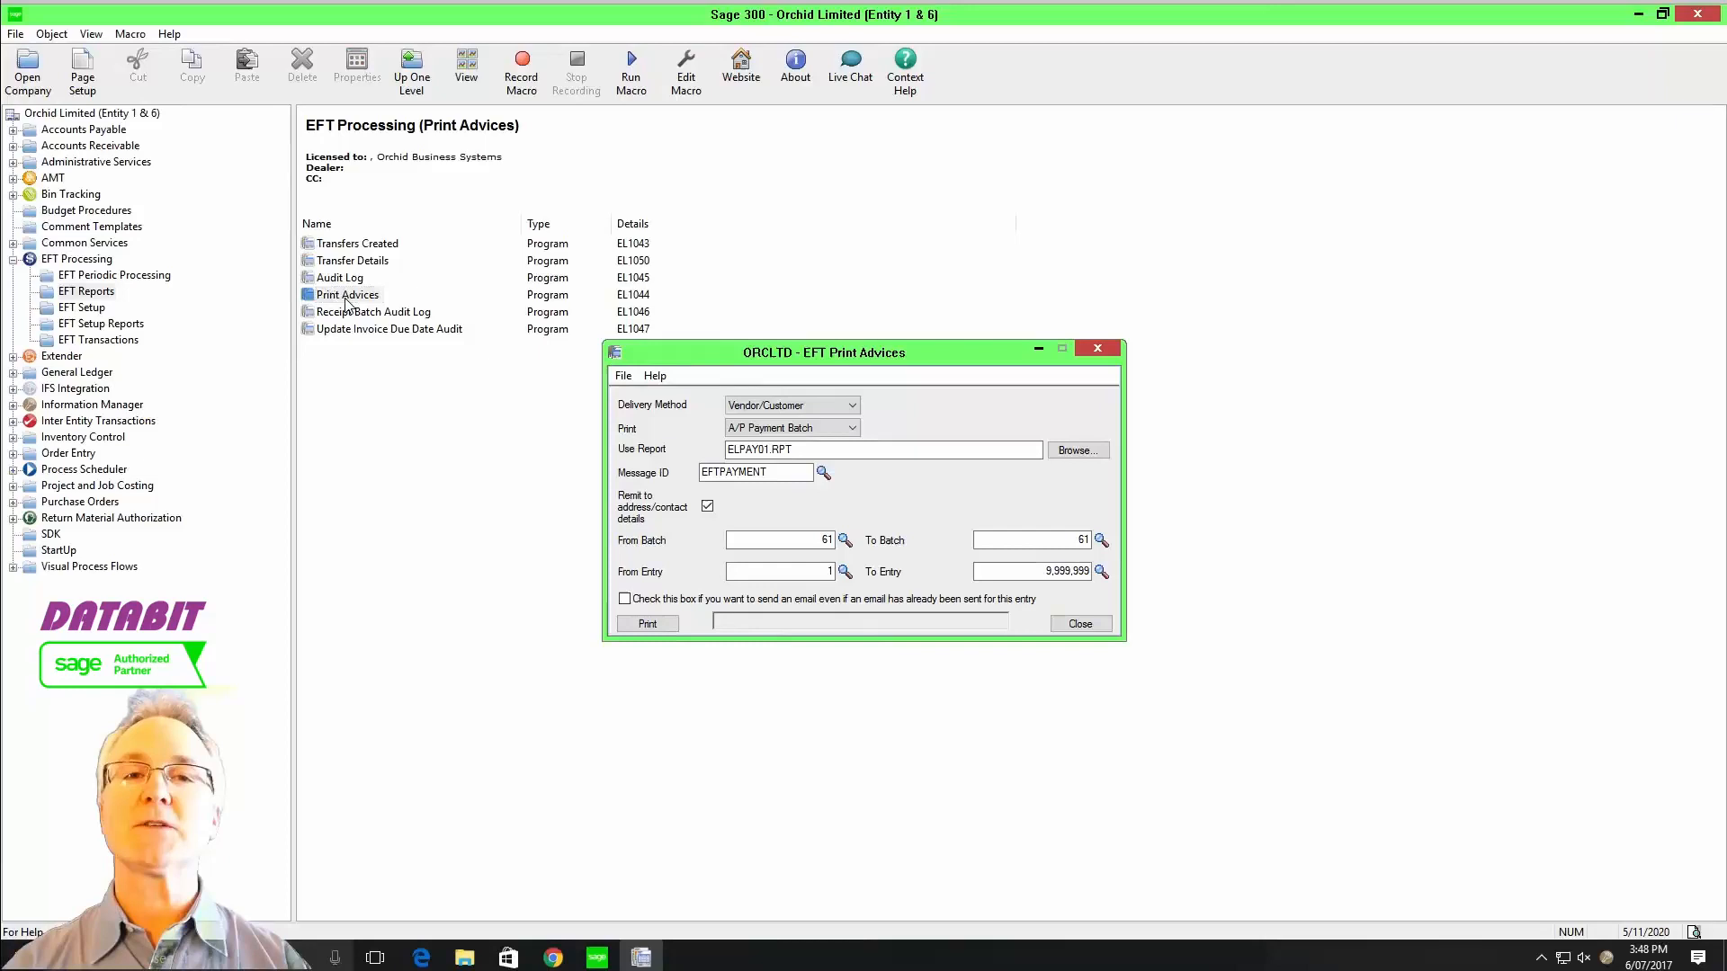
# - Deliver advices to Vendor/Customer and email the two batch 1 remittance advices, closing the summary
pyautogui.click(849, 405)
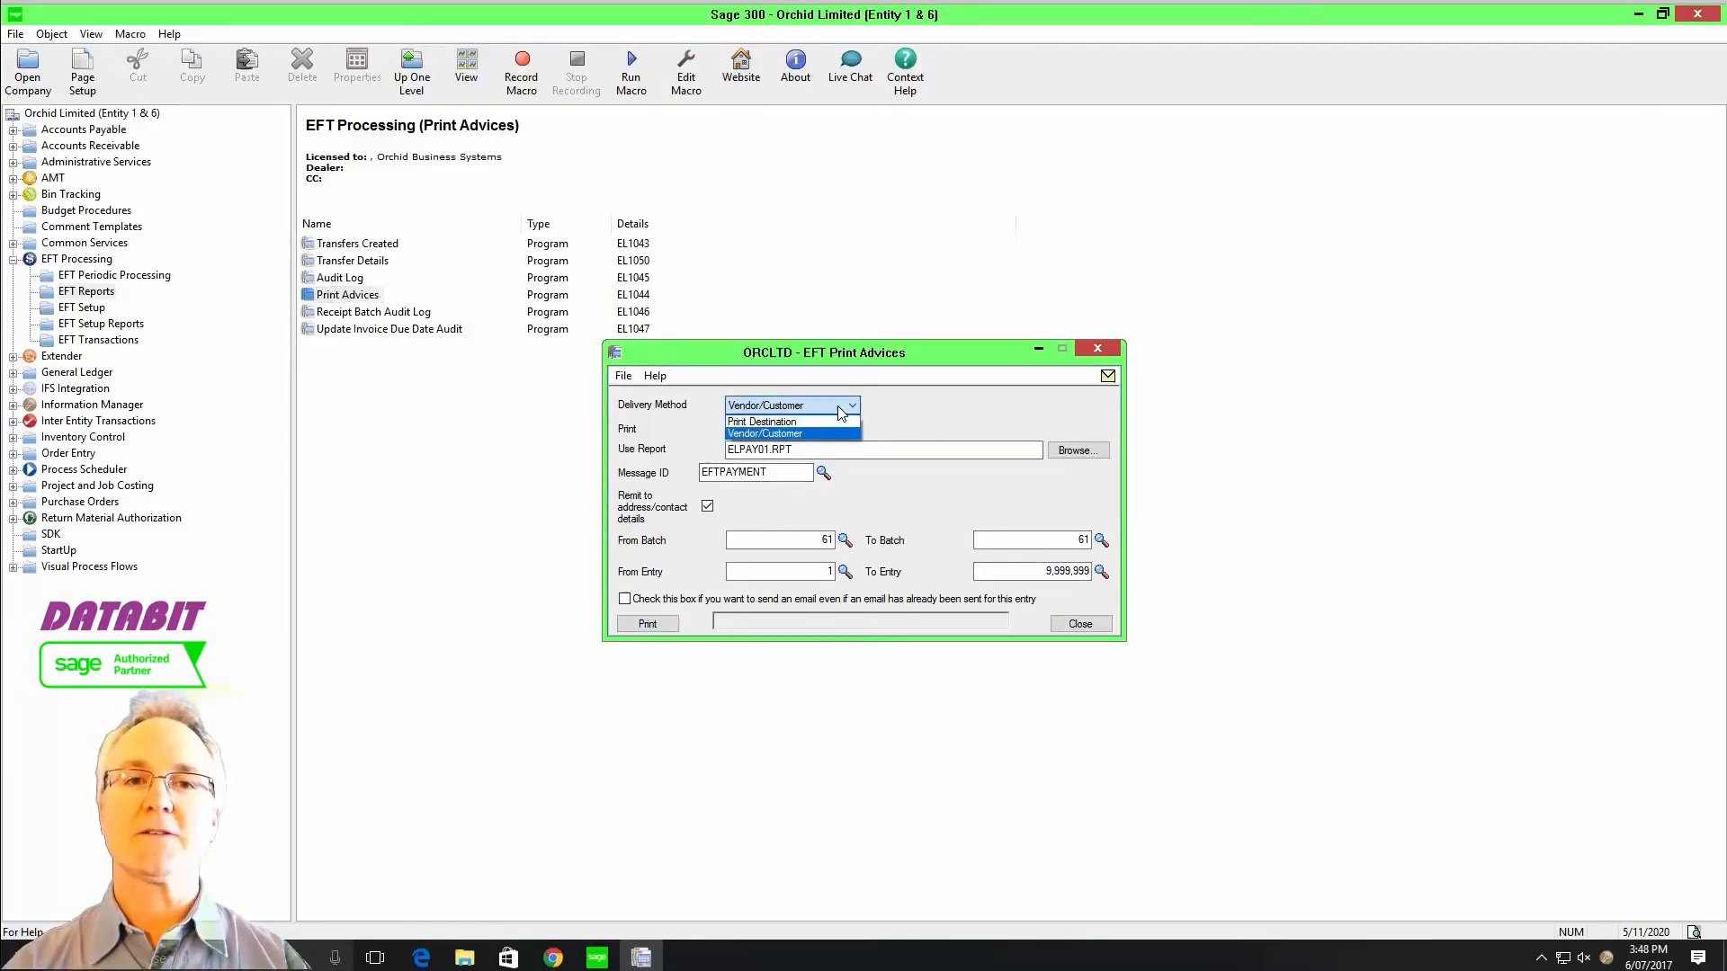
pyautogui.click(782, 433)
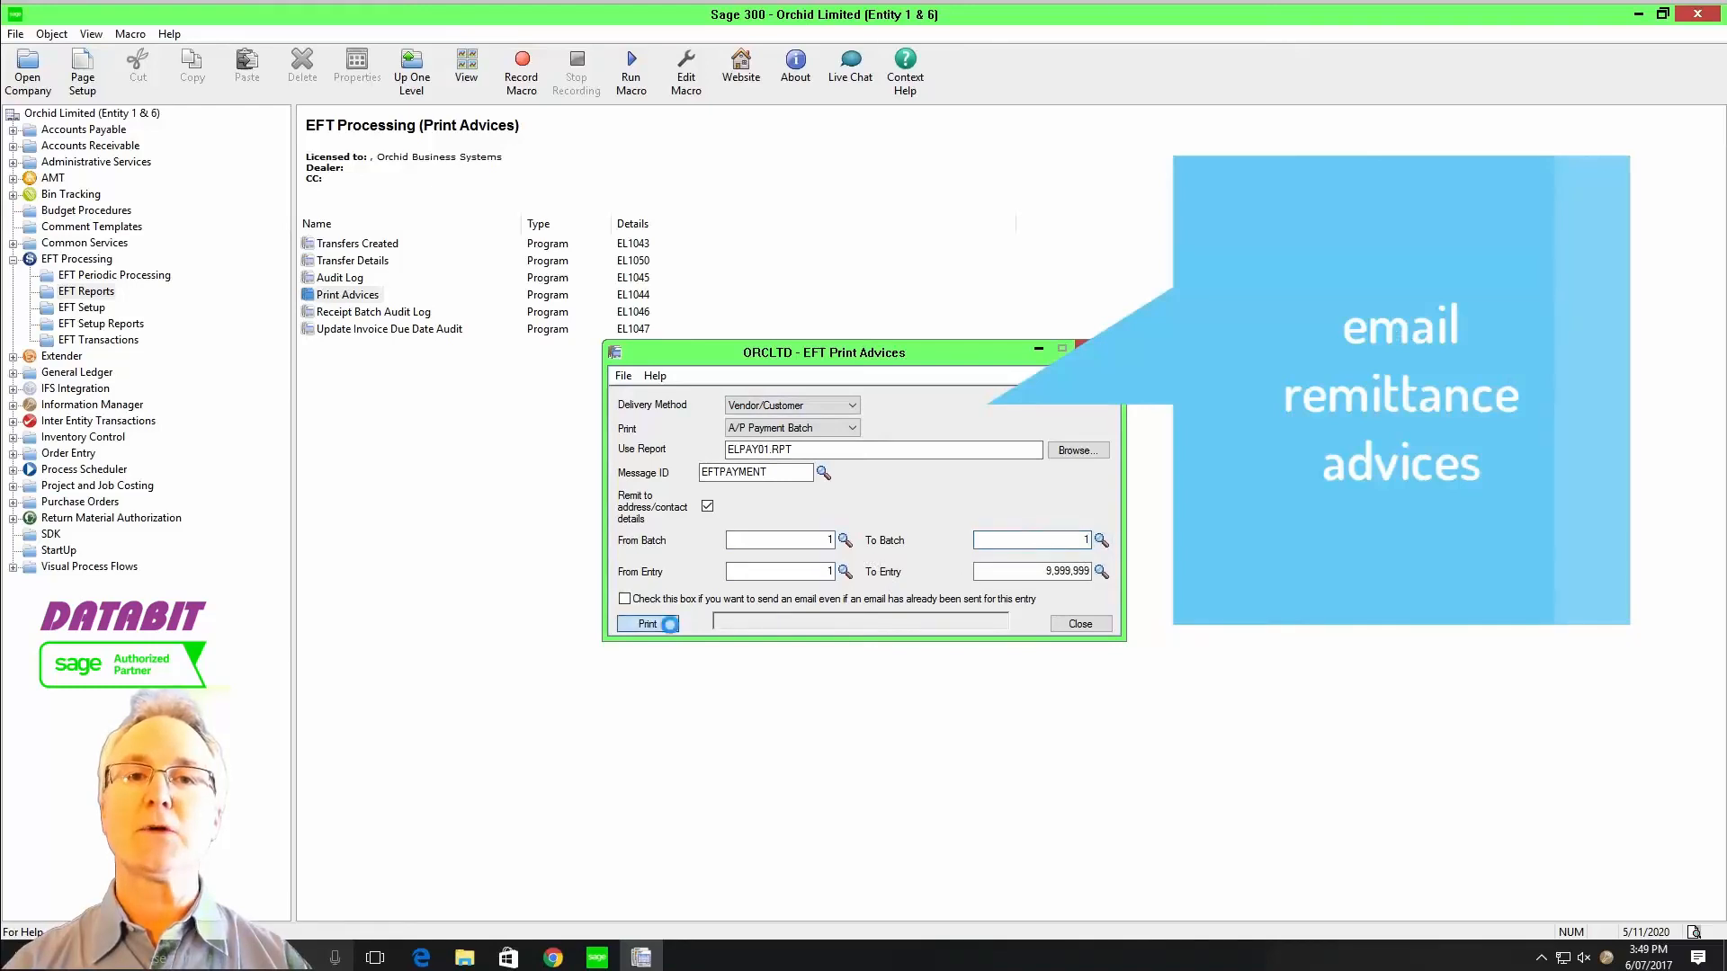
pyautogui.click(640, 624)
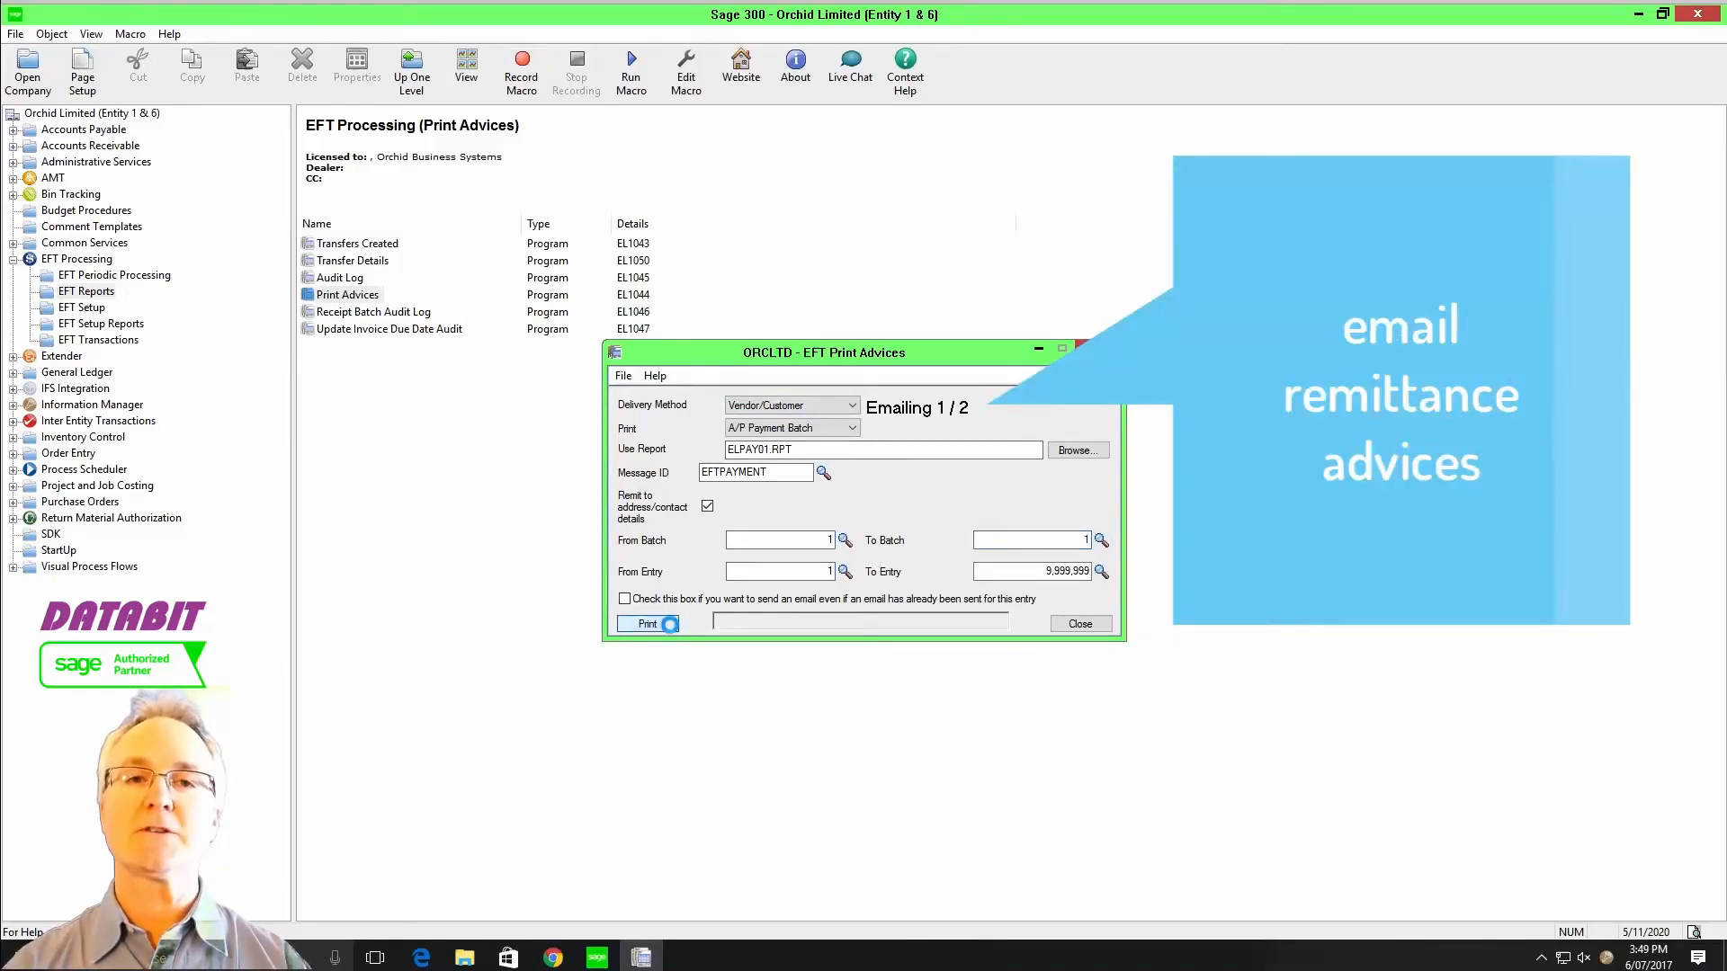
pyautogui.click(646, 625)
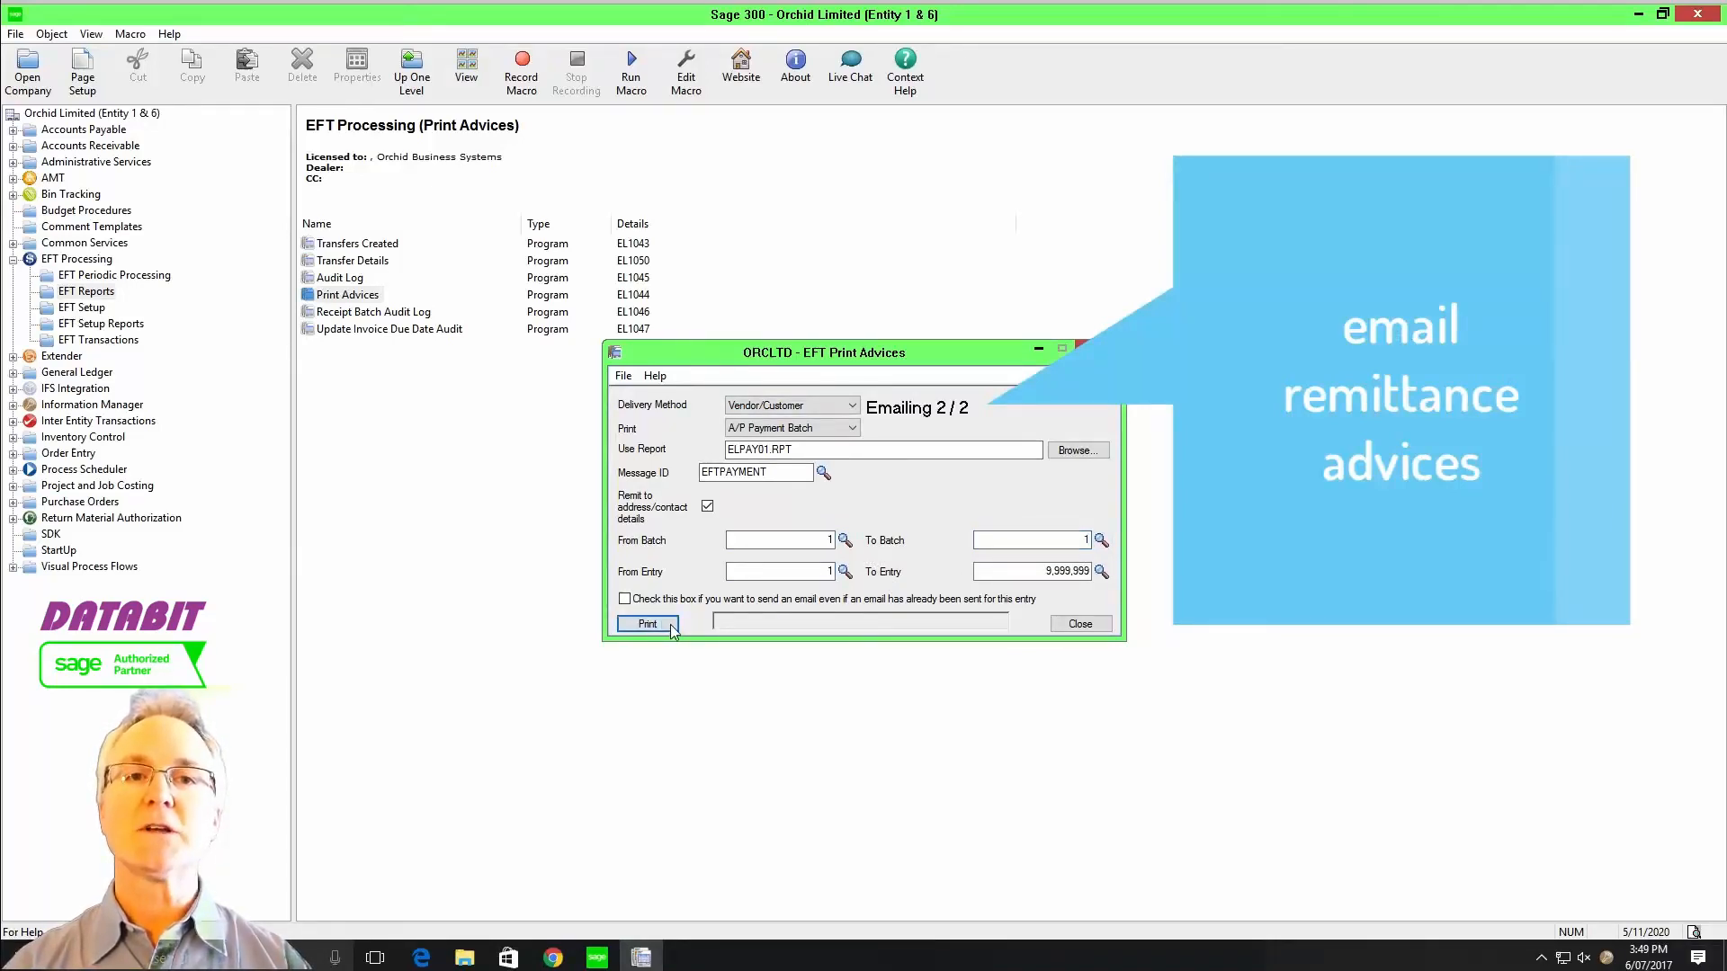
pyautogui.click(648, 624)
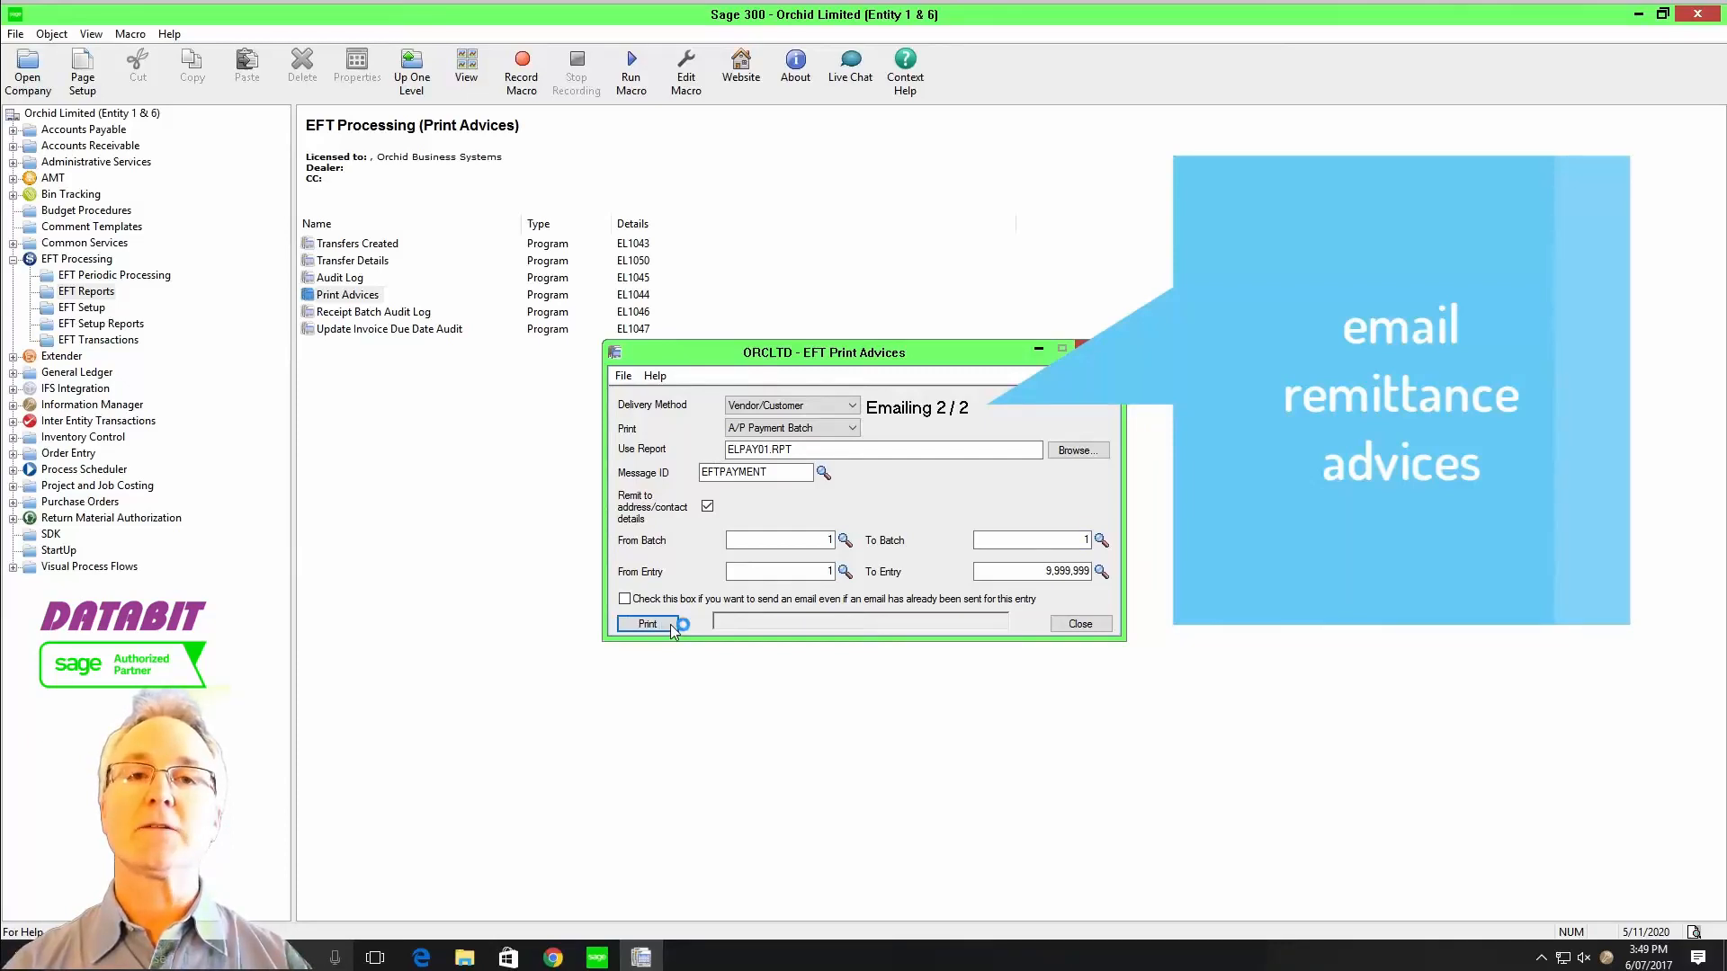
pyautogui.click(647, 624)
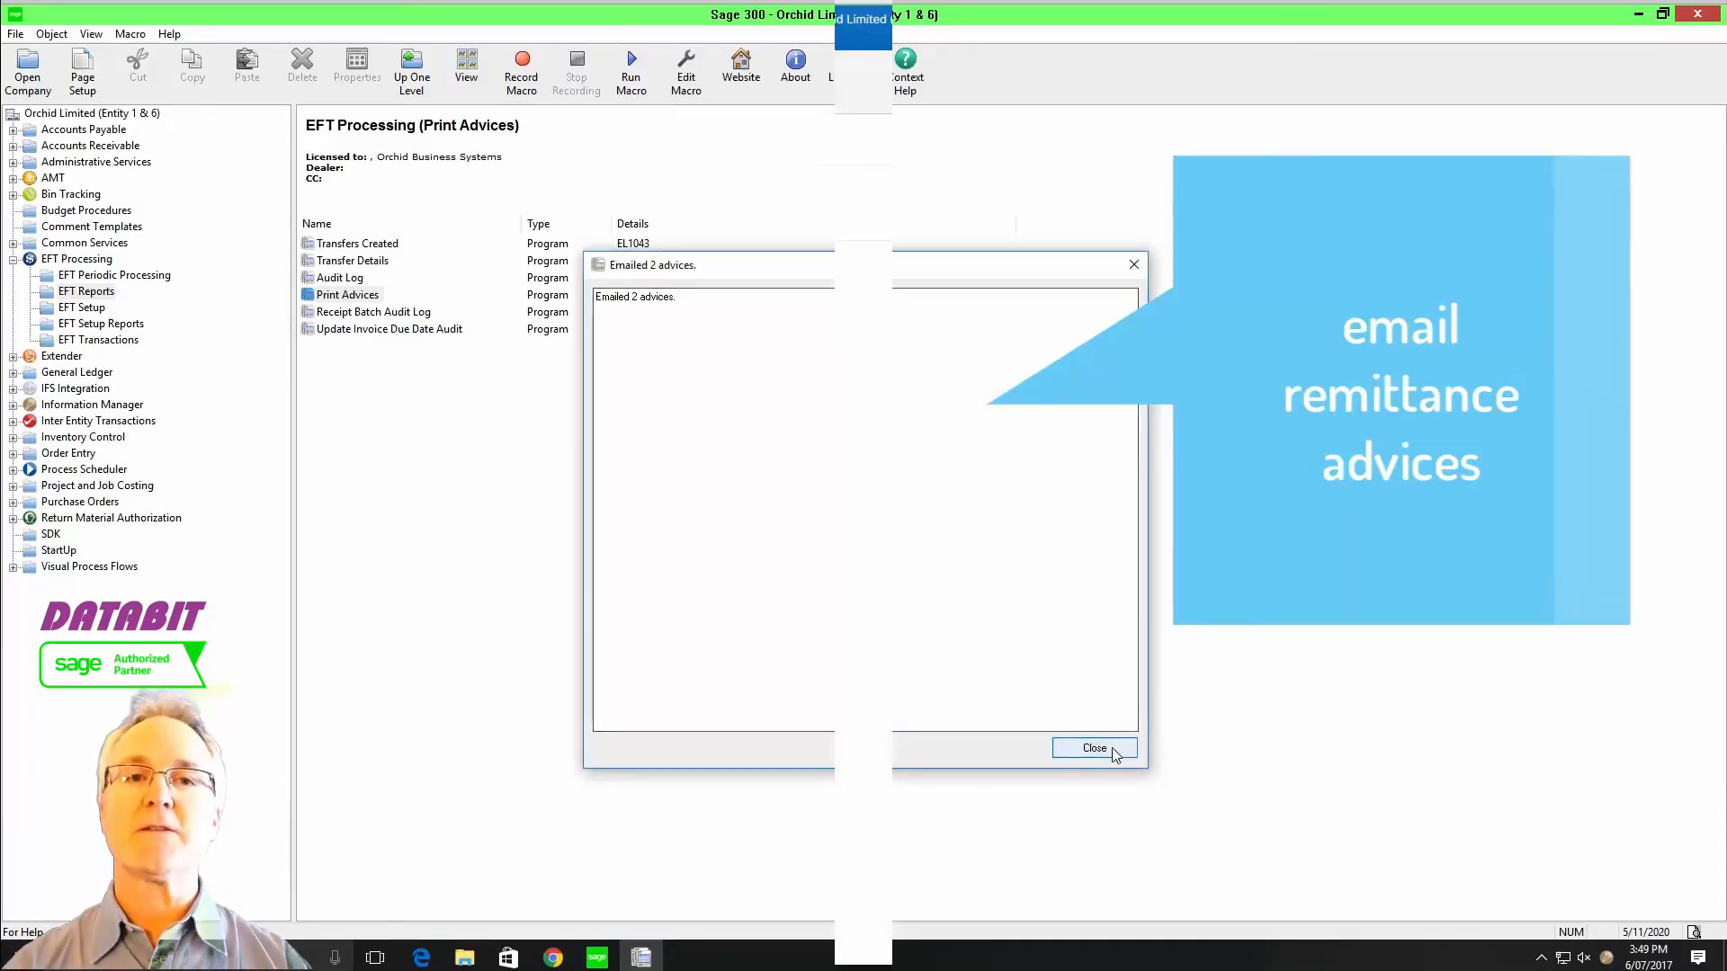
pyautogui.click(1094, 749)
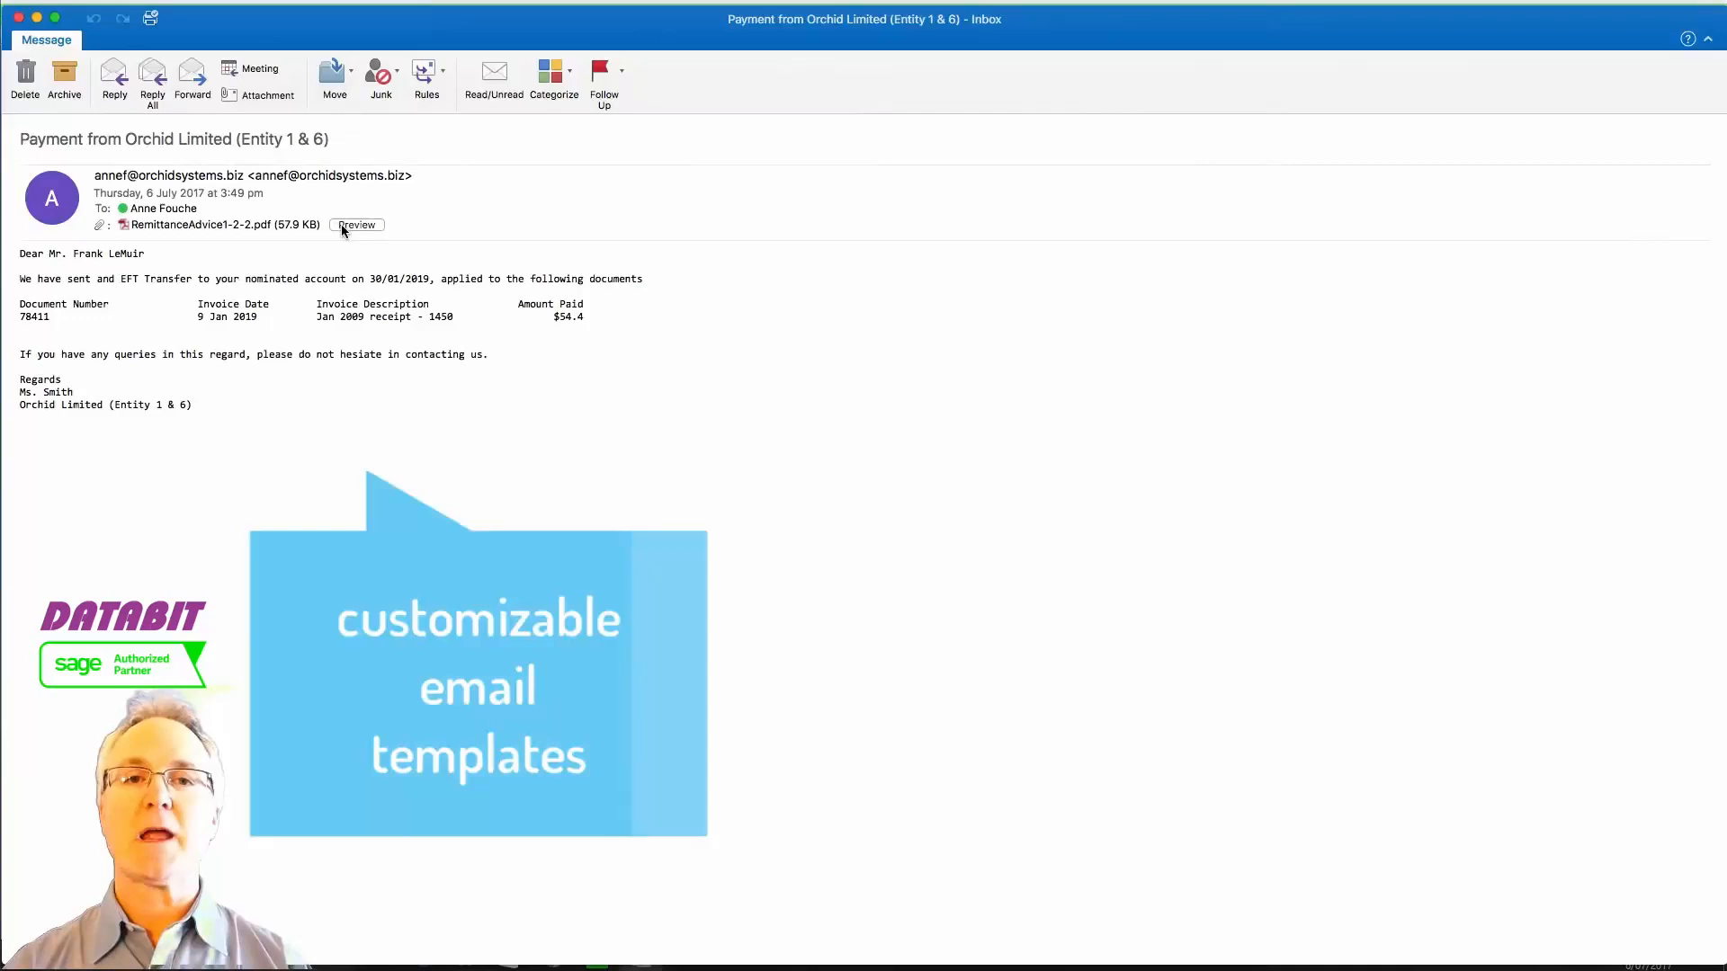
# - Preview the RemittanceAdvice PDF attached to the Payment from Orchid Limited email
pyautogui.click(356, 225)
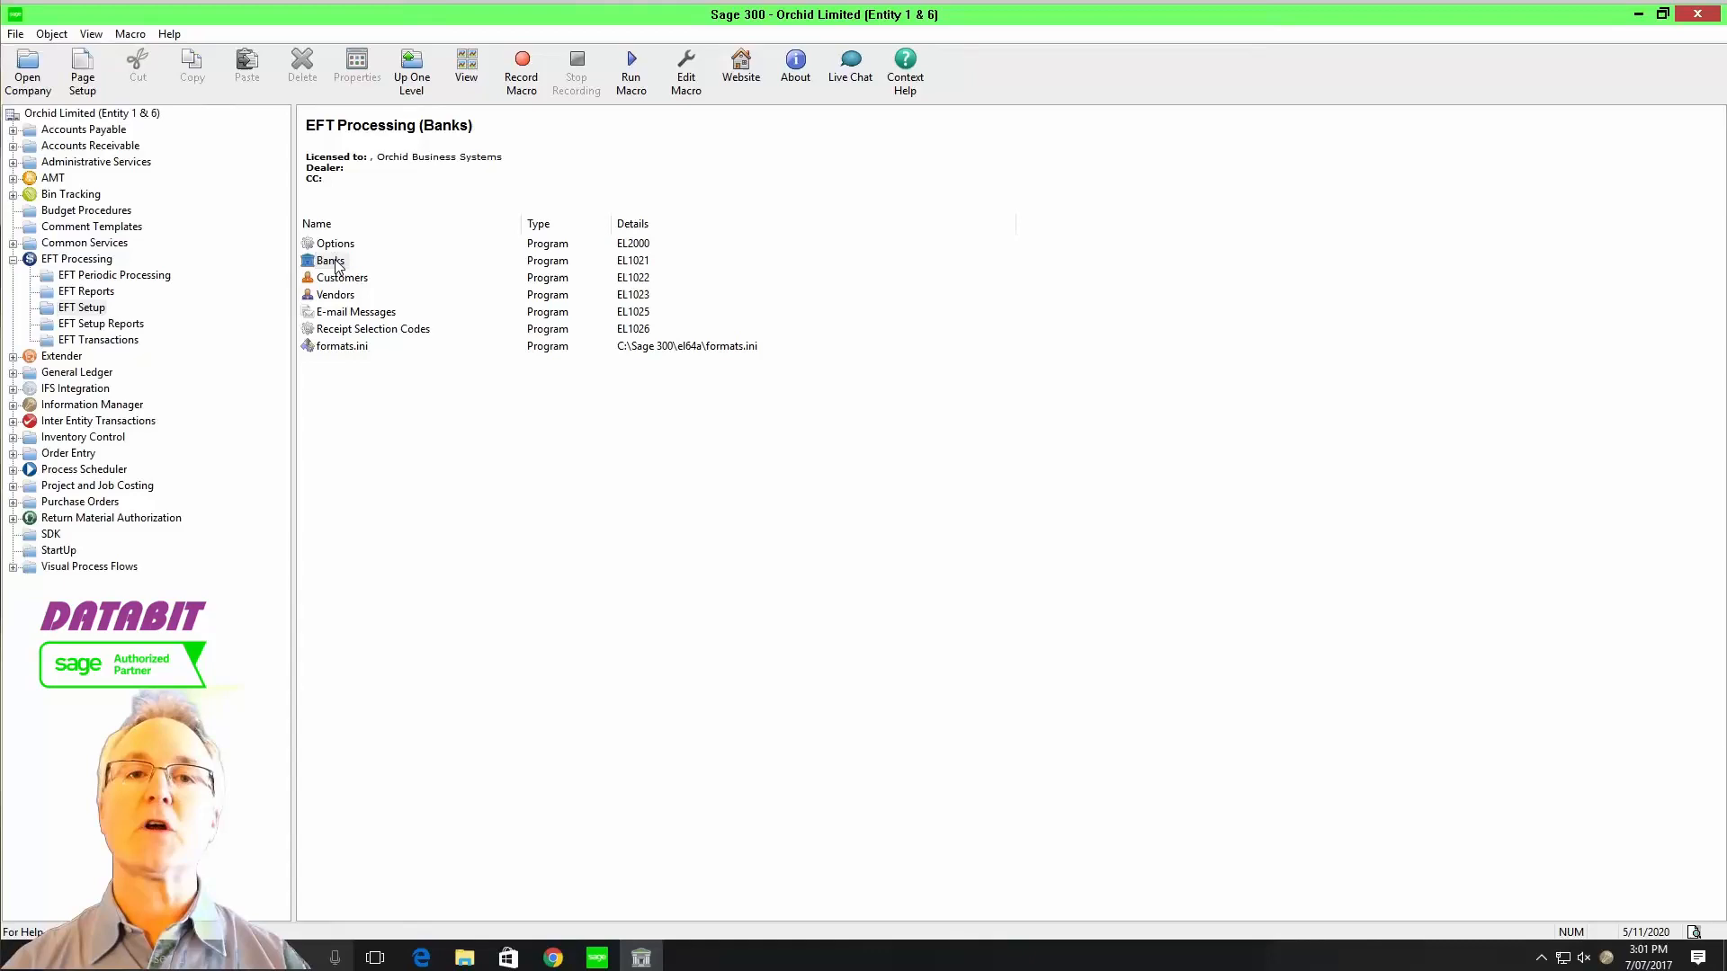
# - Load the Canadian Commercial Bank record in EFT Banks and browse its file type list without choosing
pyautogui.doubleClick(329, 259)
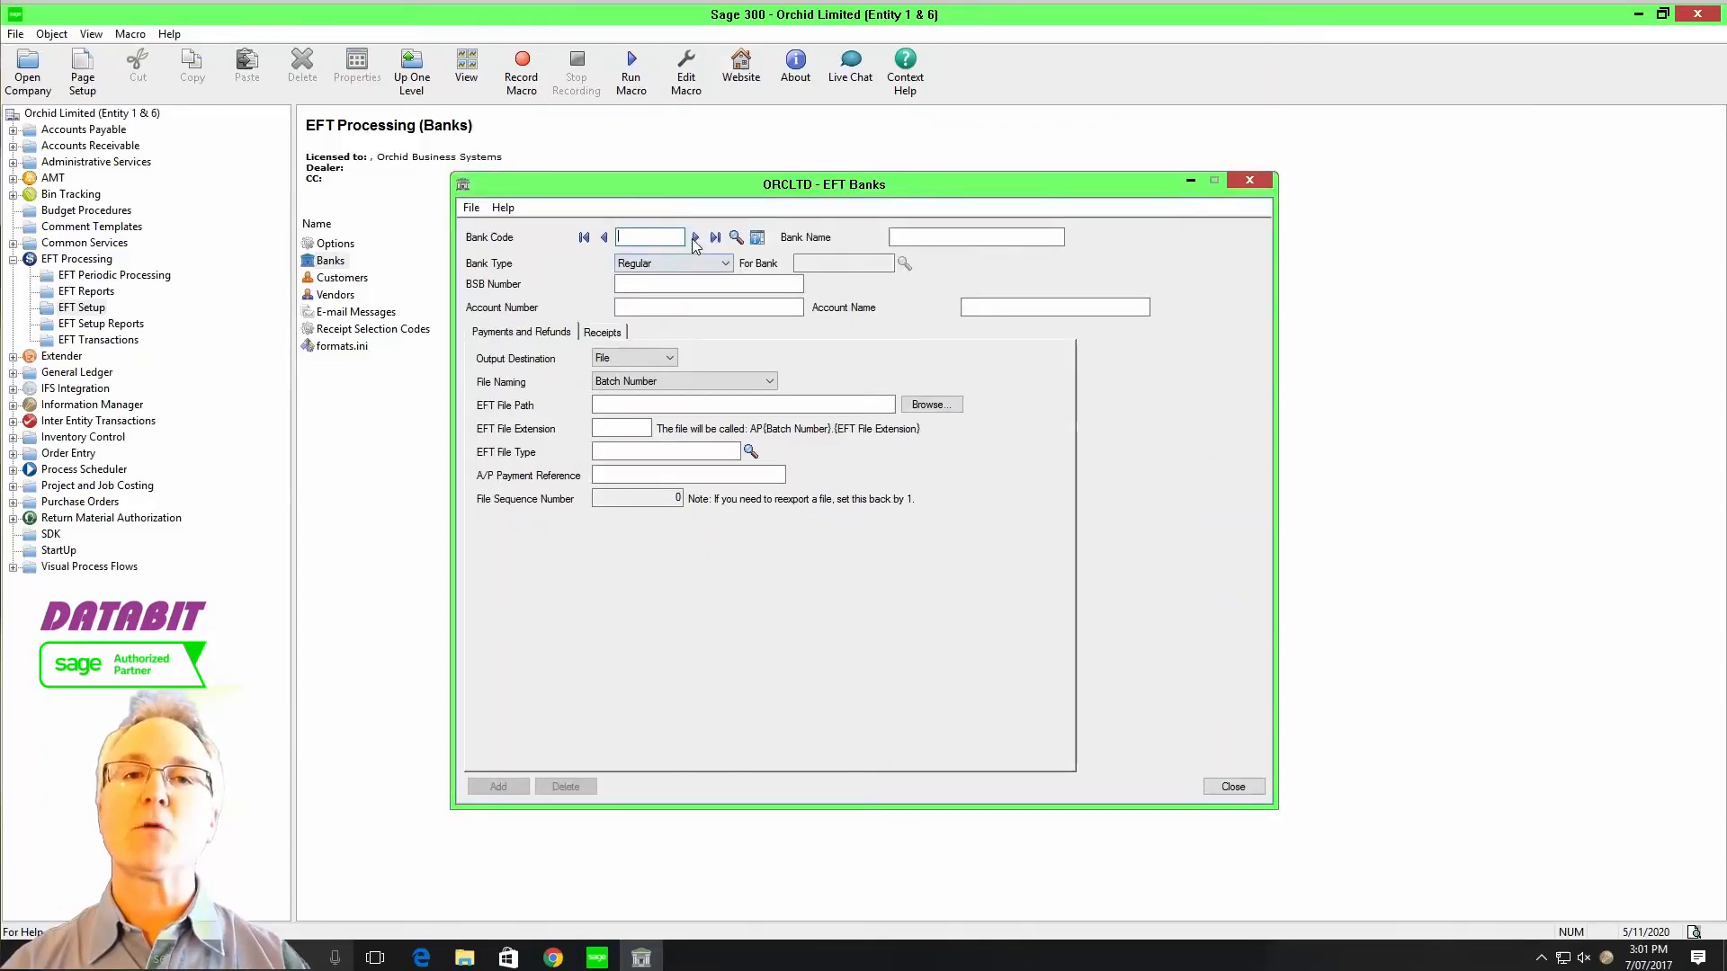
pyautogui.click(714, 237)
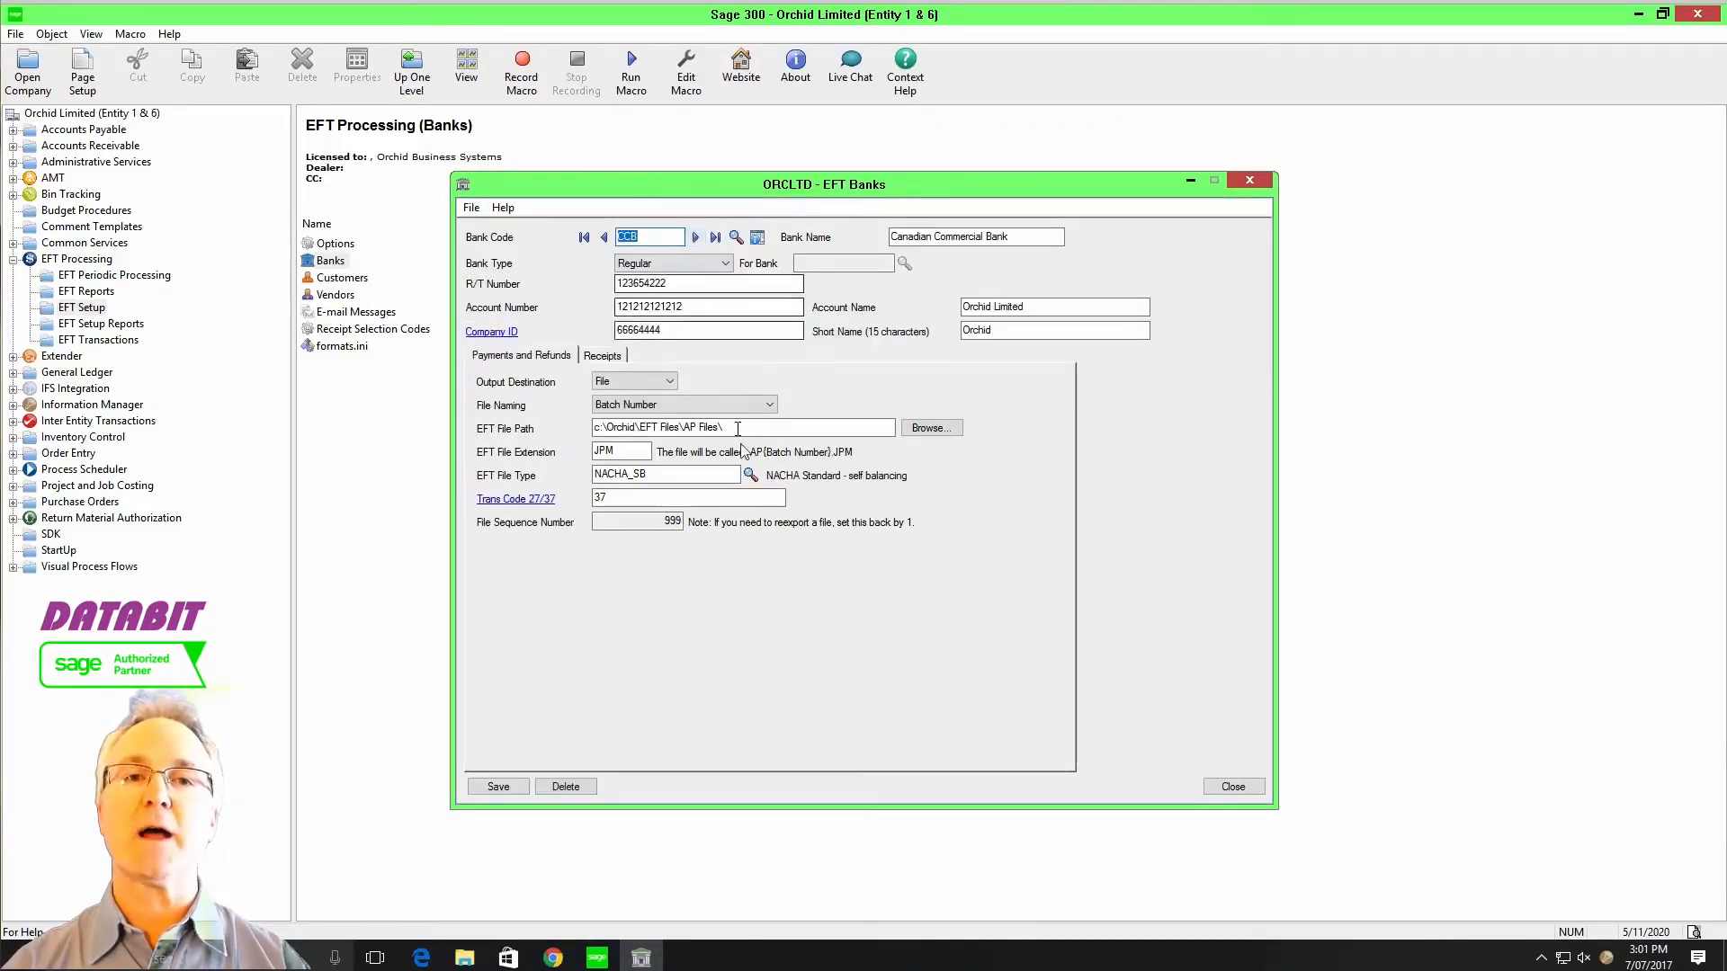
pyautogui.click(751, 475)
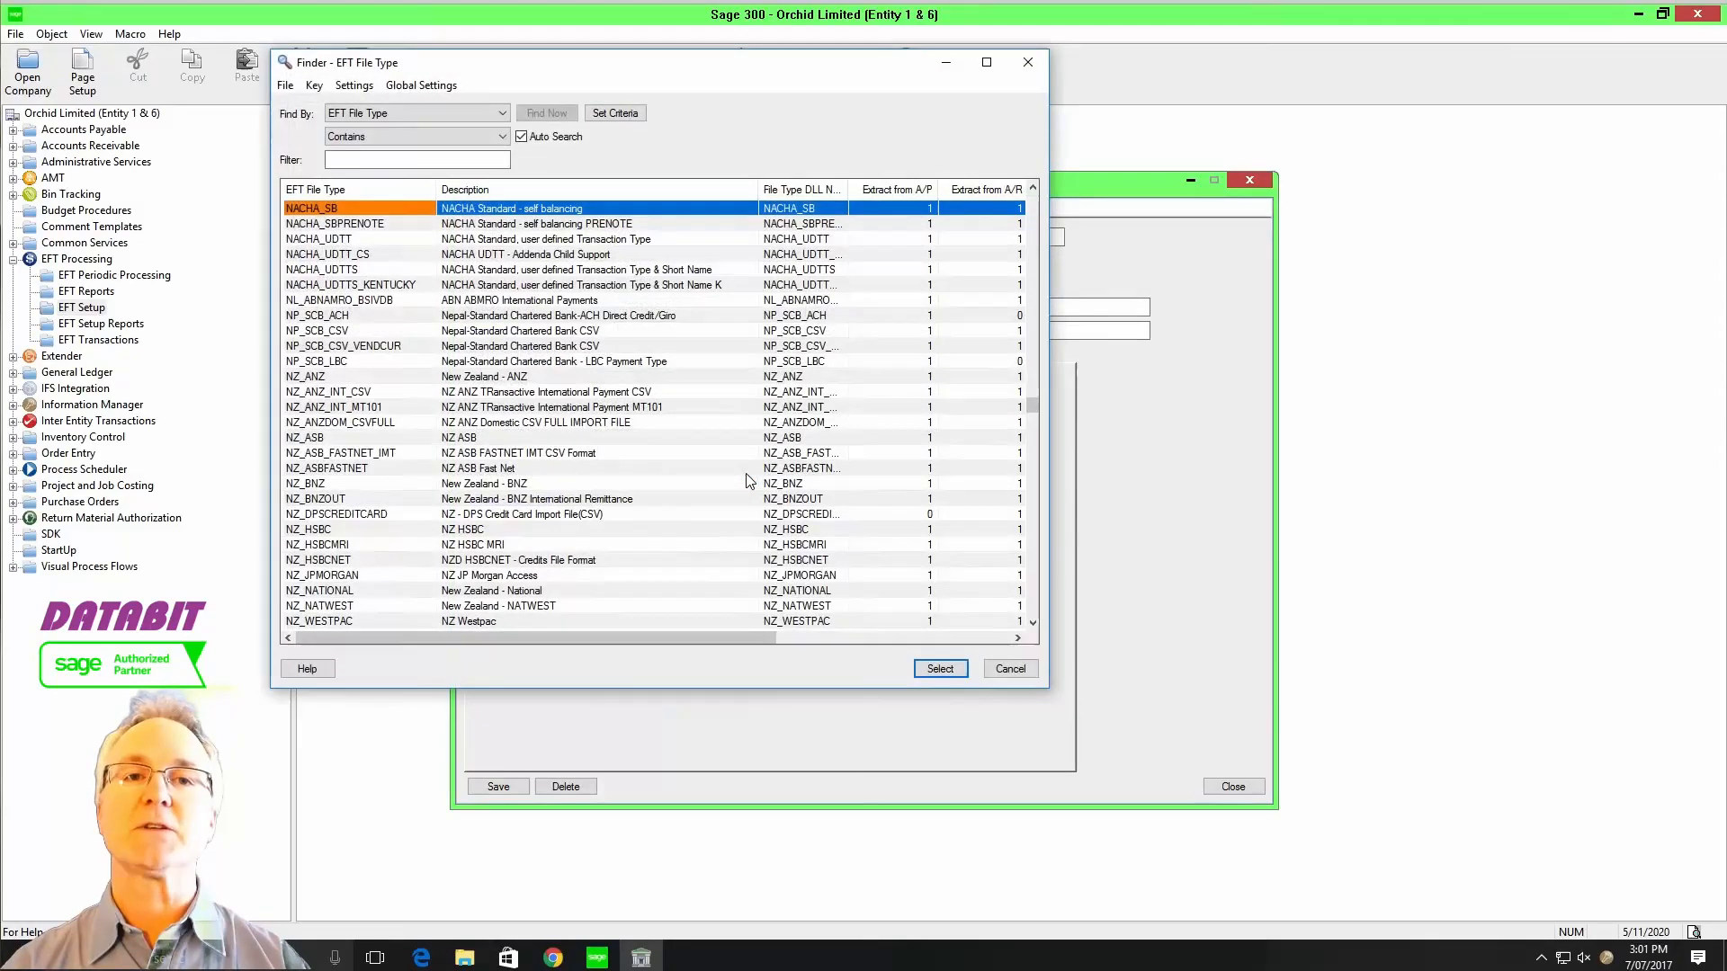
pyautogui.moveTo(1013, 724)
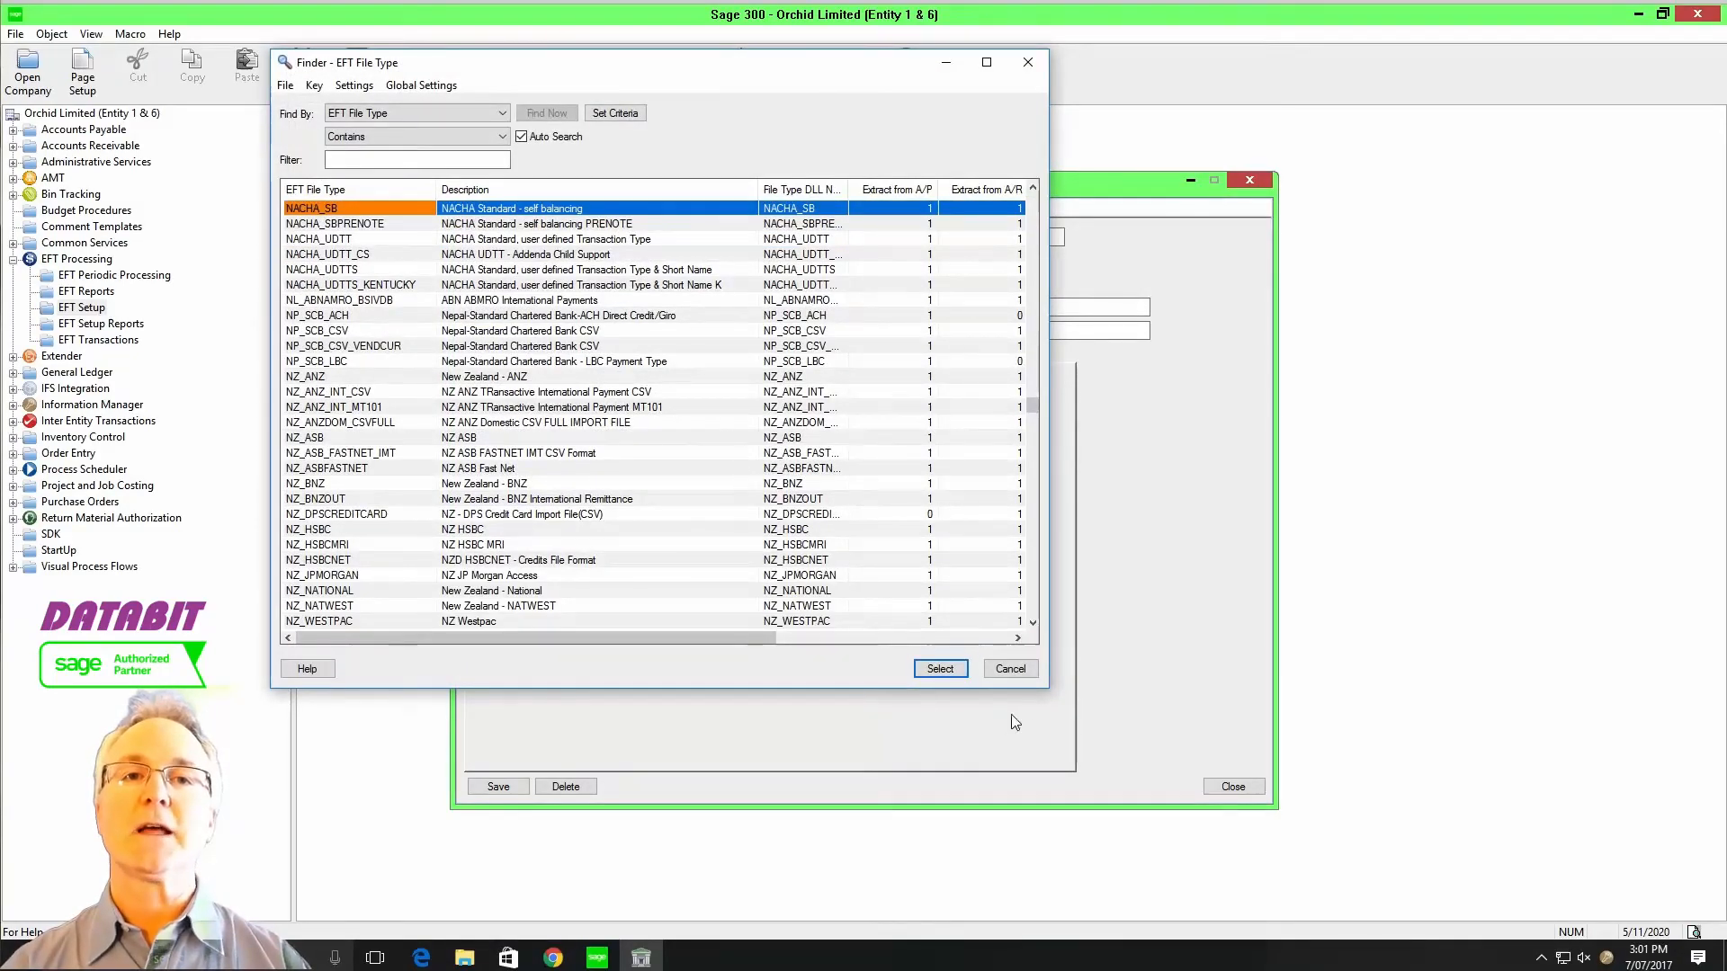
pyautogui.click(939, 669)
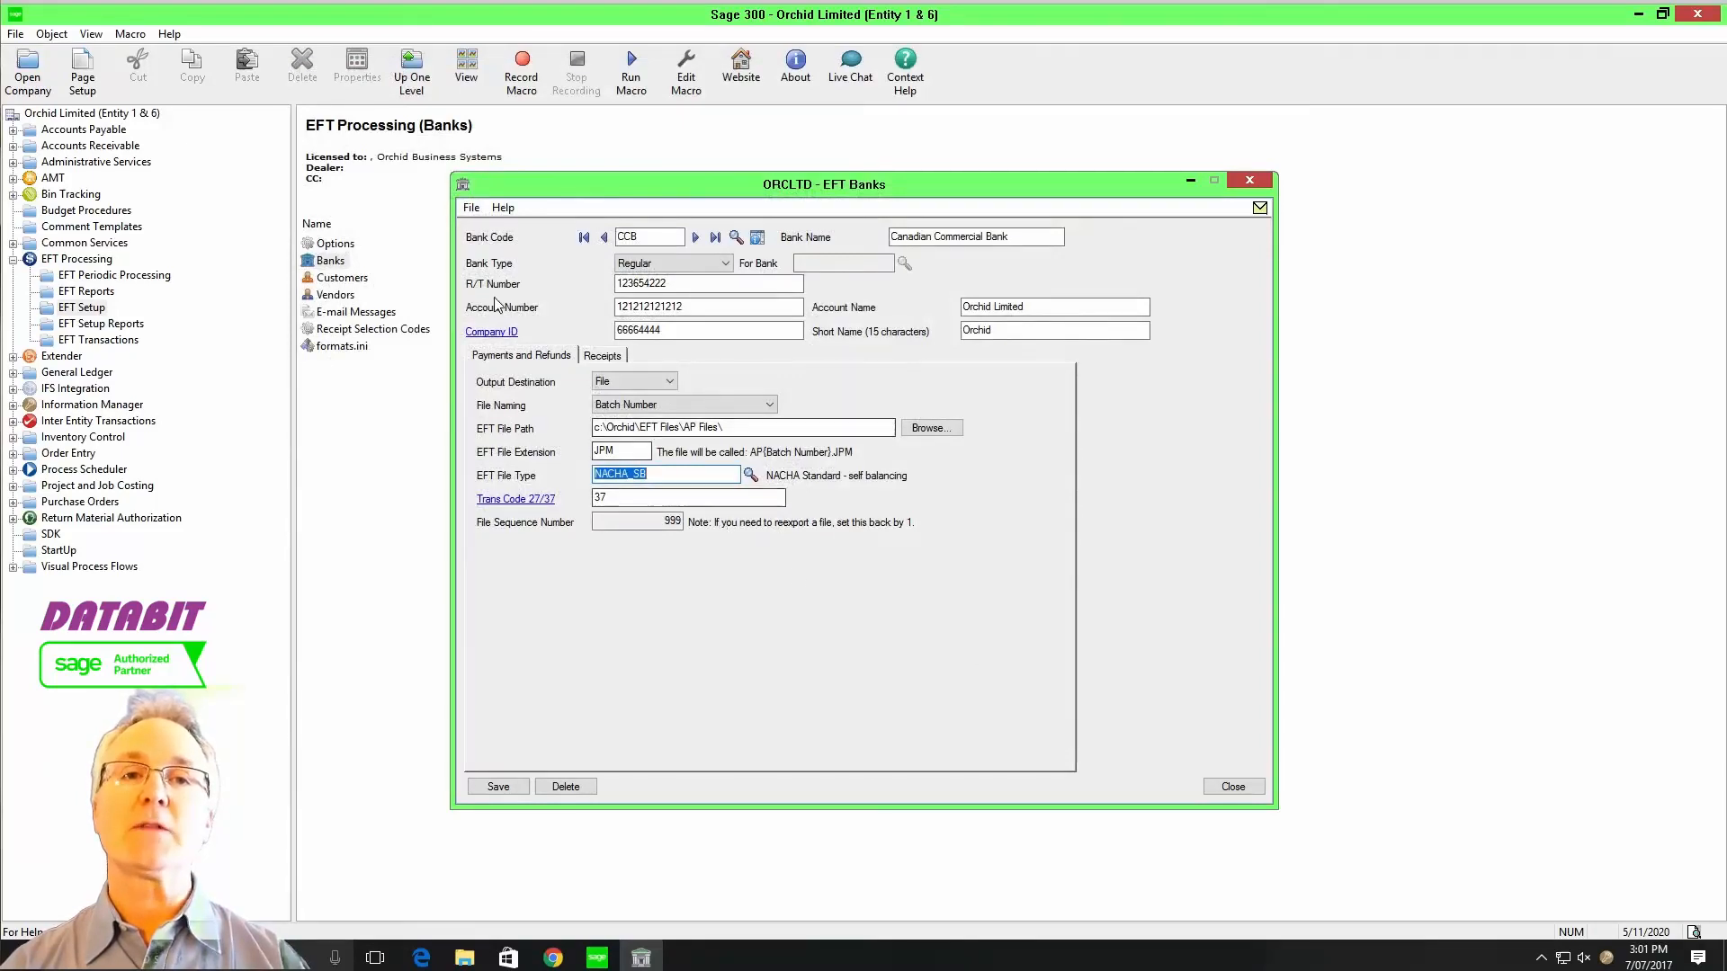
# - Read the Company ID and Trans Code 27/37 help notes, then close EFT Banks
pyautogui.click(491, 331)
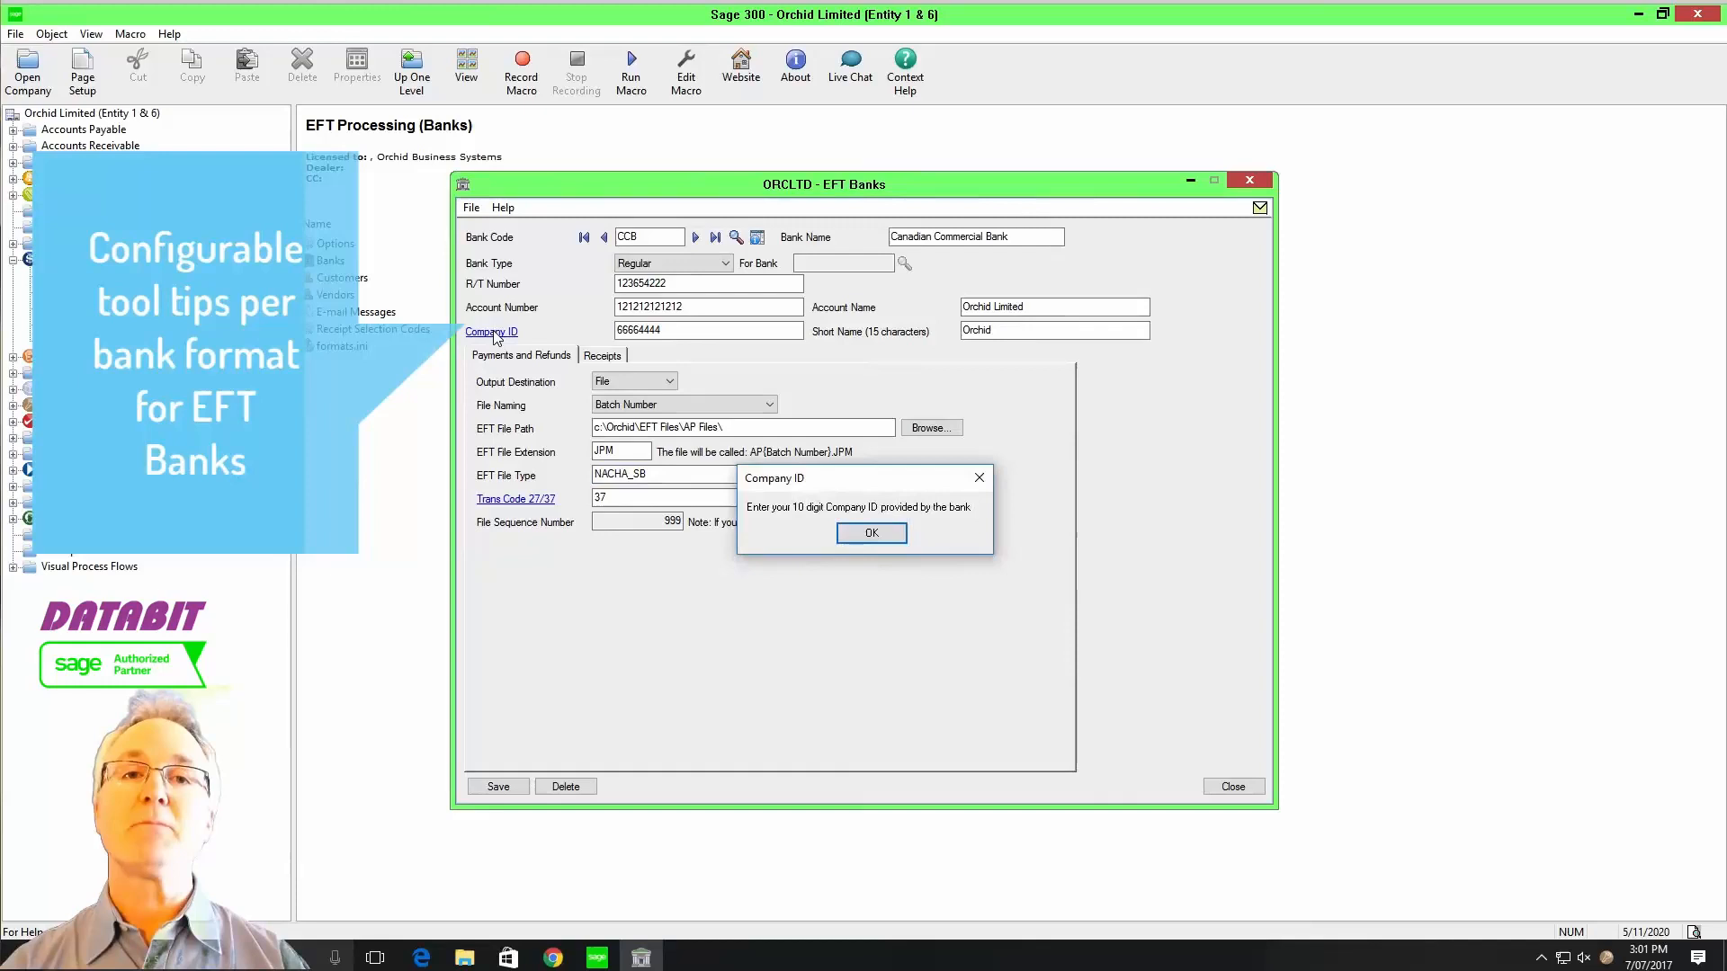
pyautogui.click(871, 533)
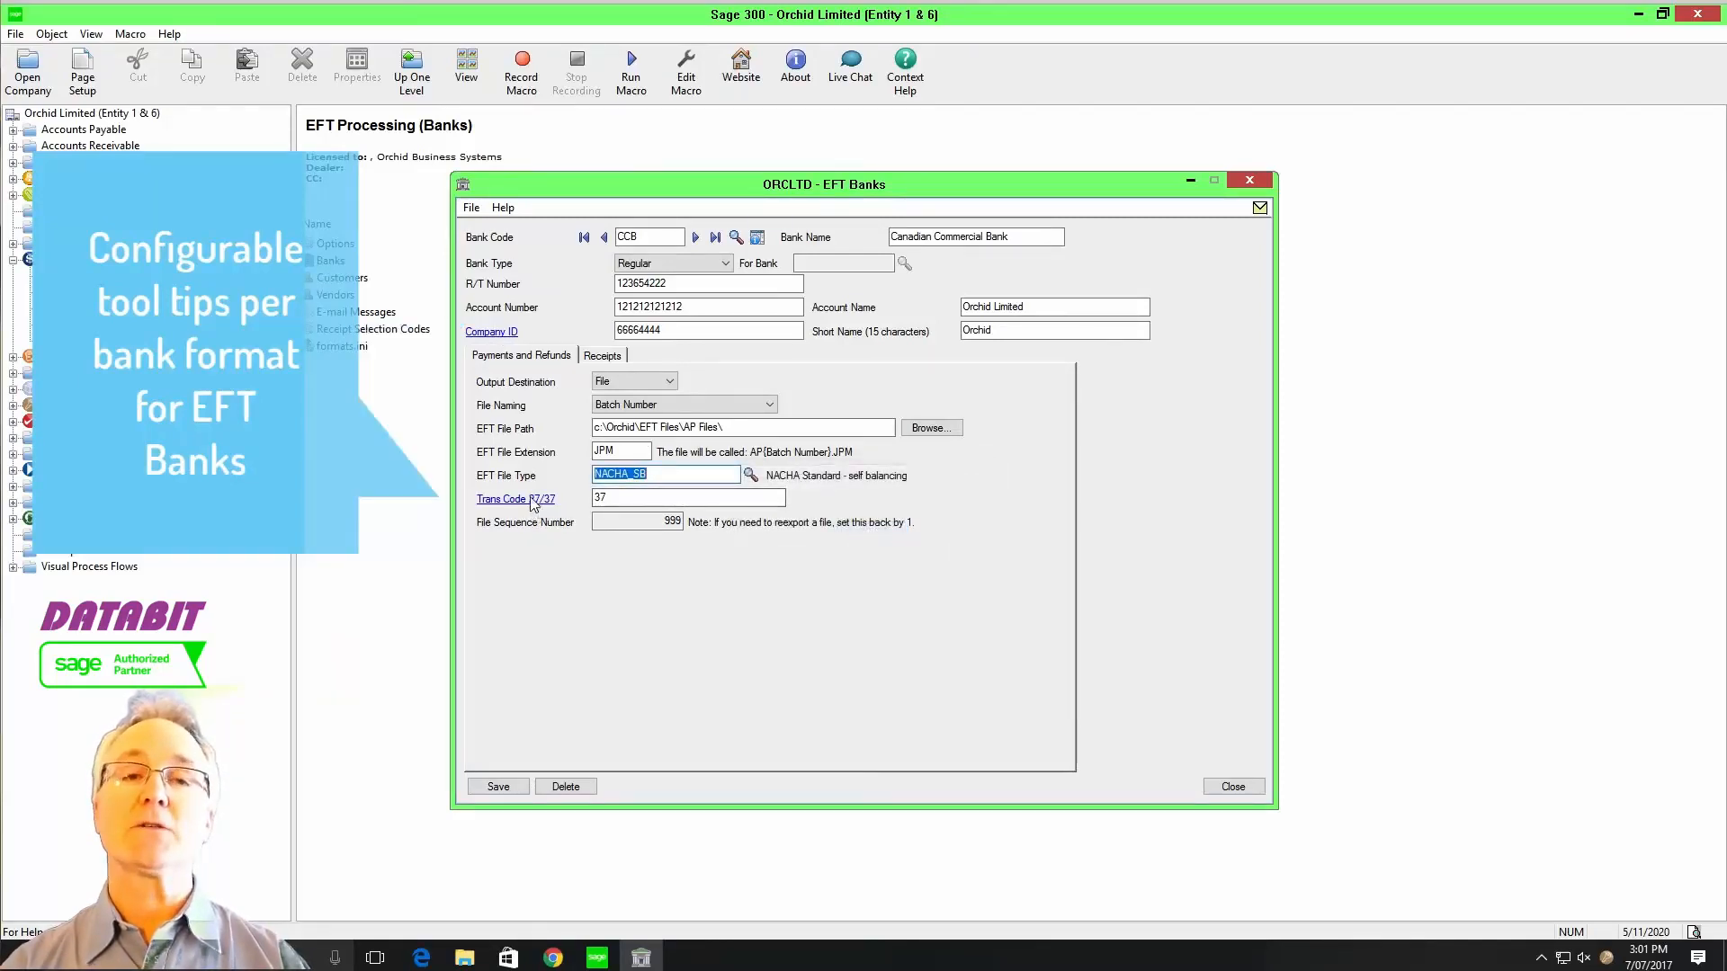
pyautogui.click(514, 498)
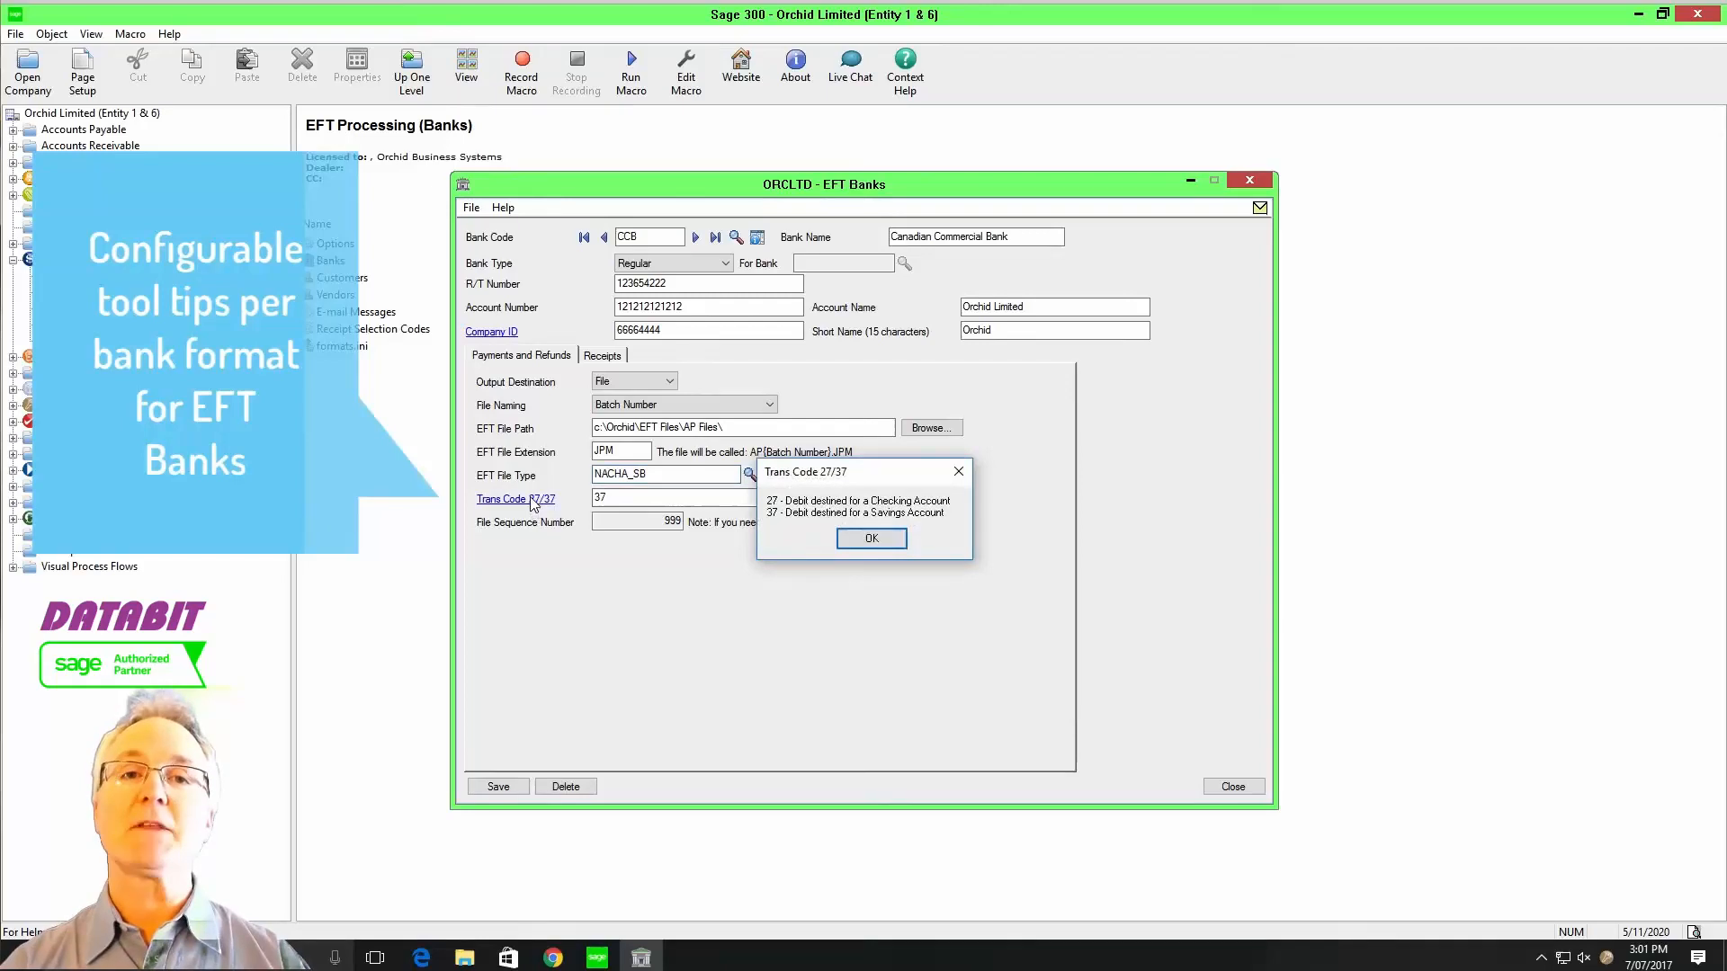
pyautogui.moveTo(871, 537)
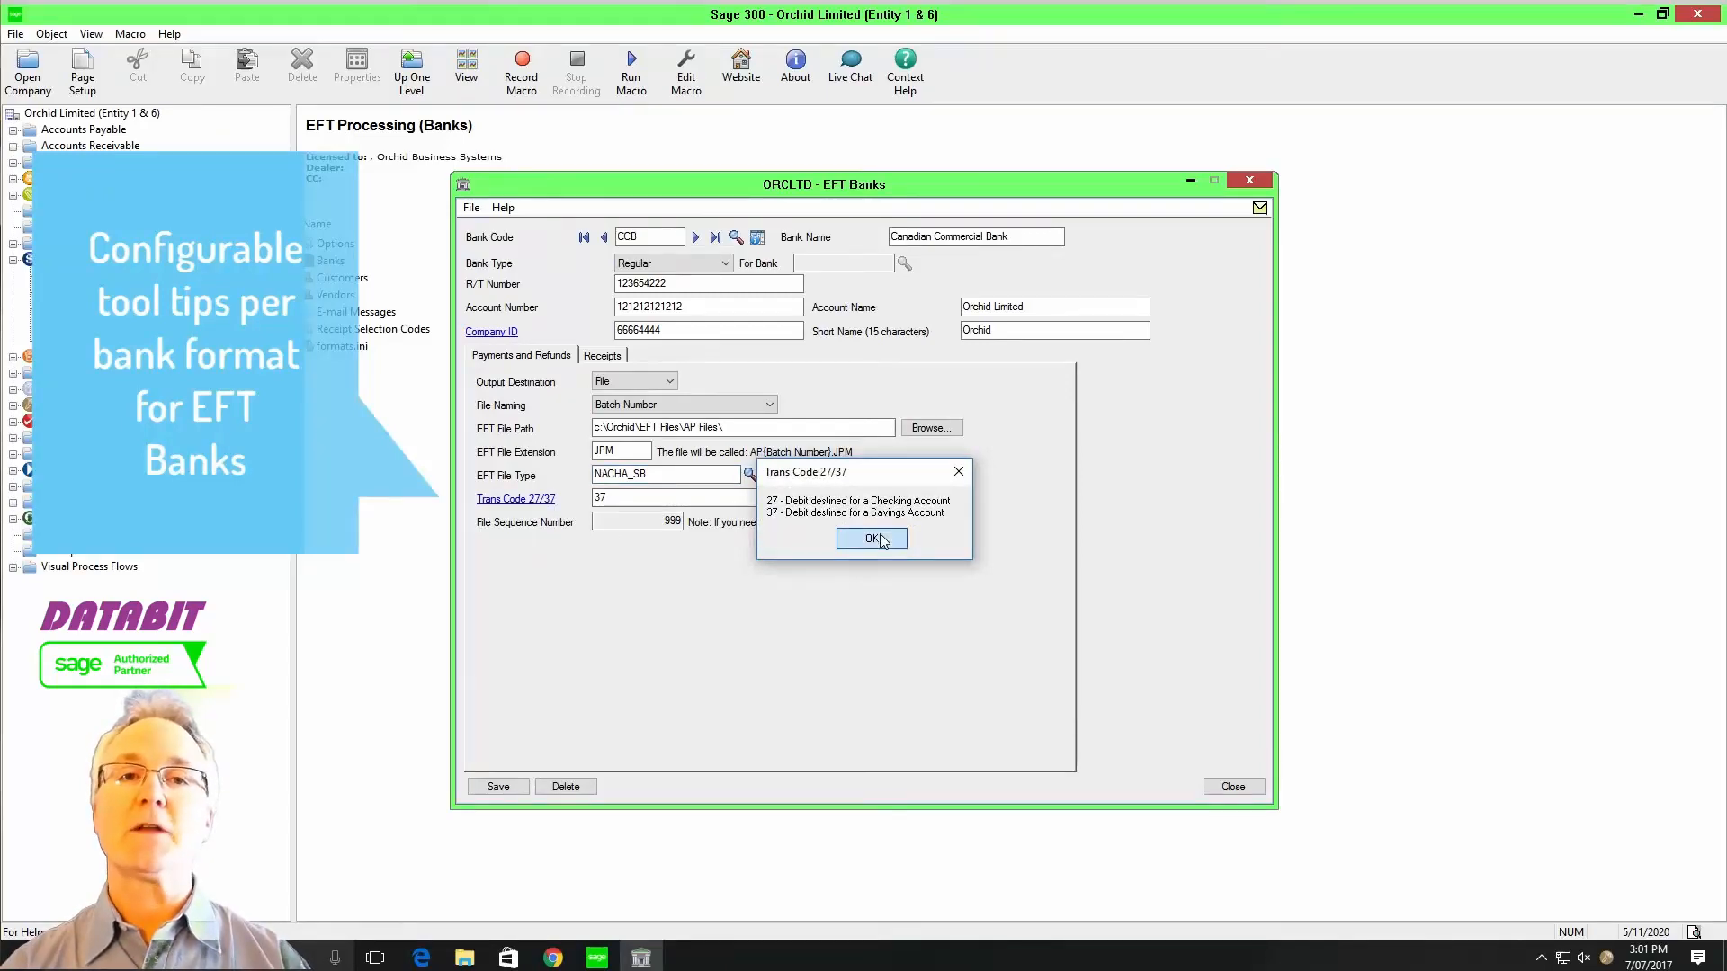
pyautogui.click(870, 538)
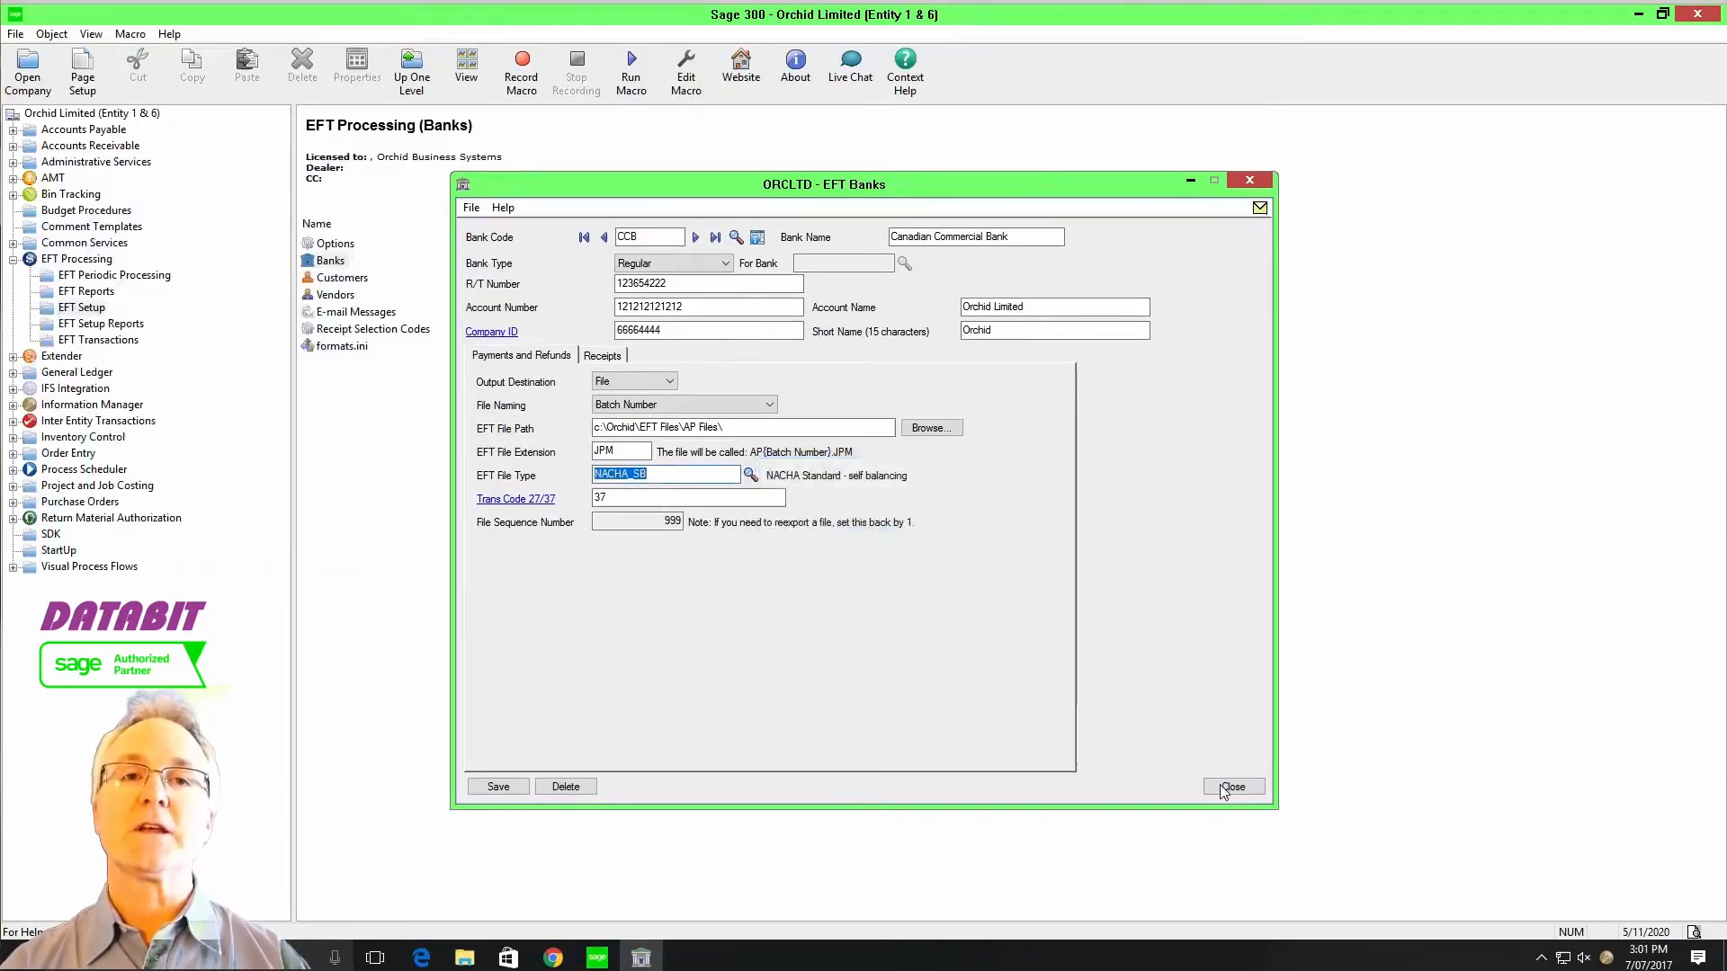
pyautogui.click(1230, 786)
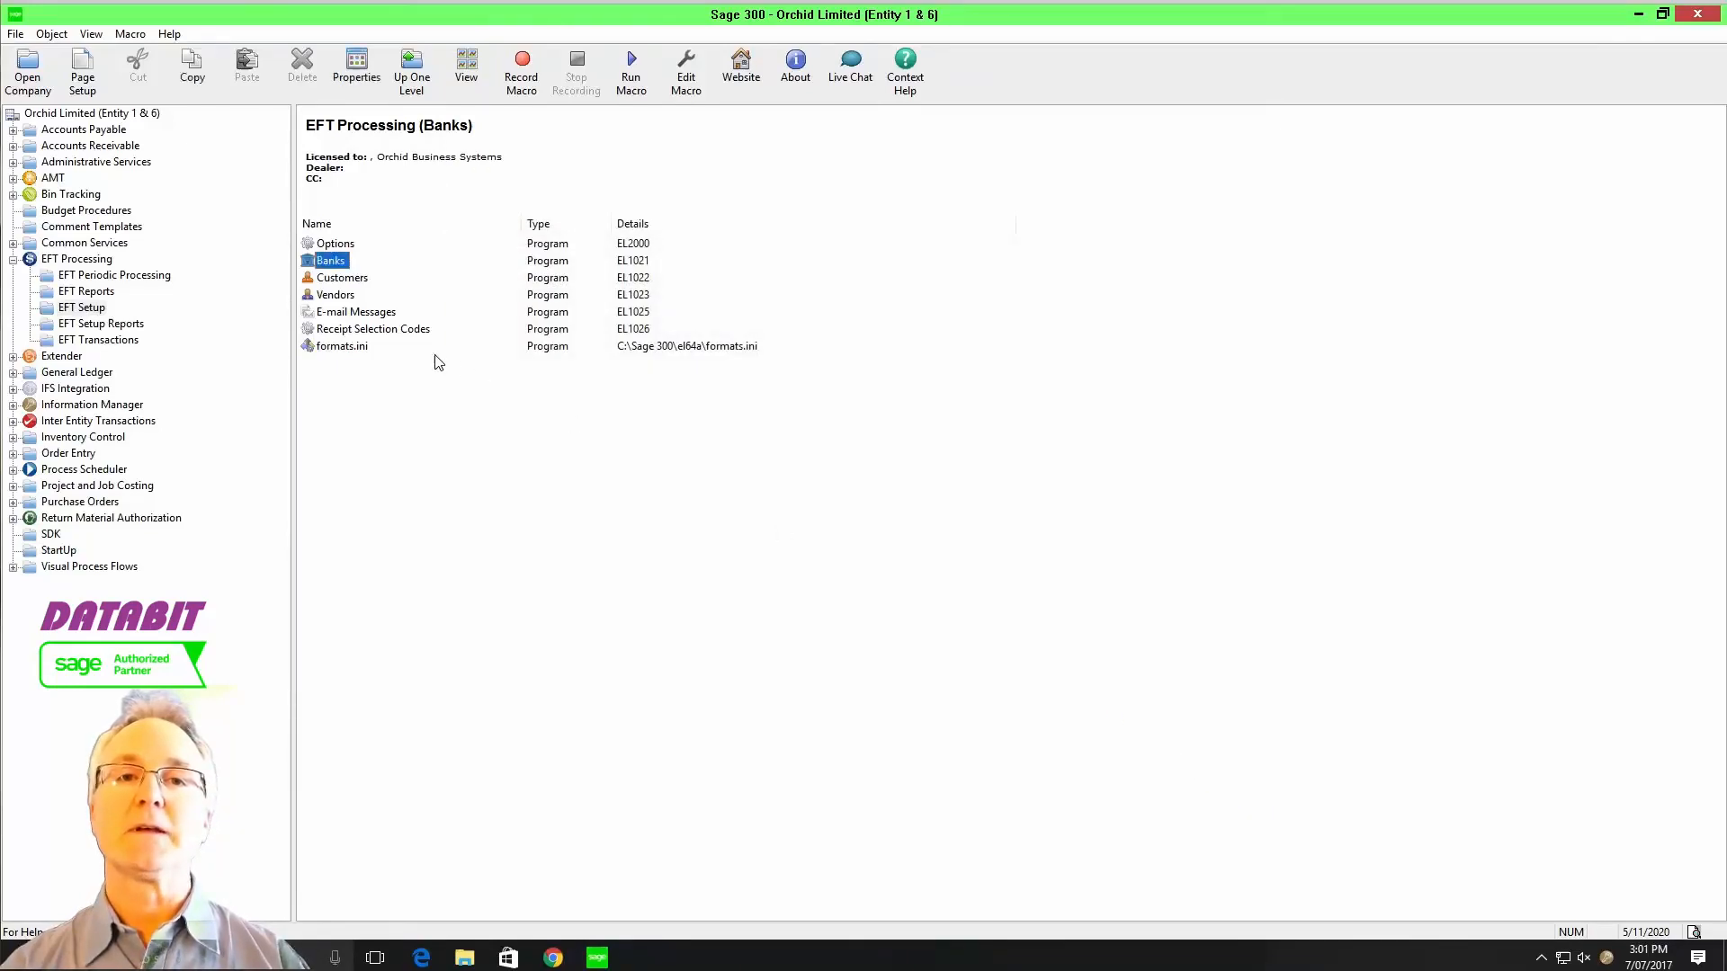
pyautogui.click(342, 277)
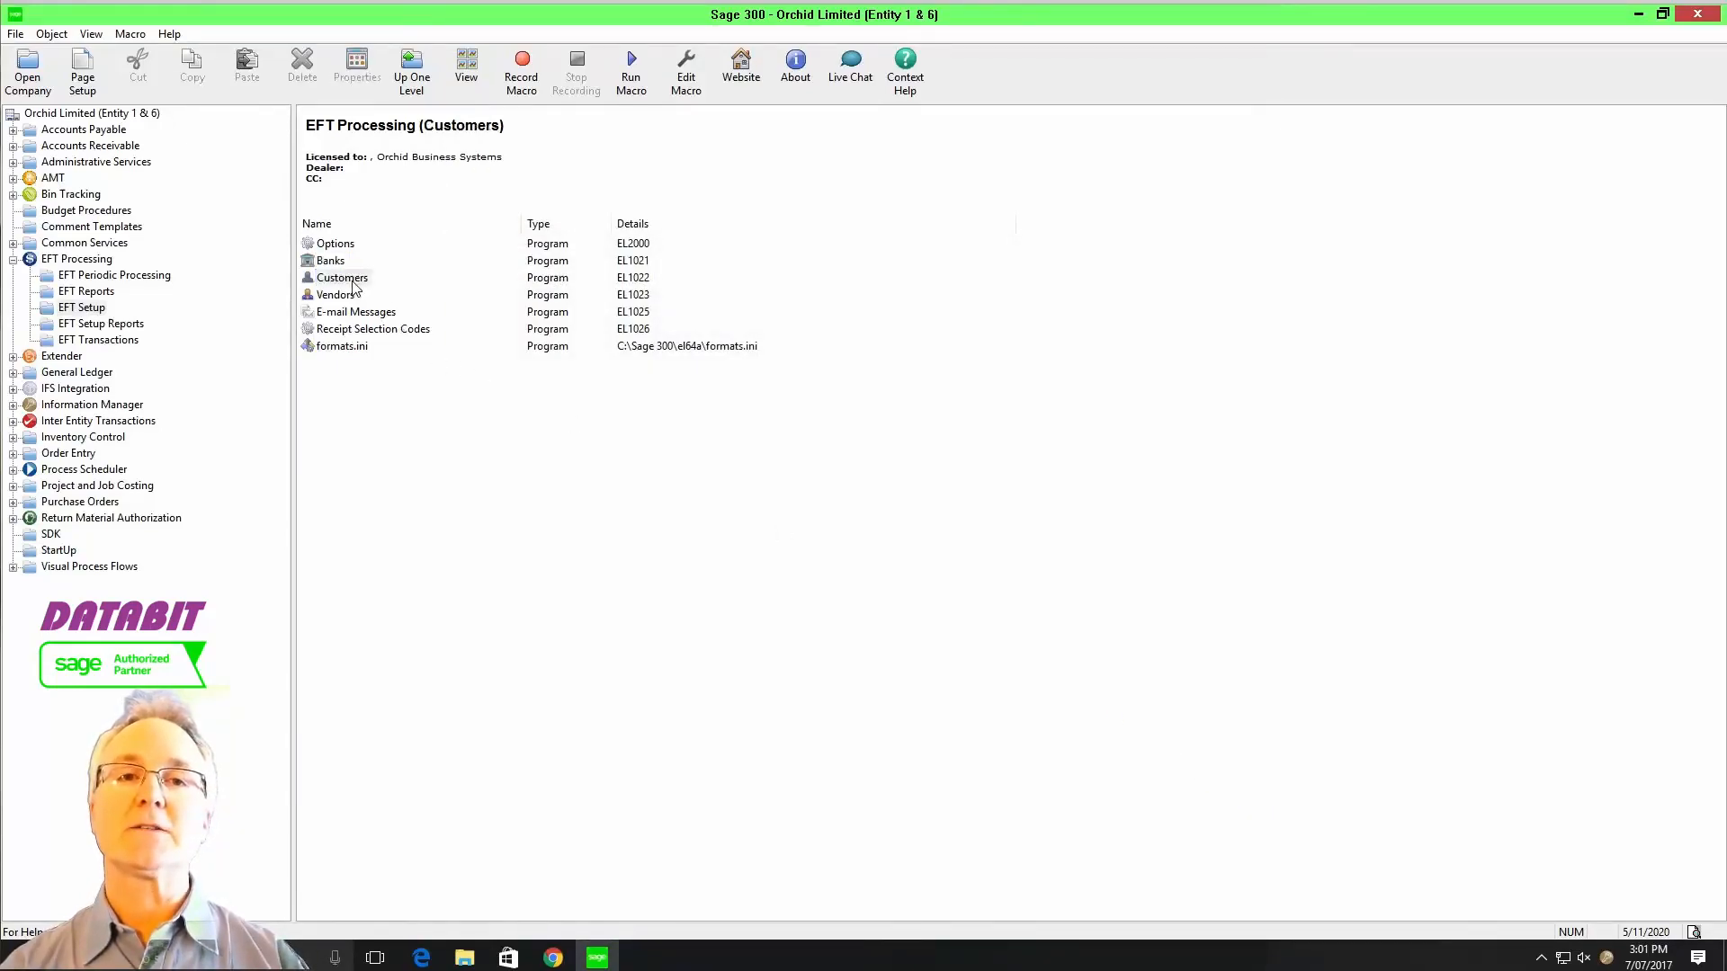
pyautogui.doubleClick(341, 277)
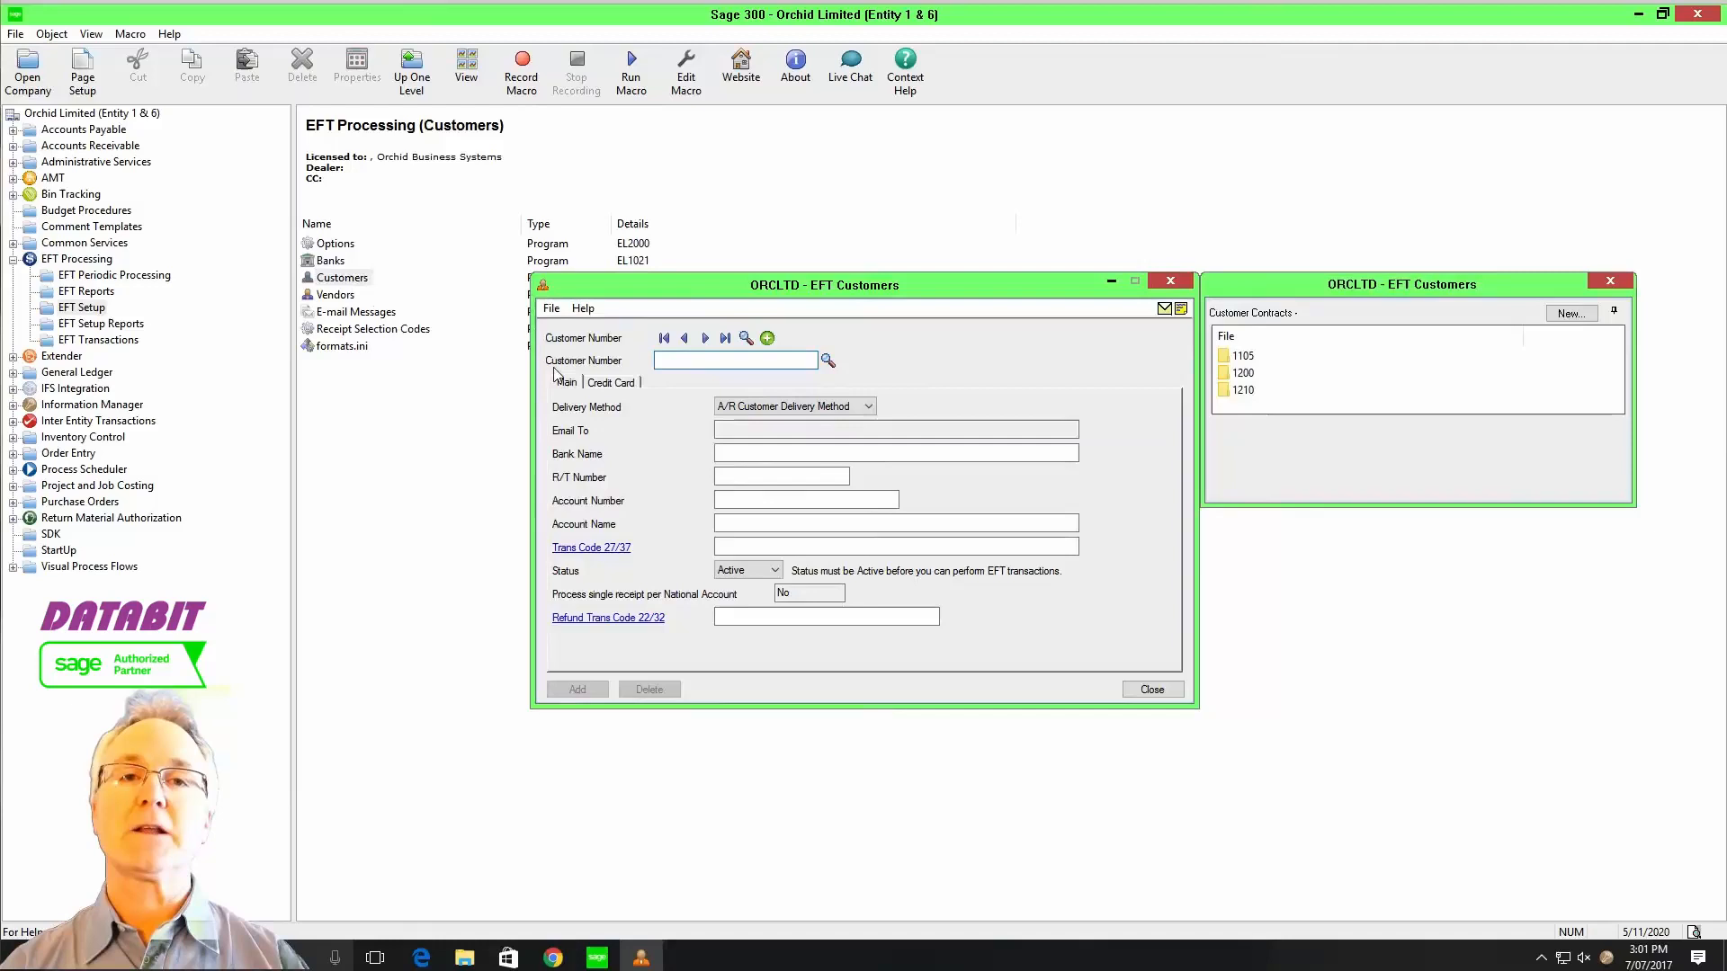
pyautogui.click(705, 338)
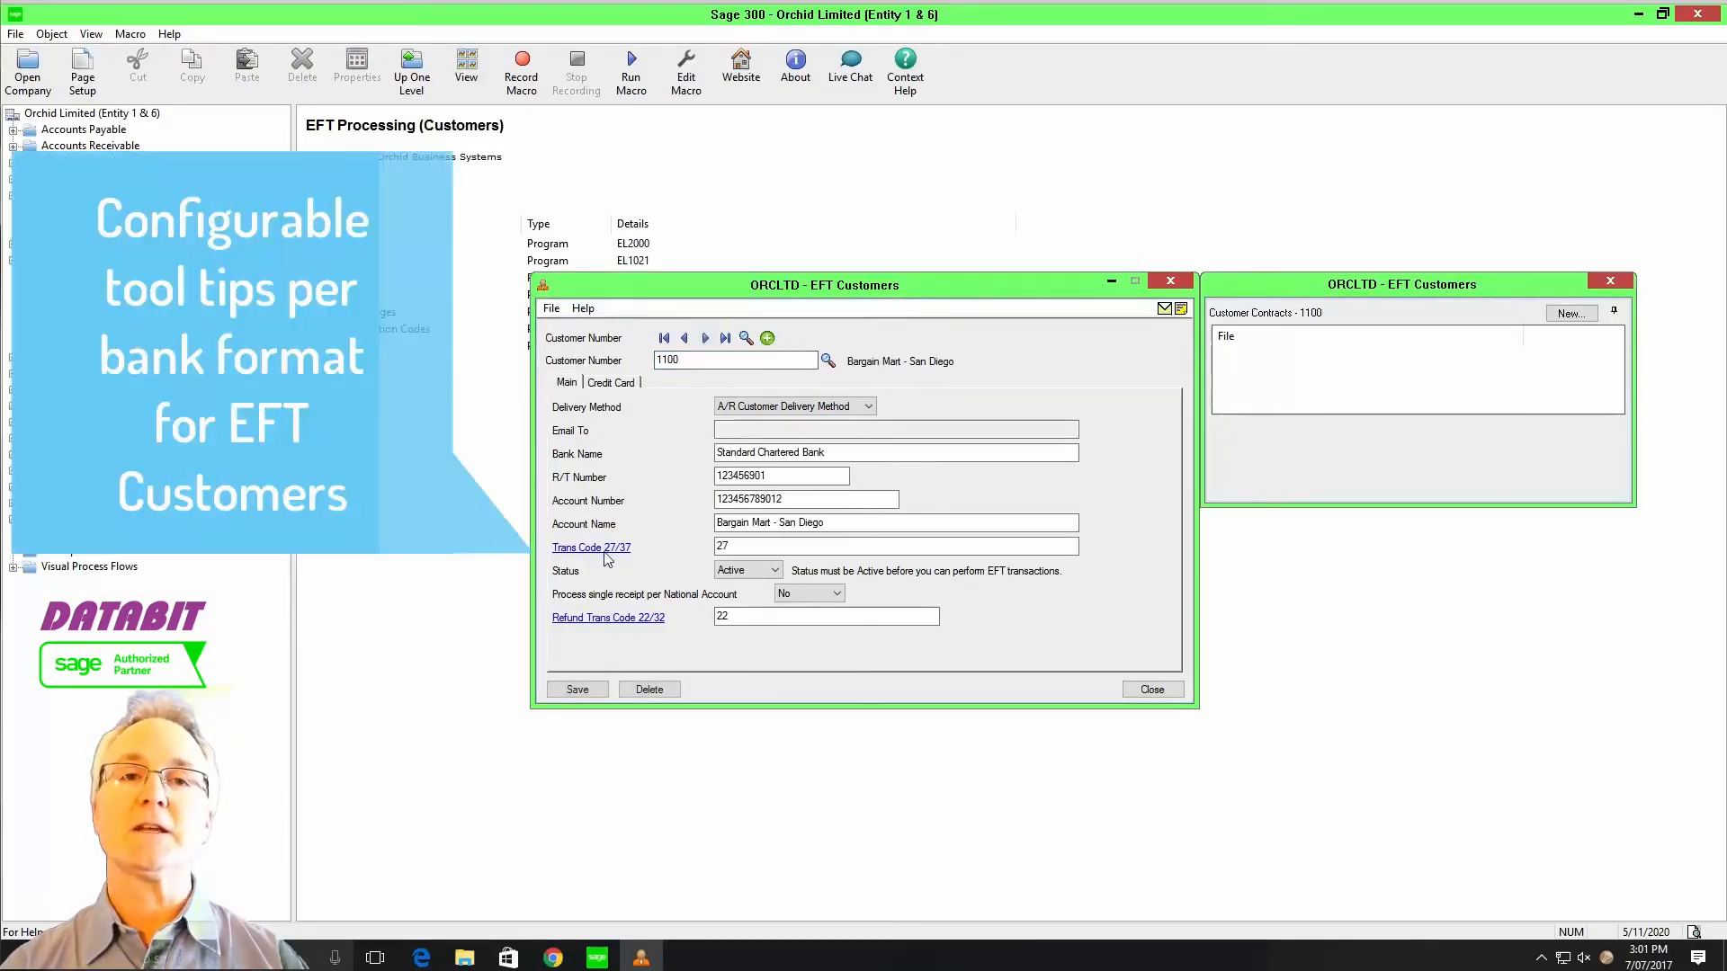
pyautogui.click(590, 547)
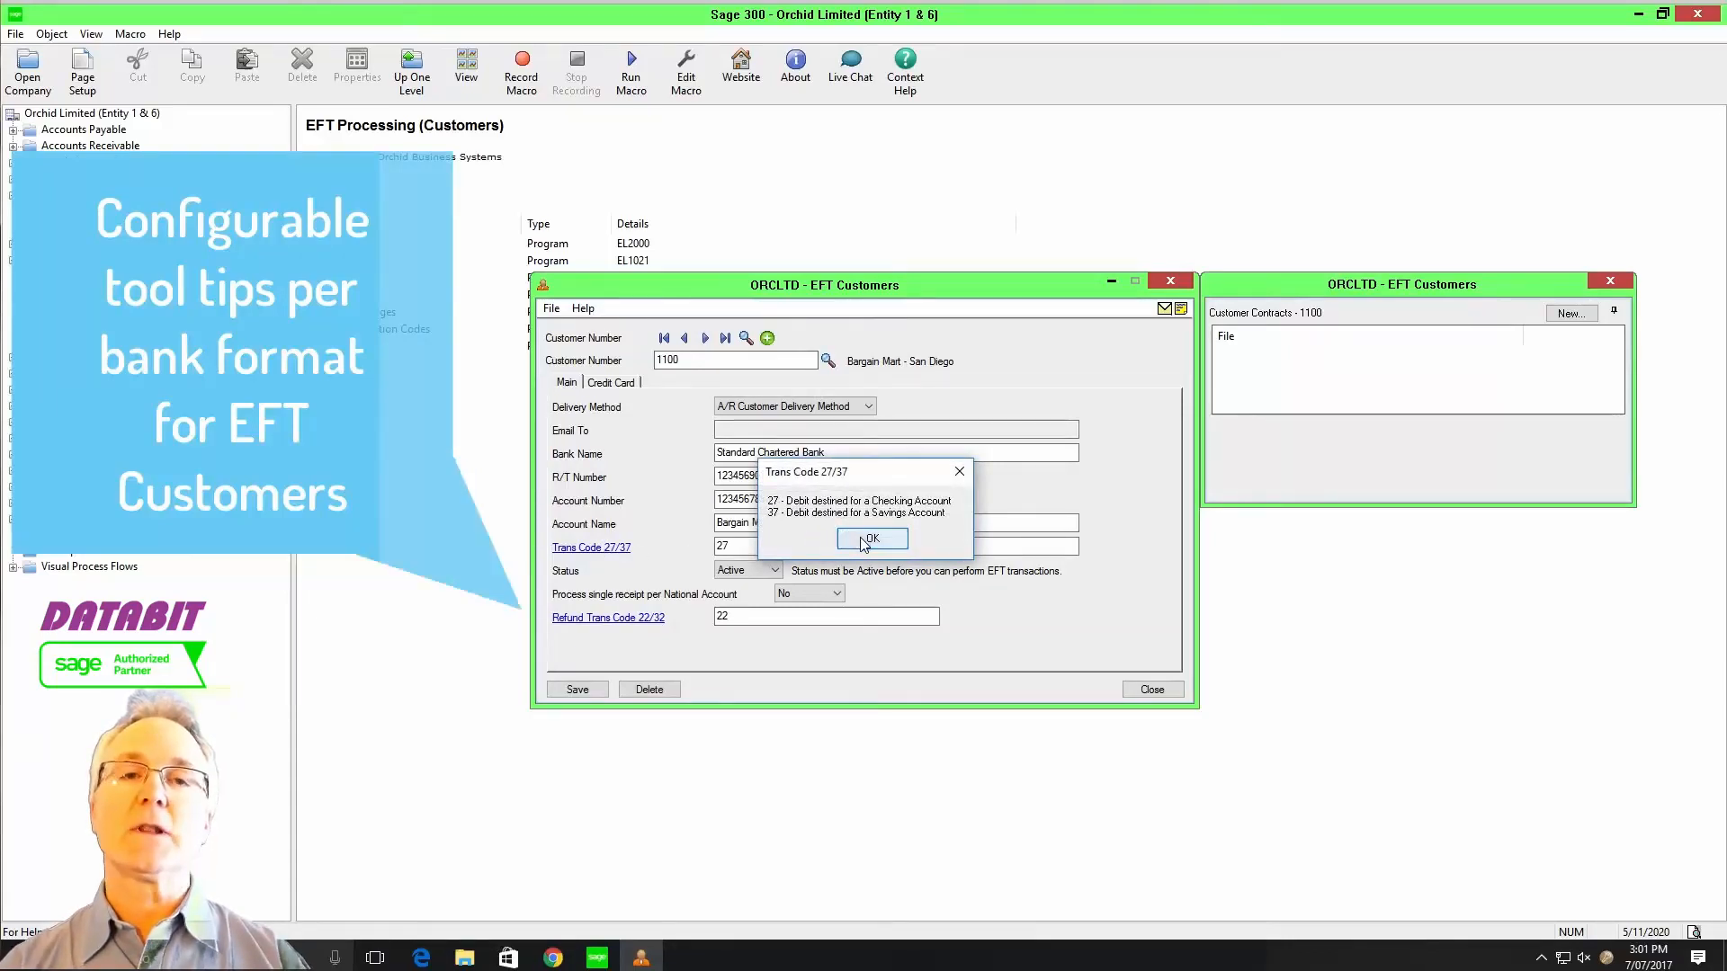
pyautogui.click(871, 538)
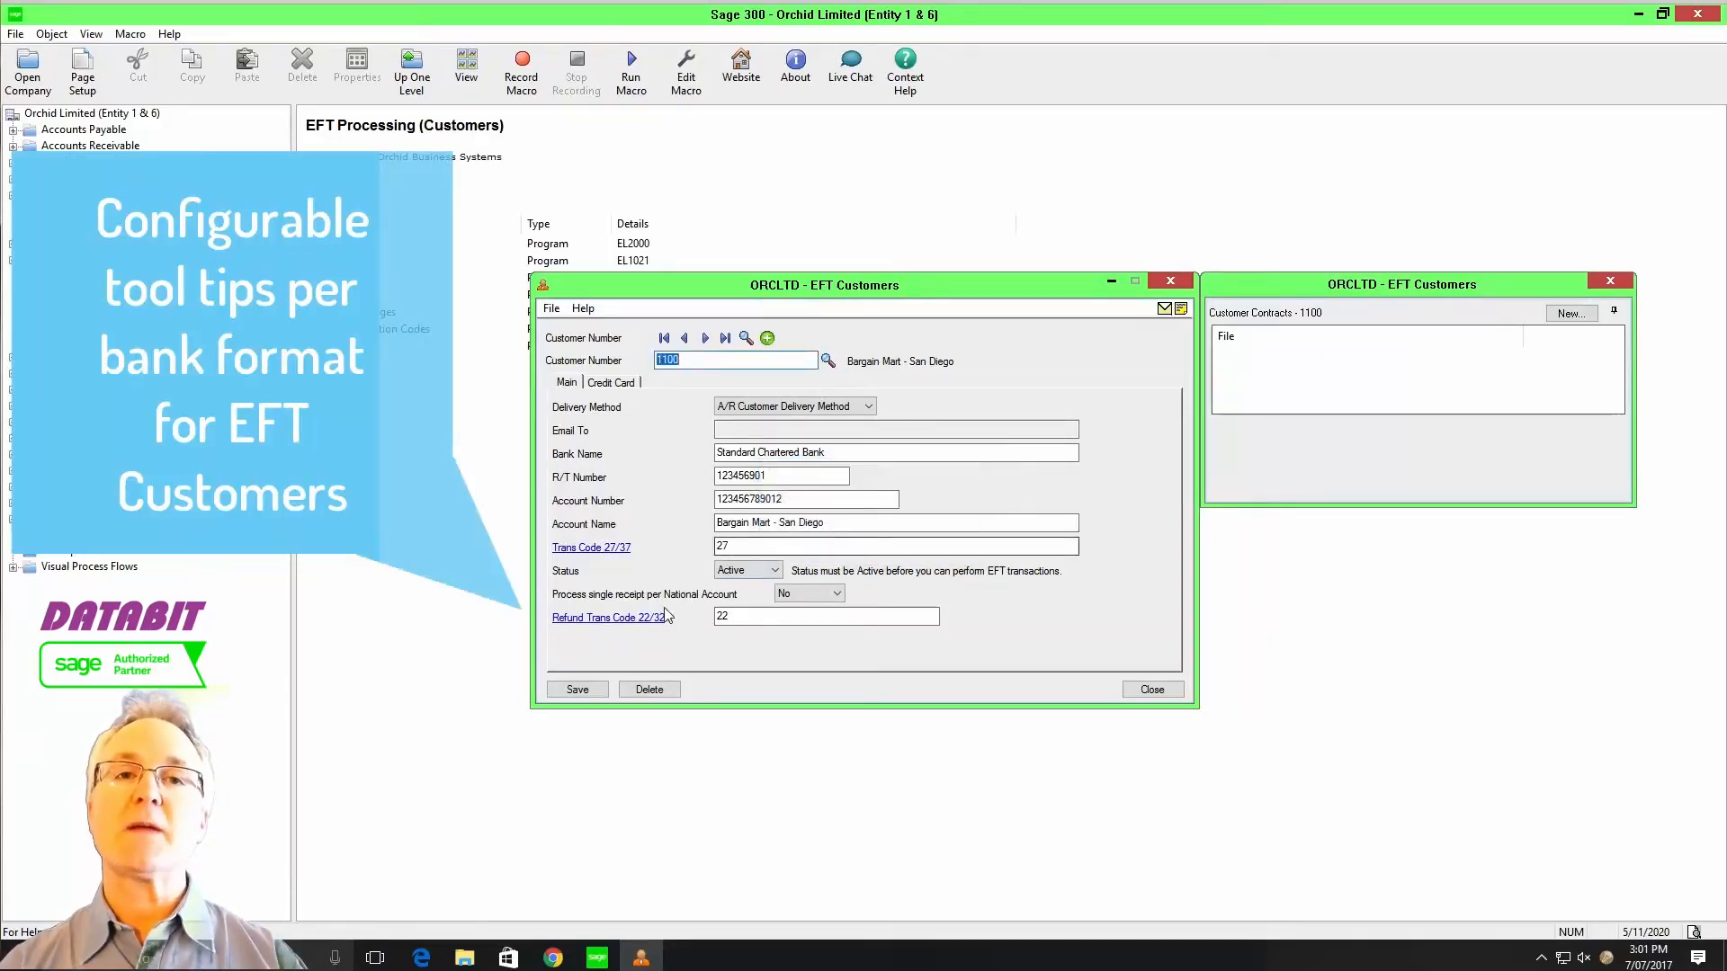
pyautogui.click(606, 617)
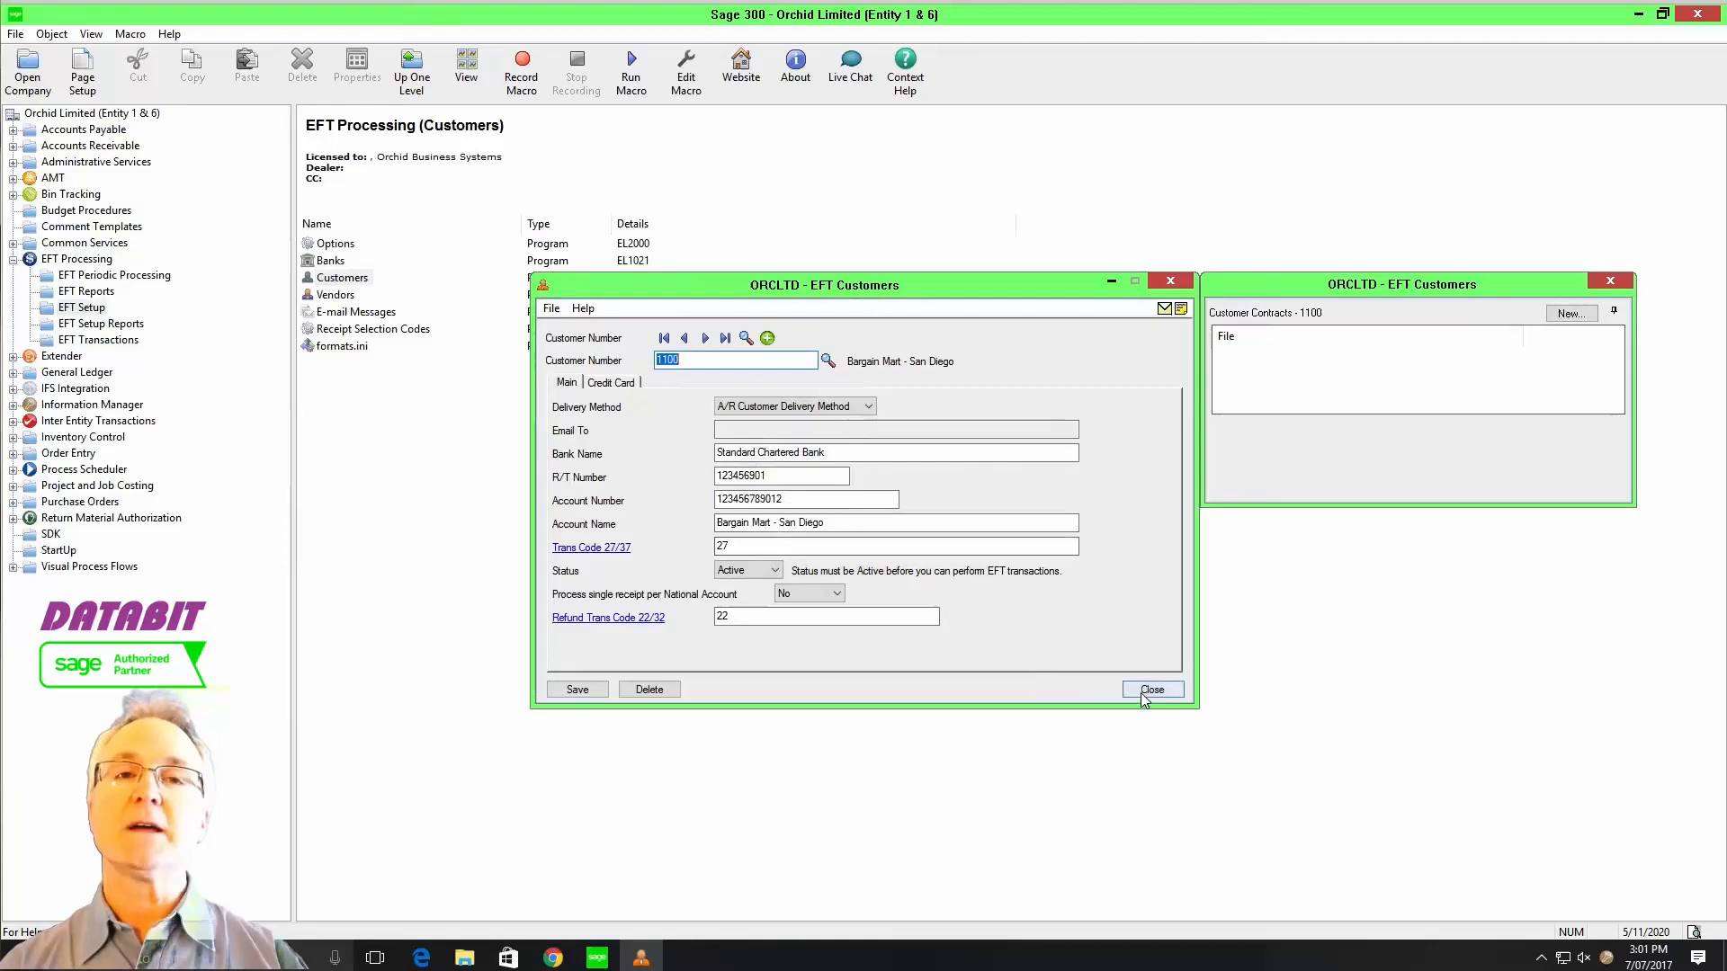
pyautogui.click(1151, 689)
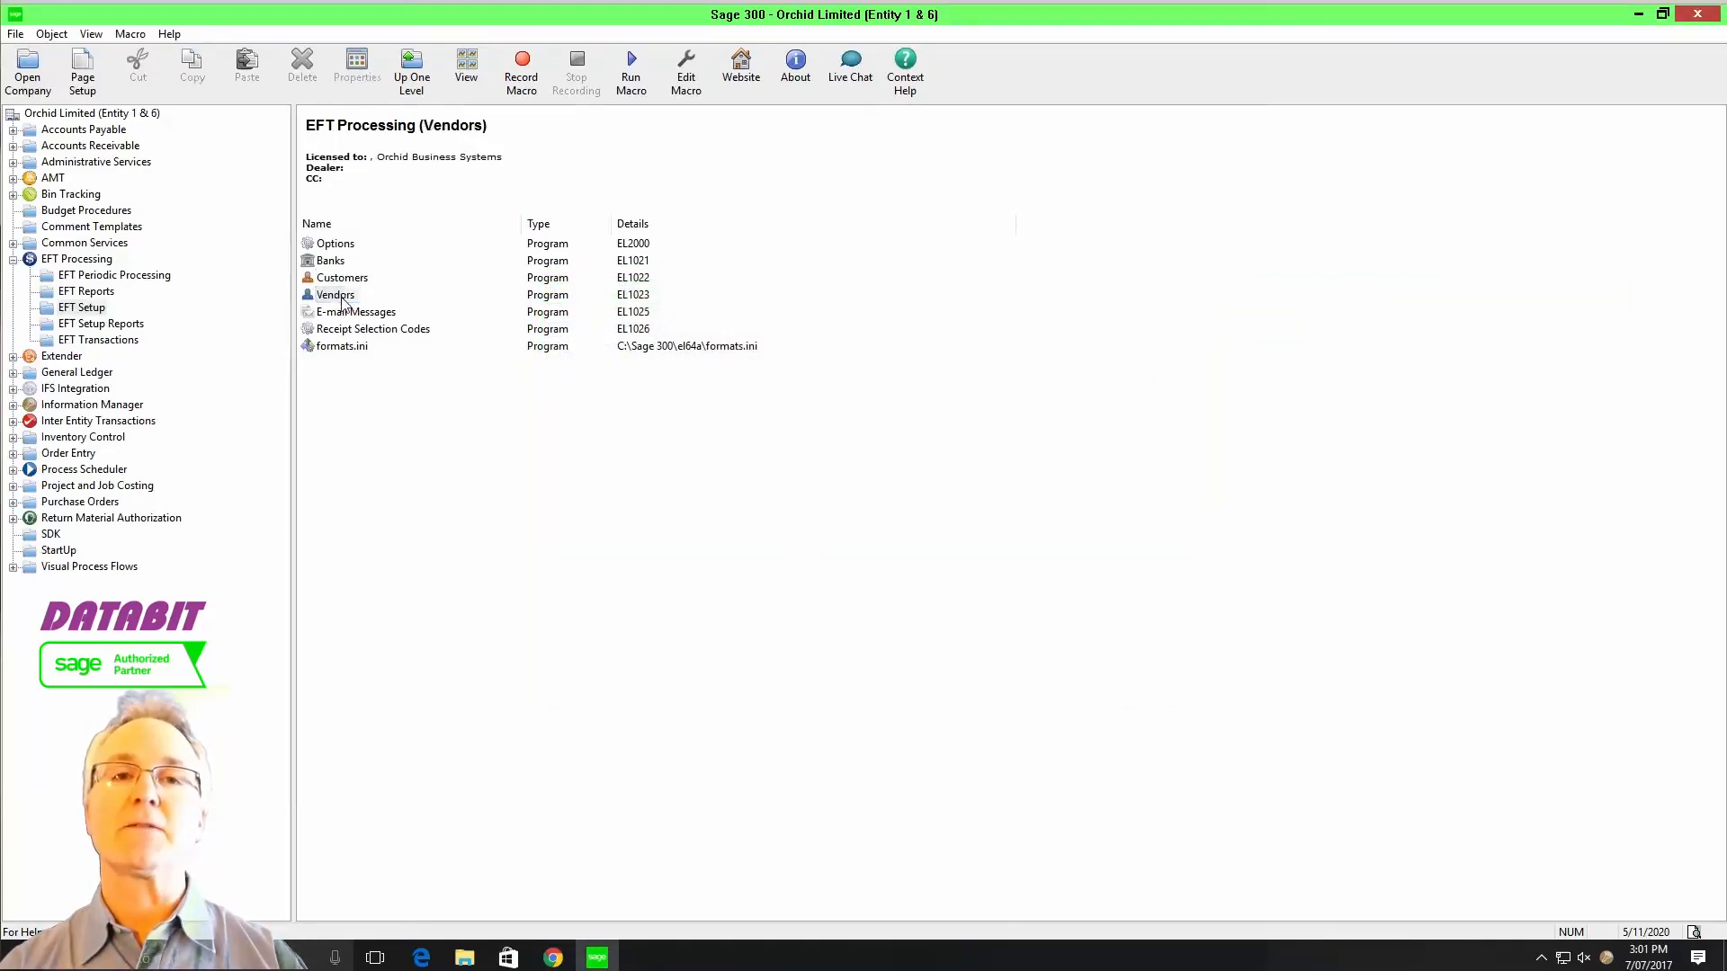
# - Review vendor 1200 Chloride Systems in EFT Vendors and read its Trans Code 22/32 note
pyautogui.doubleClick(335, 293)
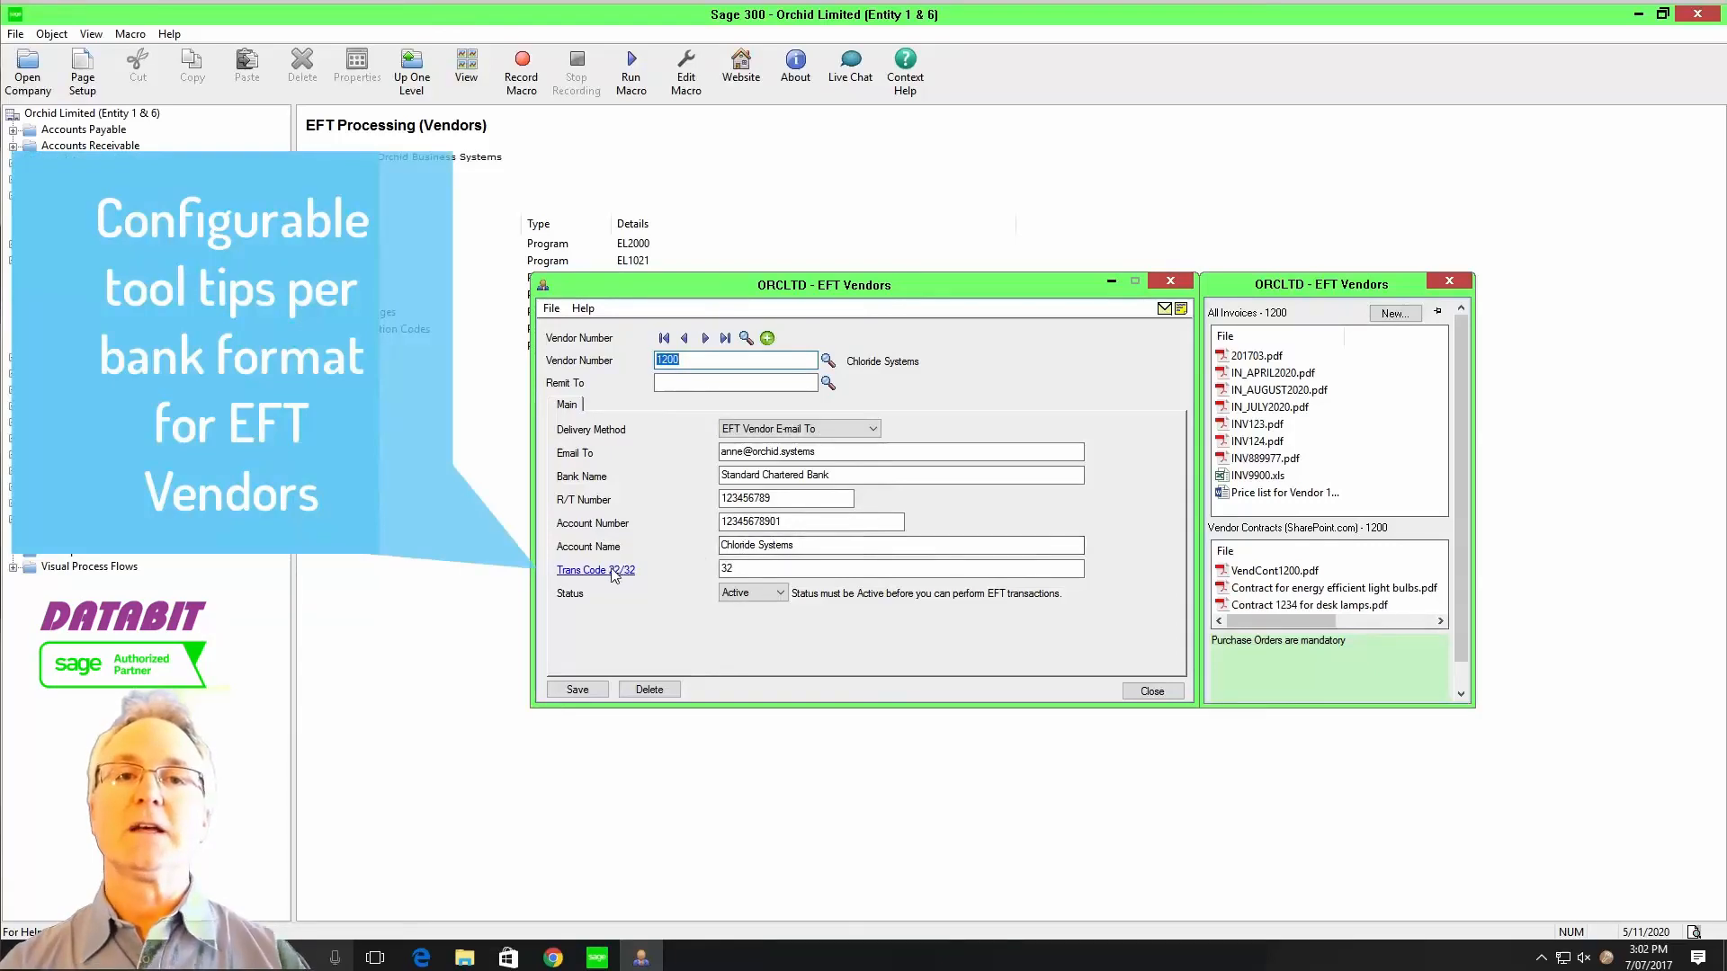
pyautogui.click(590, 570)
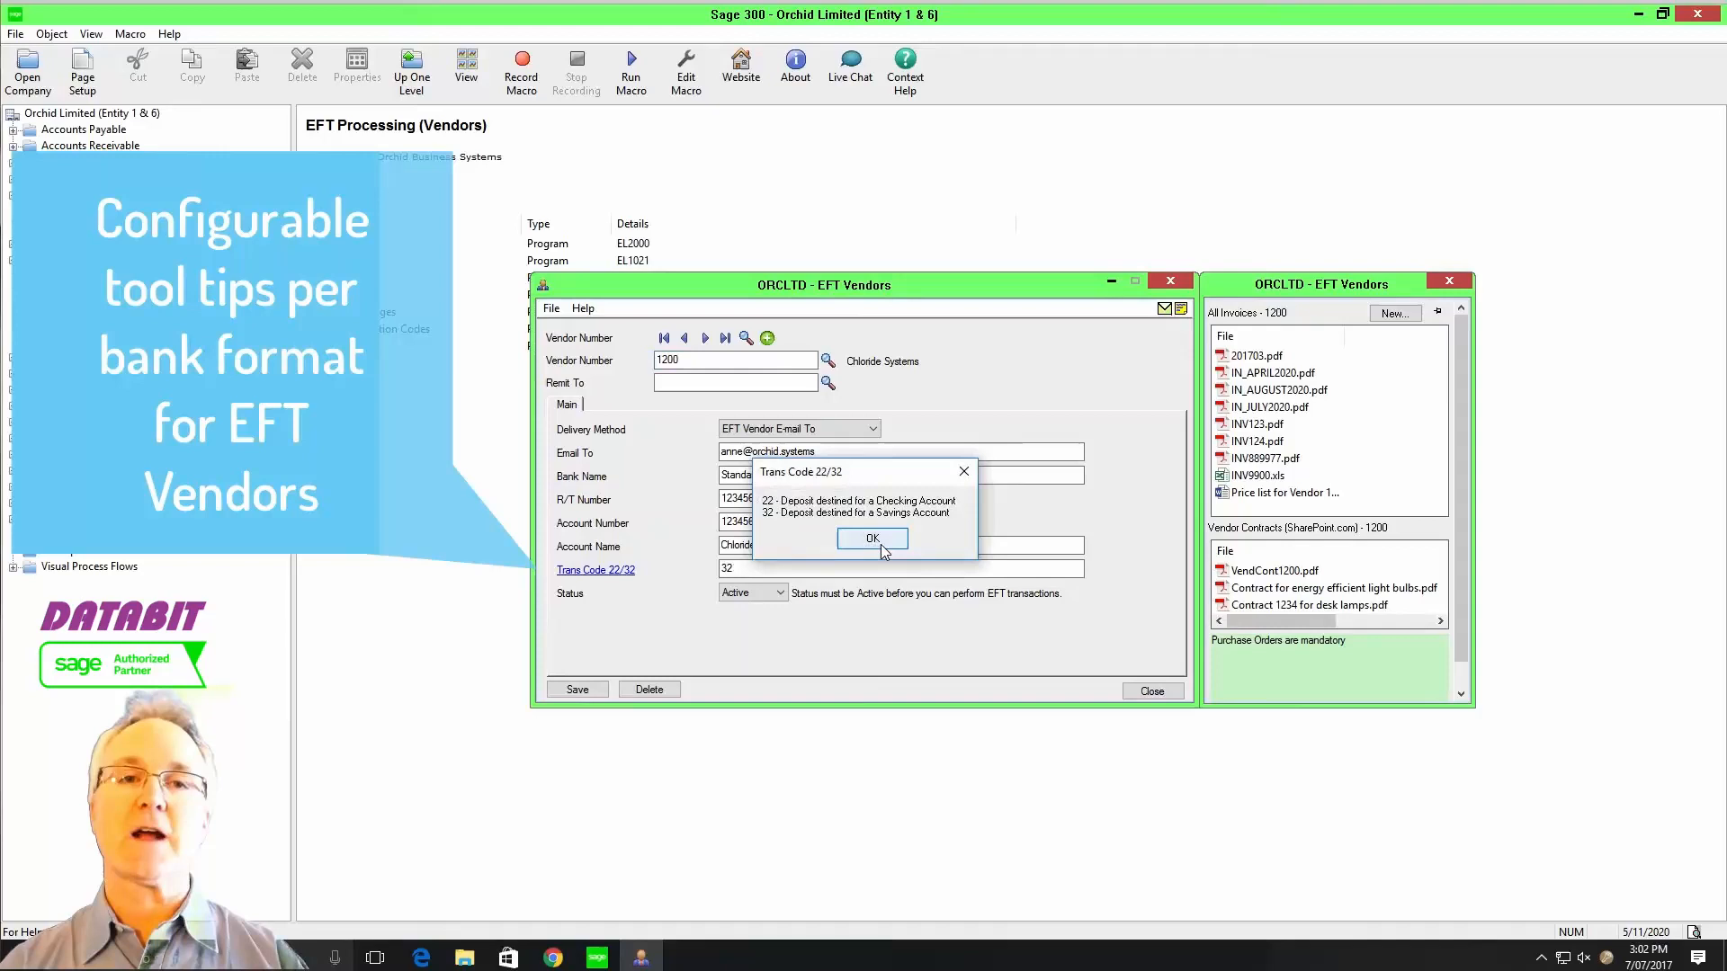
pyautogui.click(870, 538)
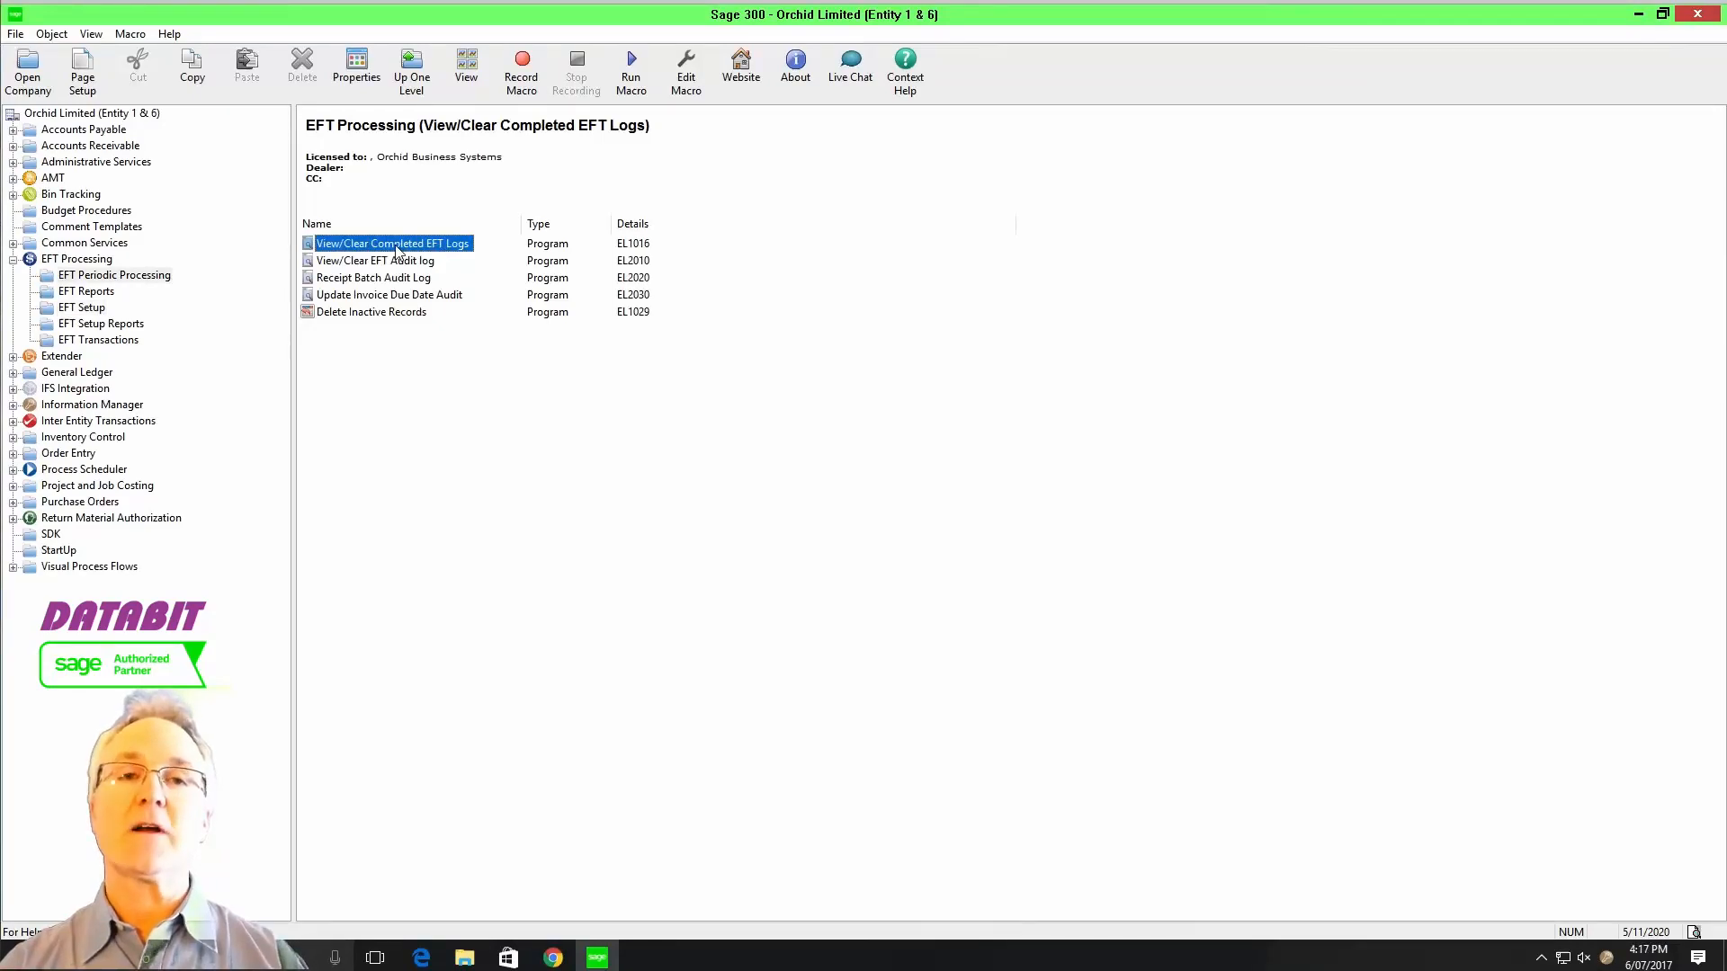
# - View the completed EFT logs listing exported A/P payment batch files
pyautogui.doubleClick(390, 242)
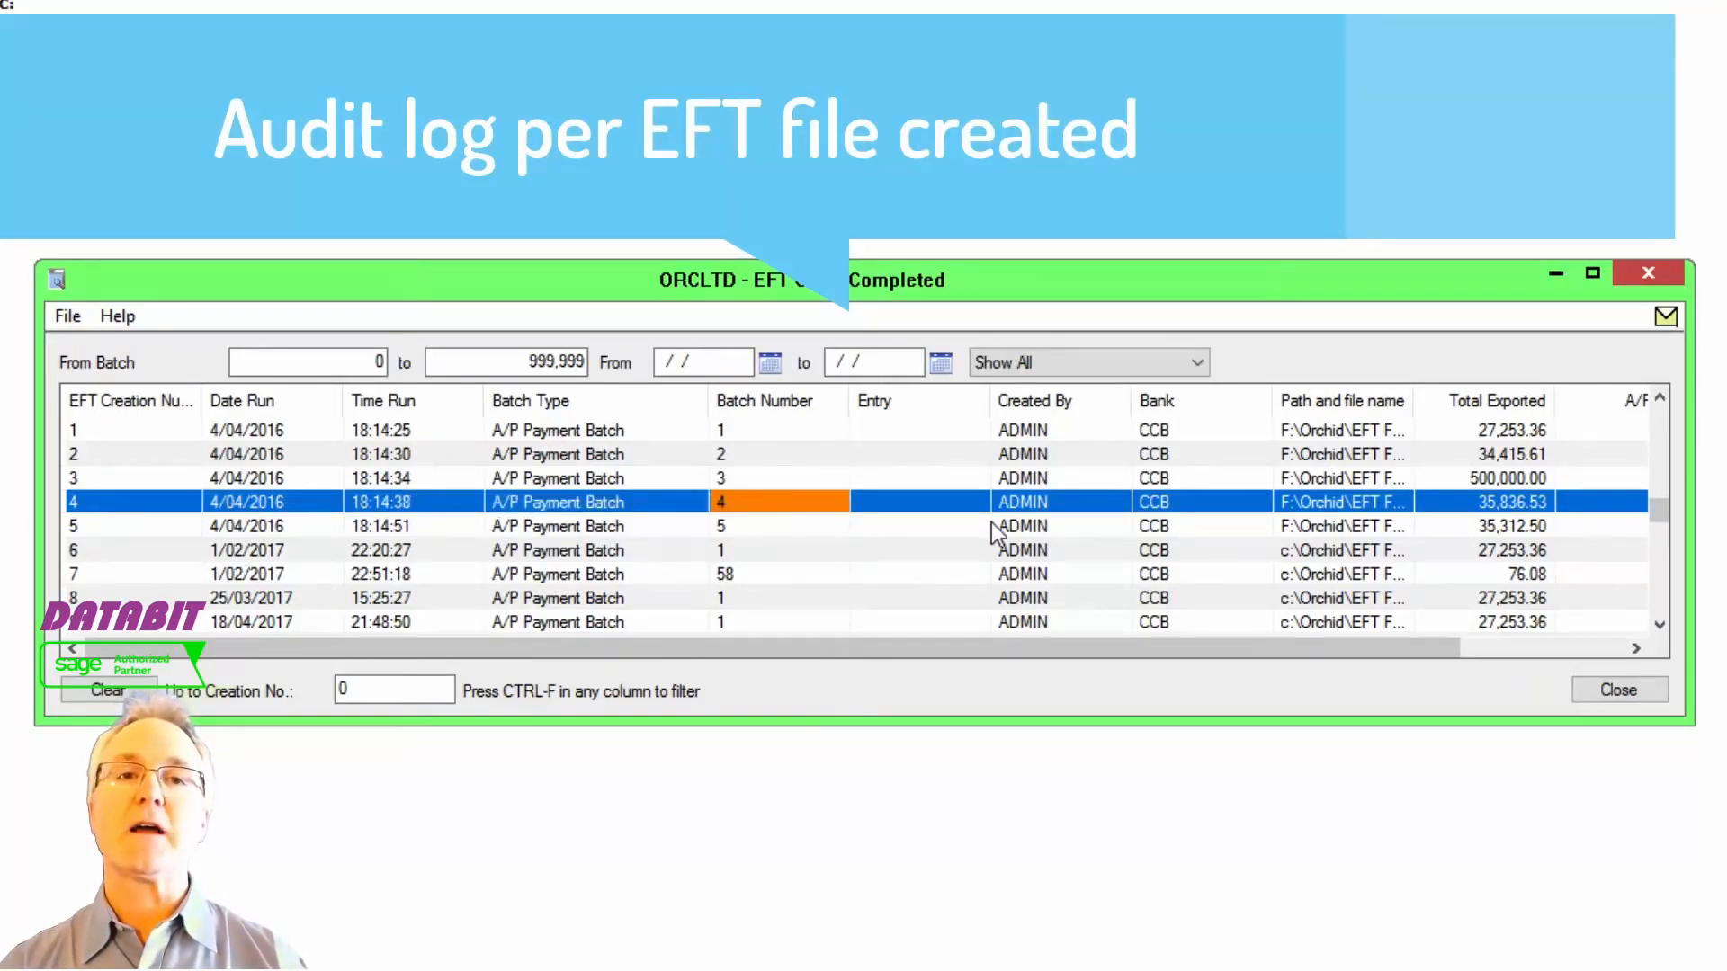
pyautogui.moveTo(1413, 410)
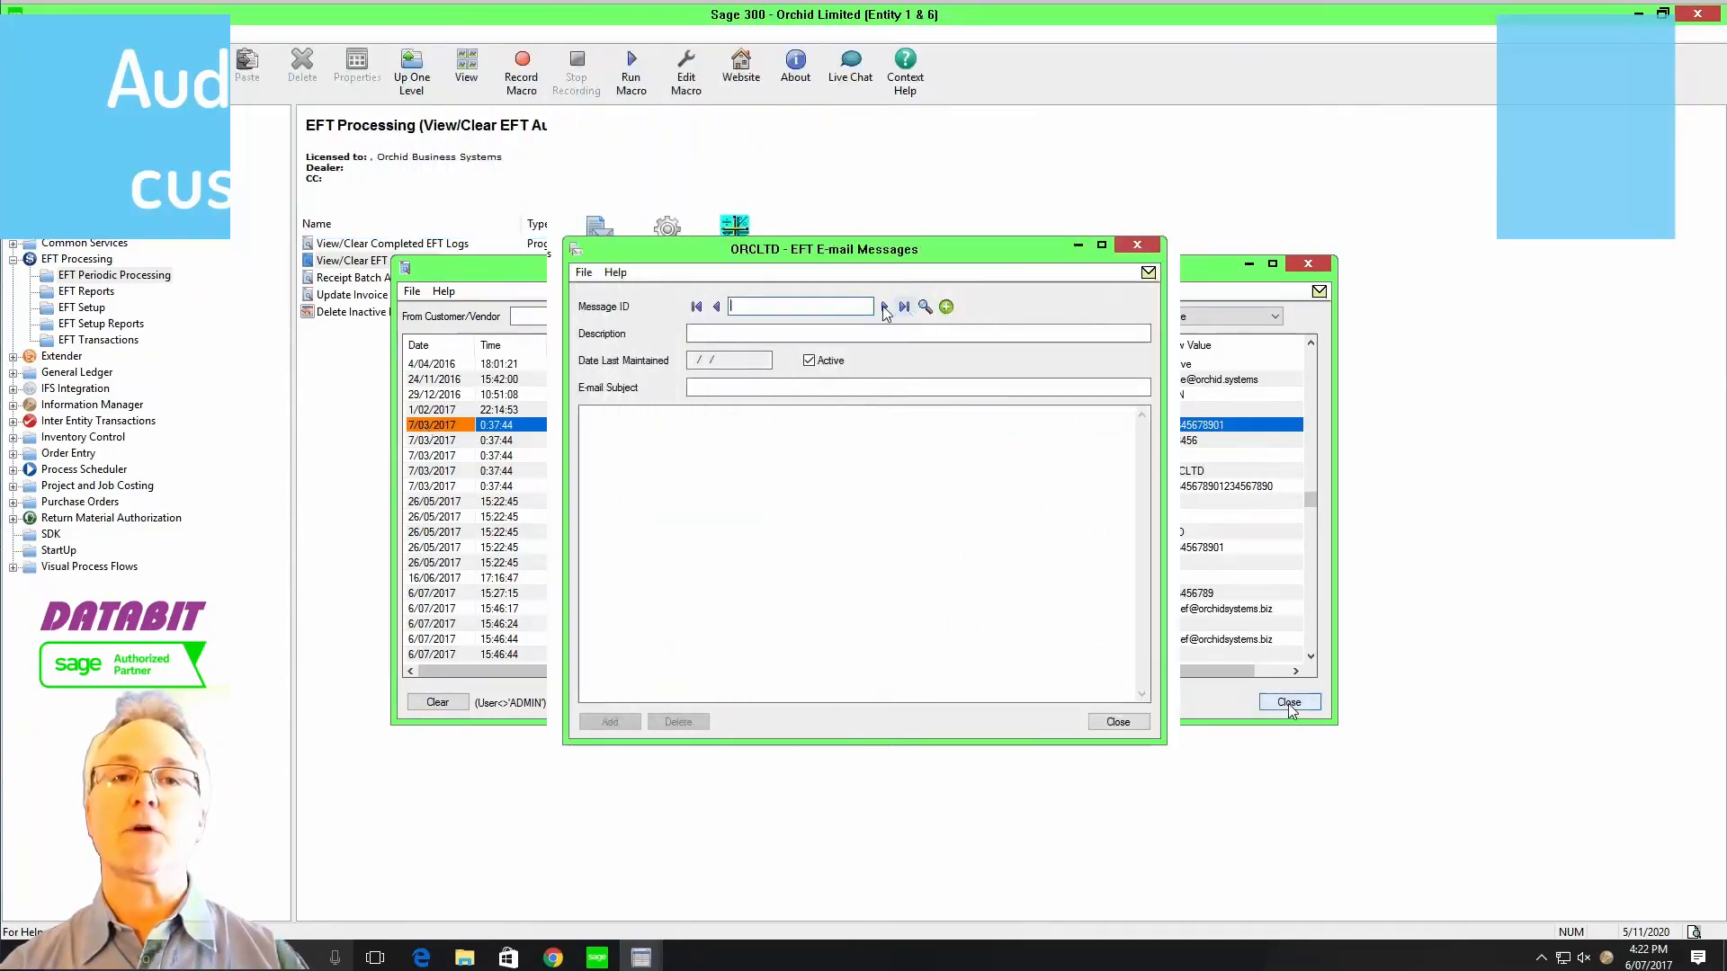
# - Set the per-session e-mail limit and email the two A/R receipt batch advices to customers
pyautogui.click(925, 306)
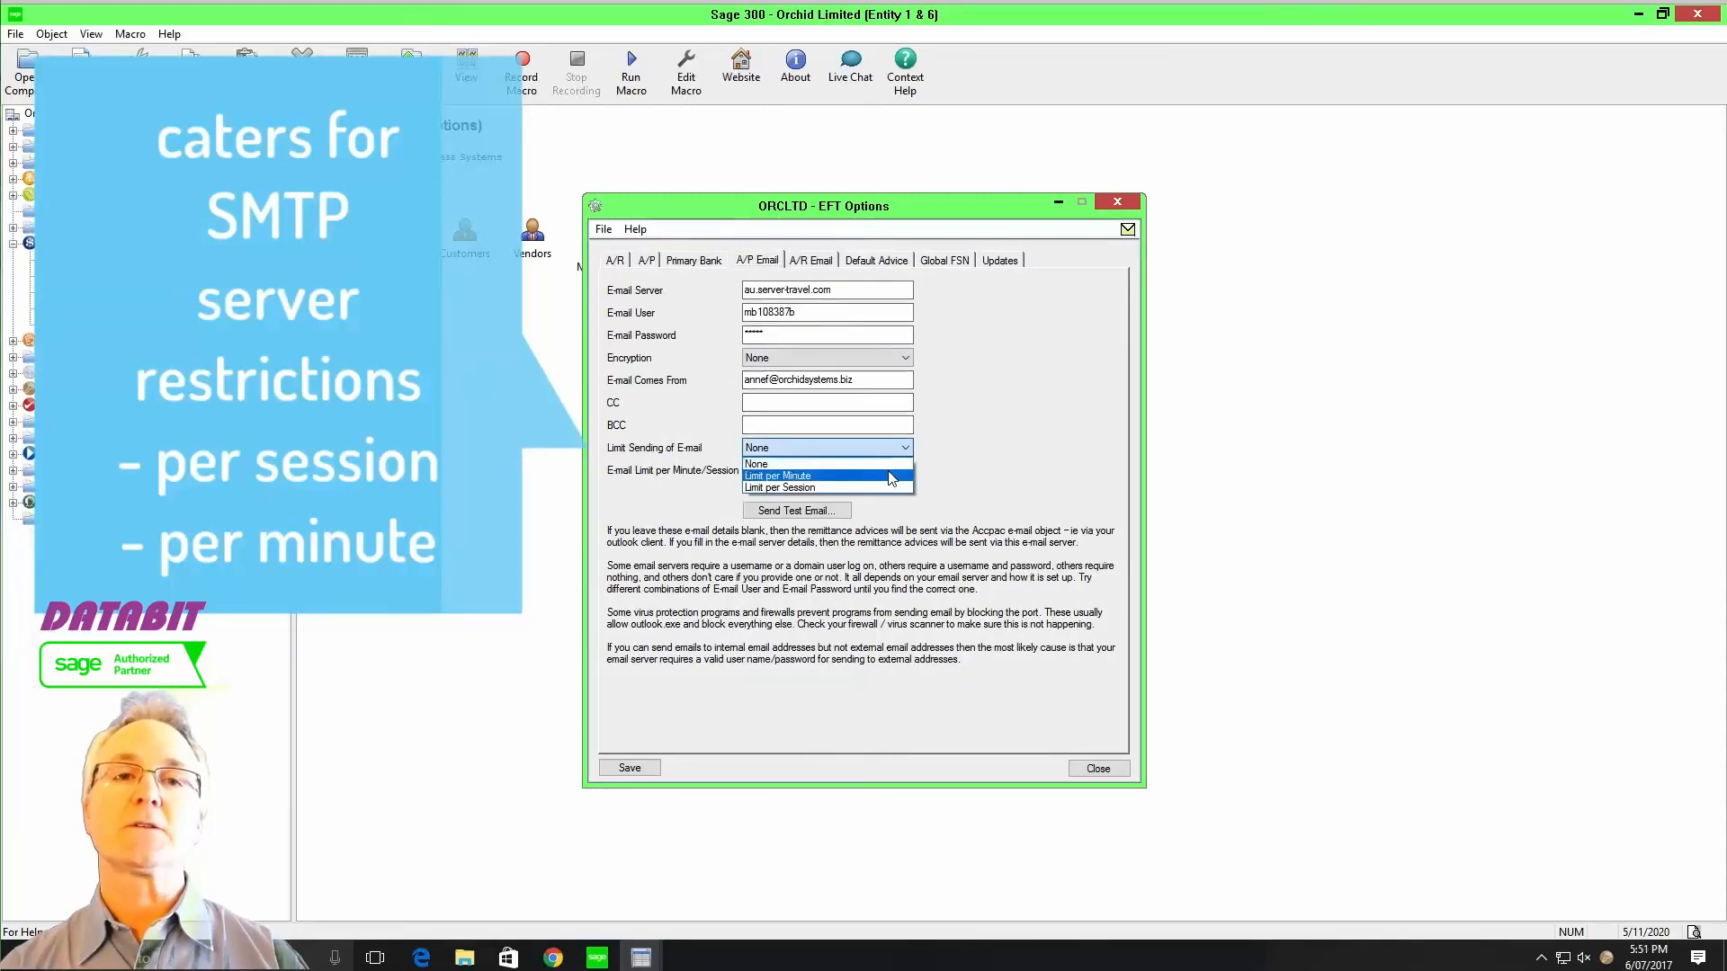
pyautogui.click(777, 475)
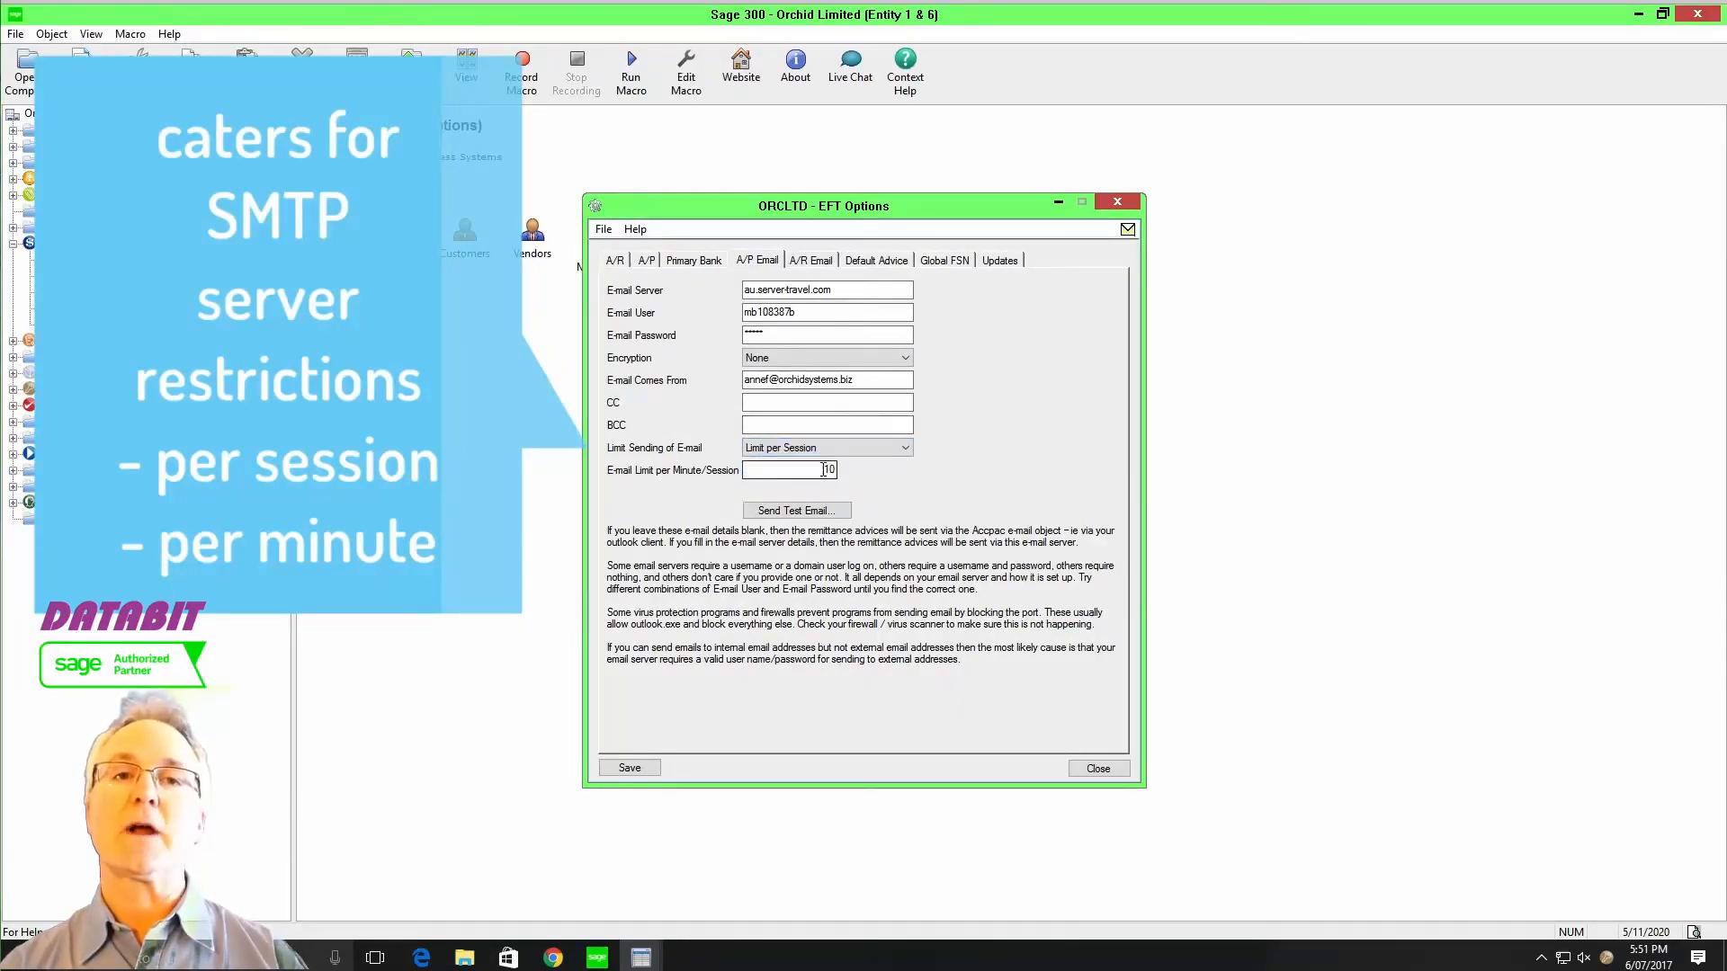
pyautogui.click(809, 259)
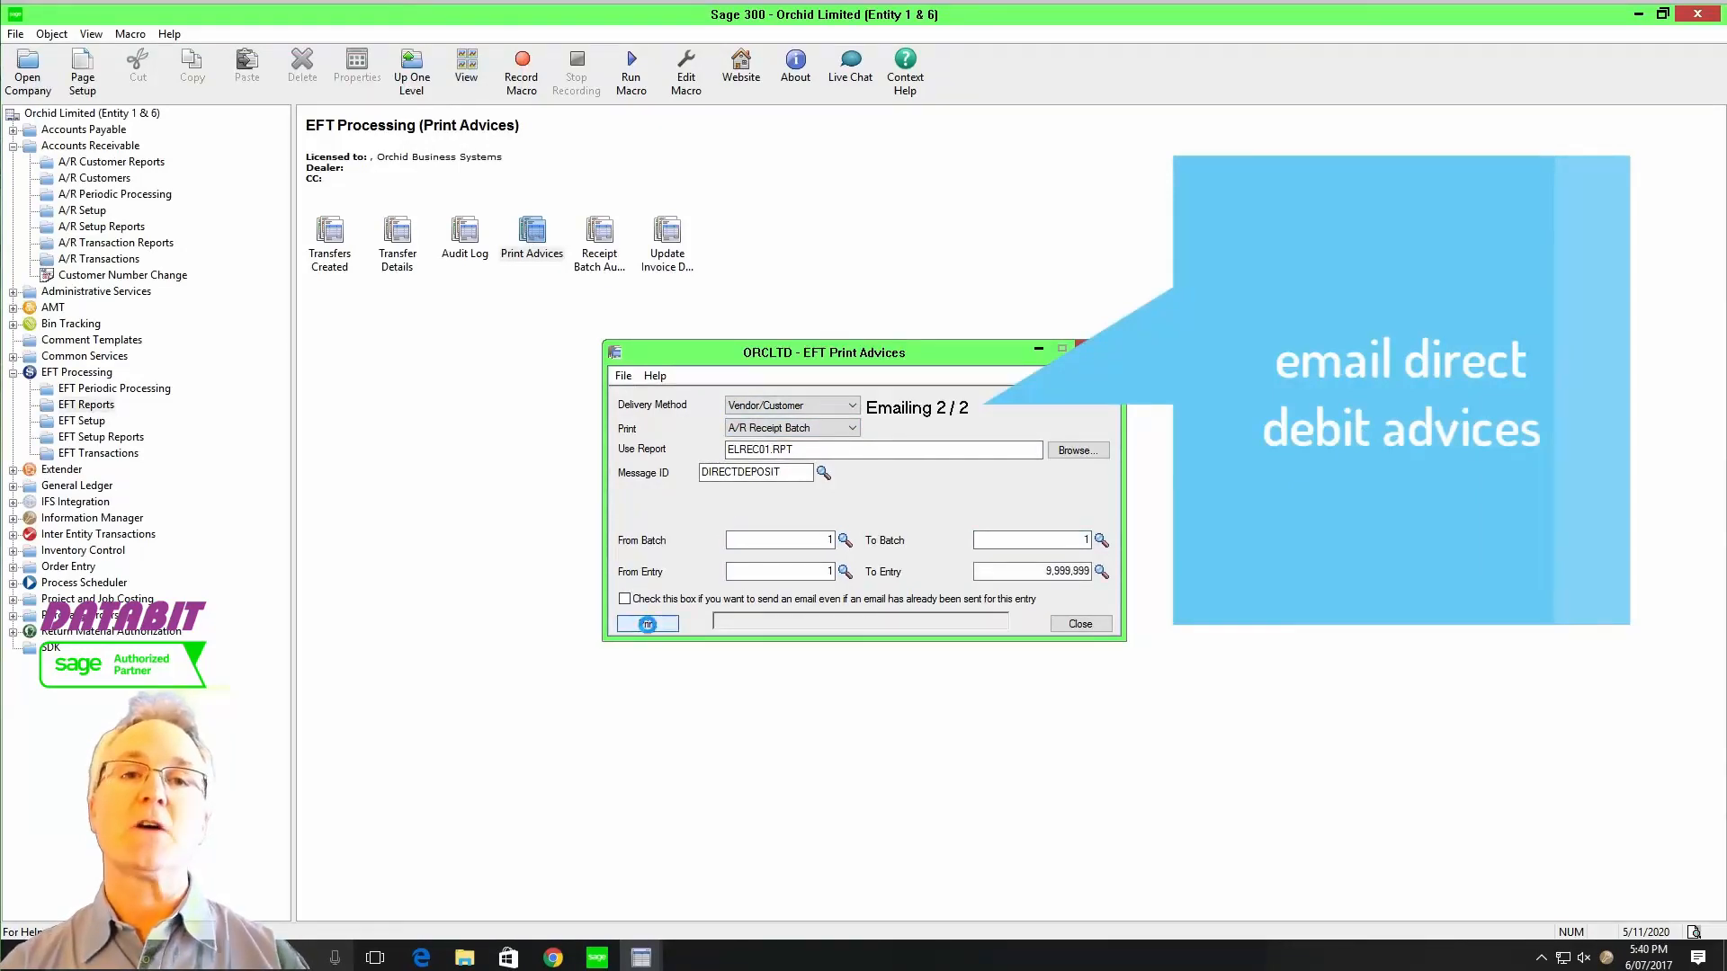
pyautogui.click(647, 625)
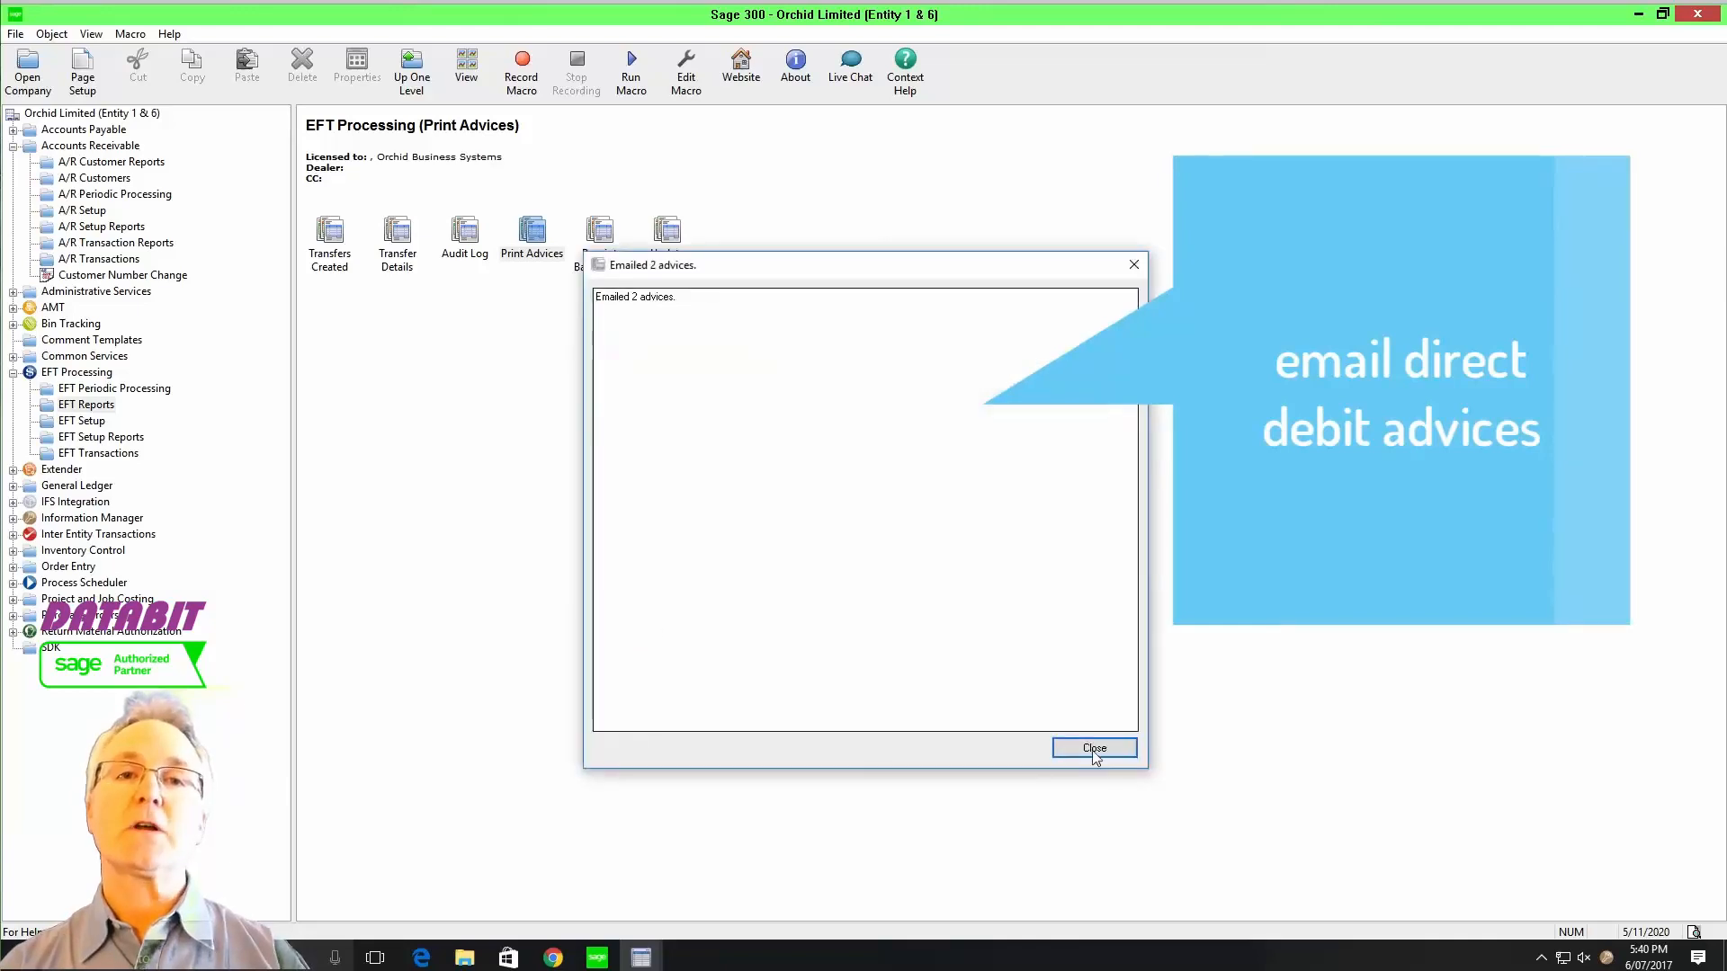
pyautogui.click(1094, 748)
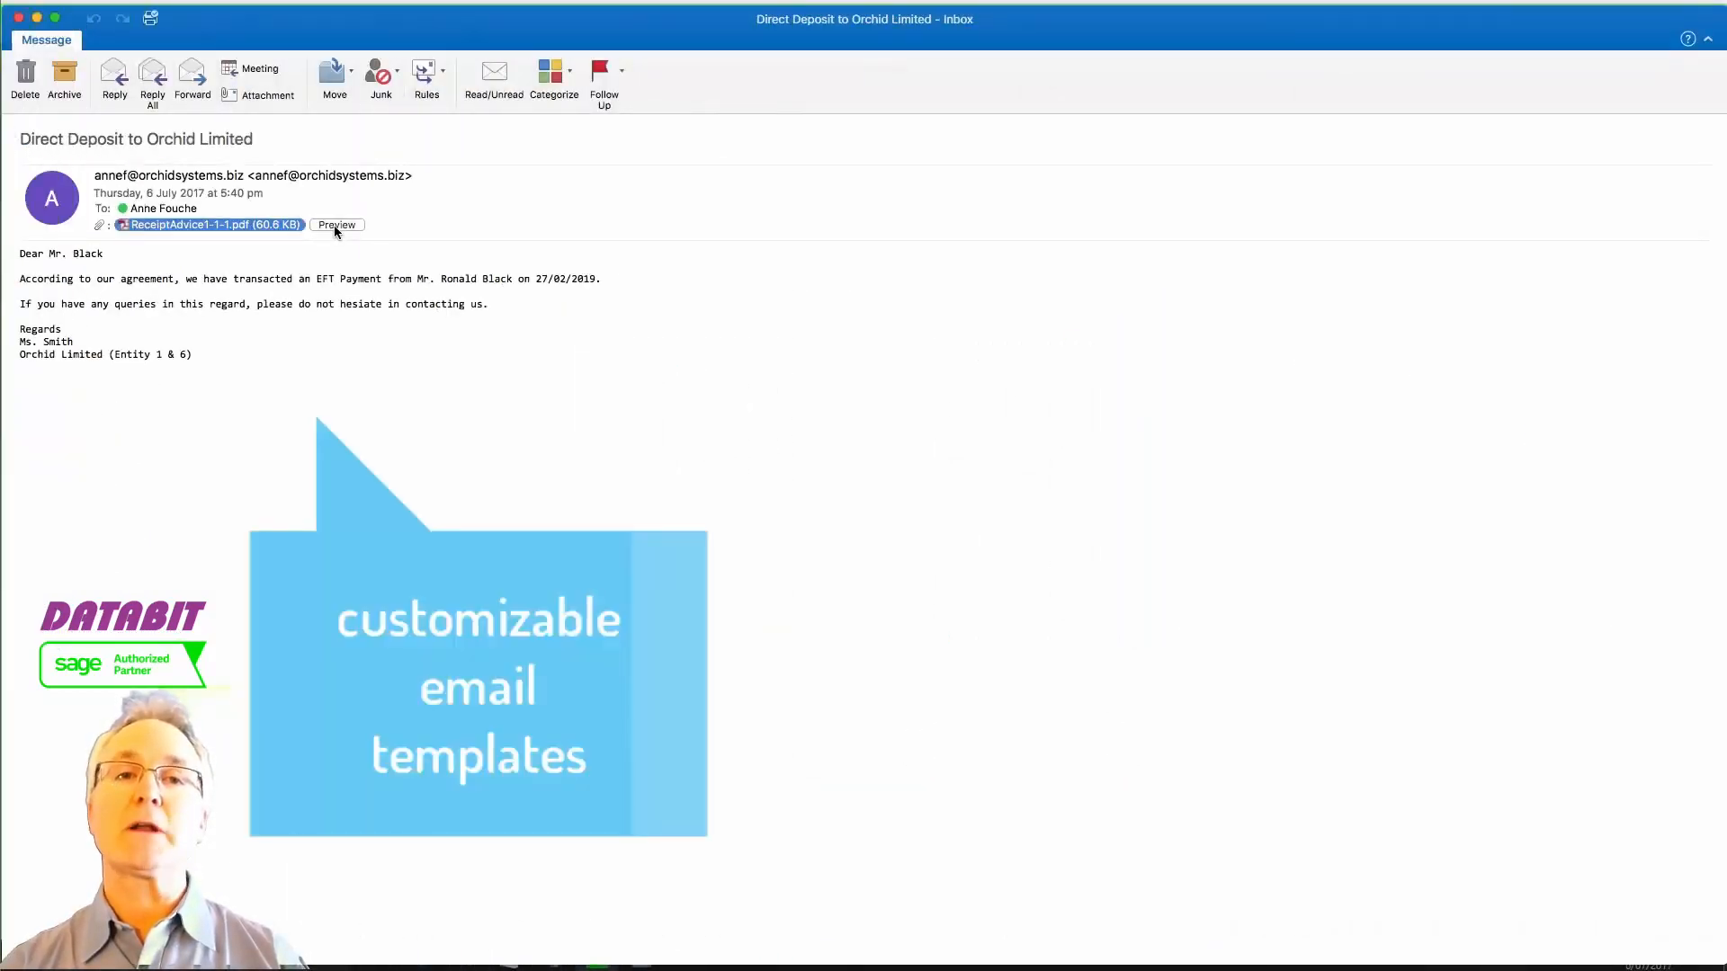
# - Preview the ReceiptAdvice PDF attached to the Direct Deposit to Orchid Limited email
pyautogui.click(337, 224)
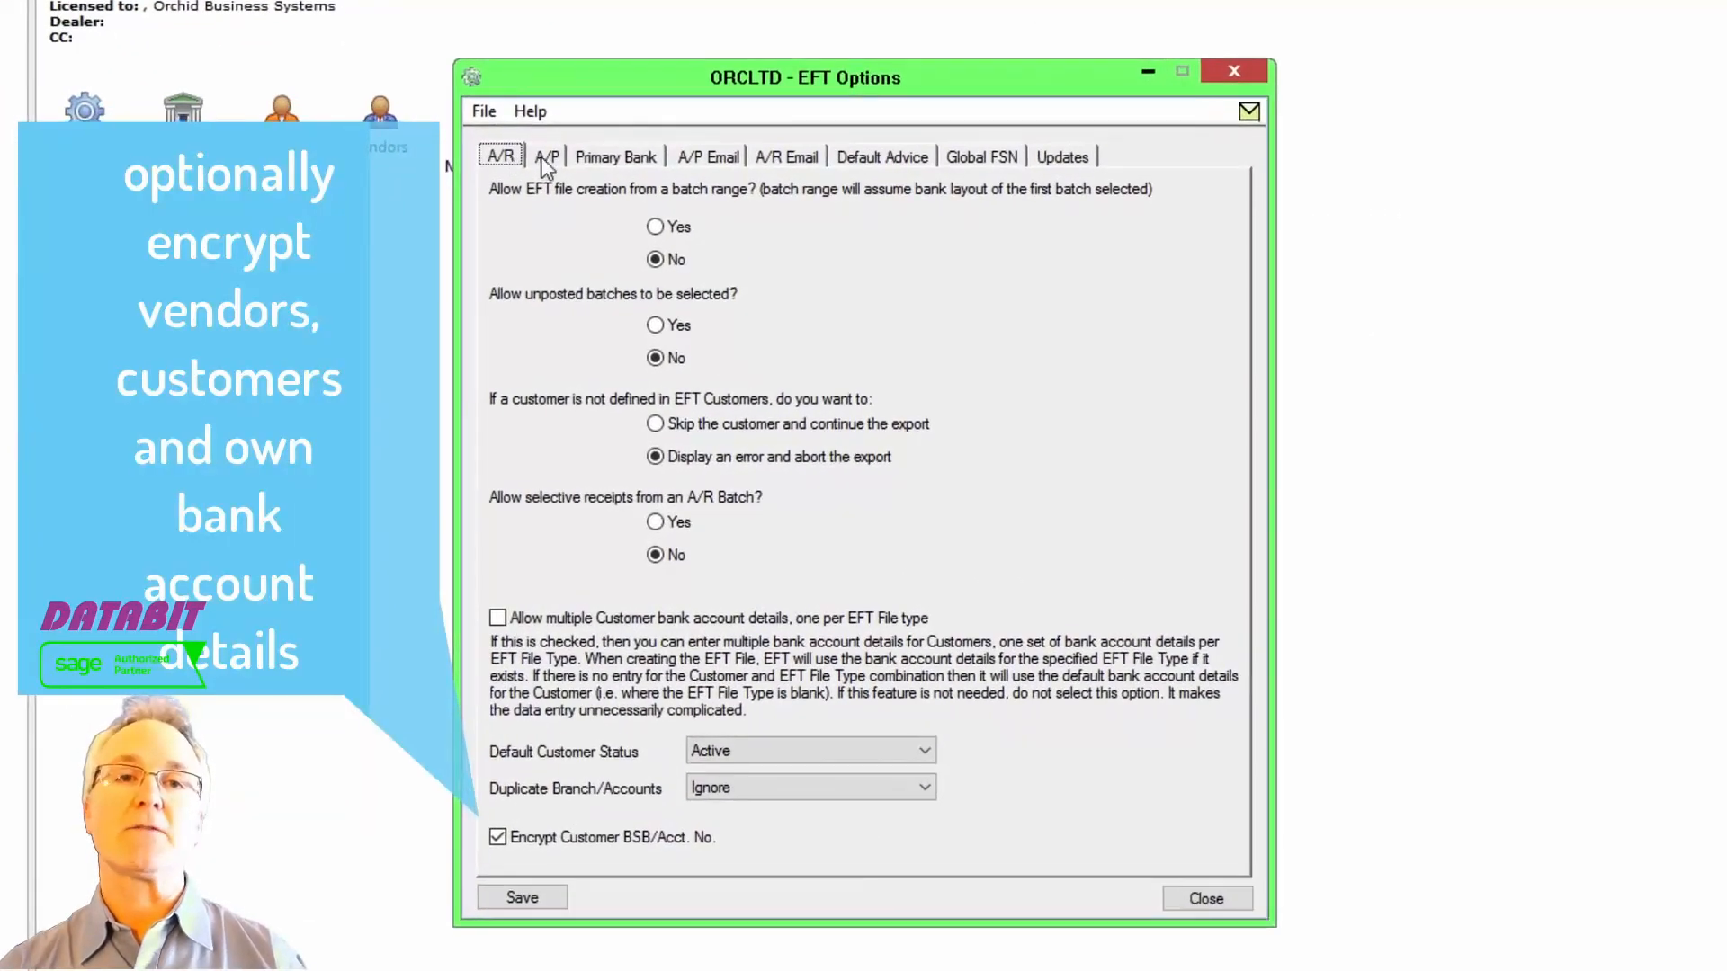
# - Confirm Encrypt BSB/Acct No. on the A/P tab of EFT Options and close the options
pyautogui.click(547, 155)
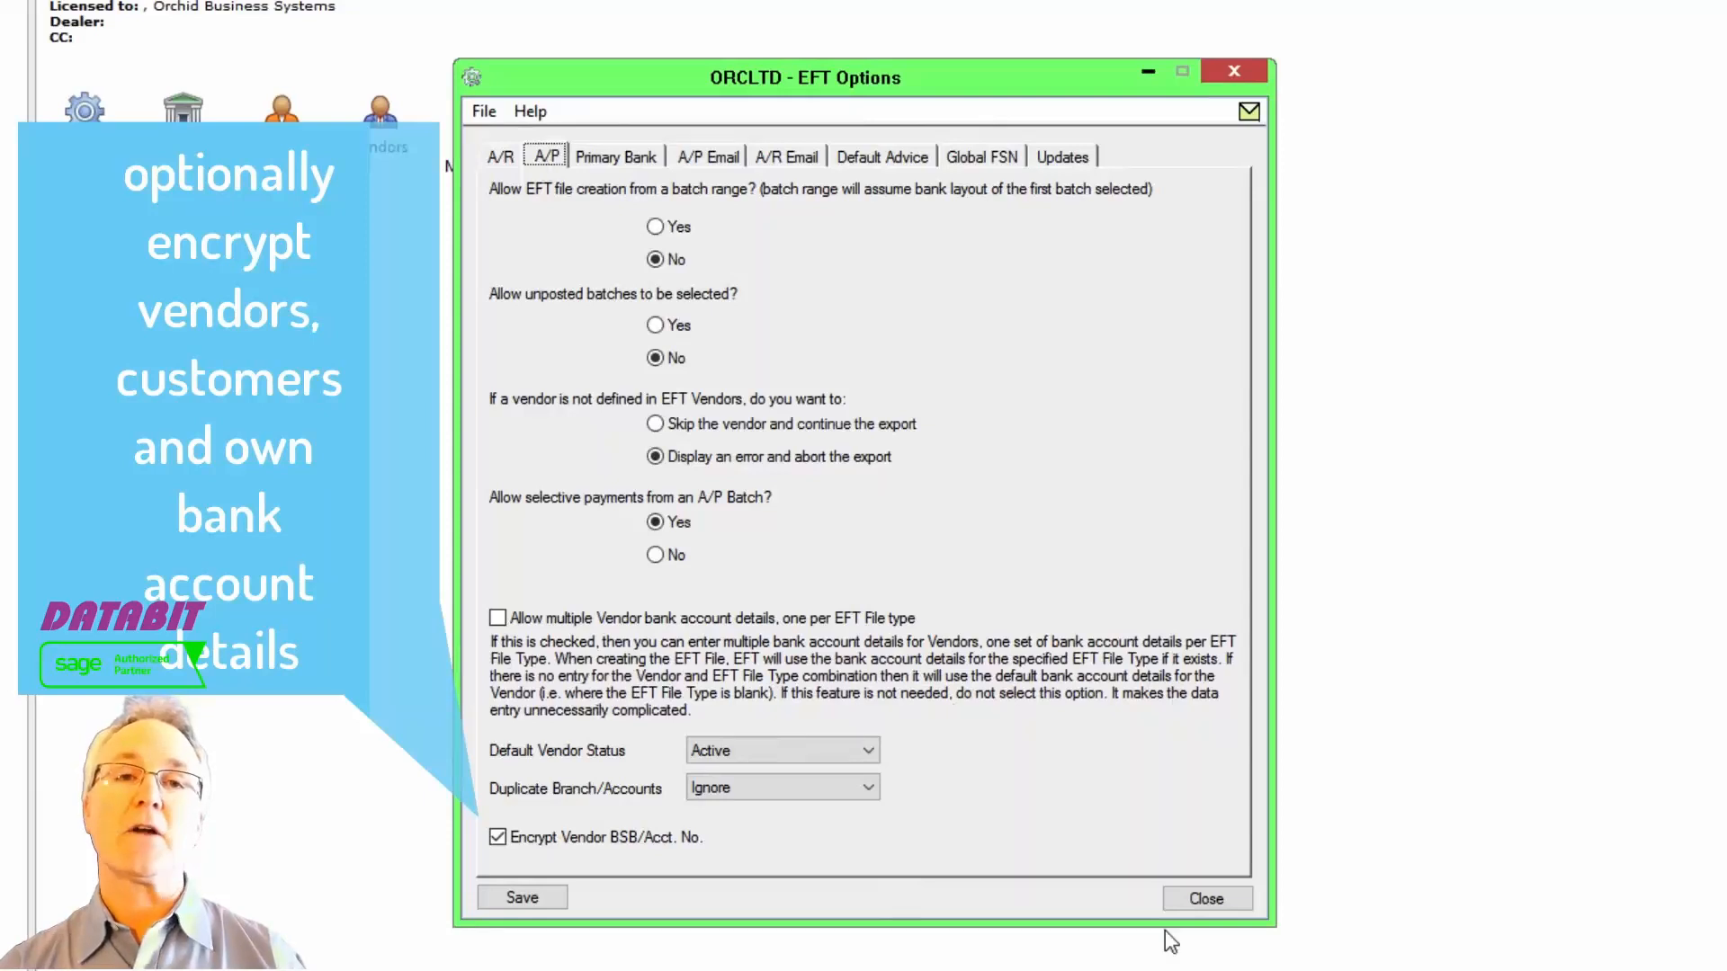
pyautogui.click(1205, 898)
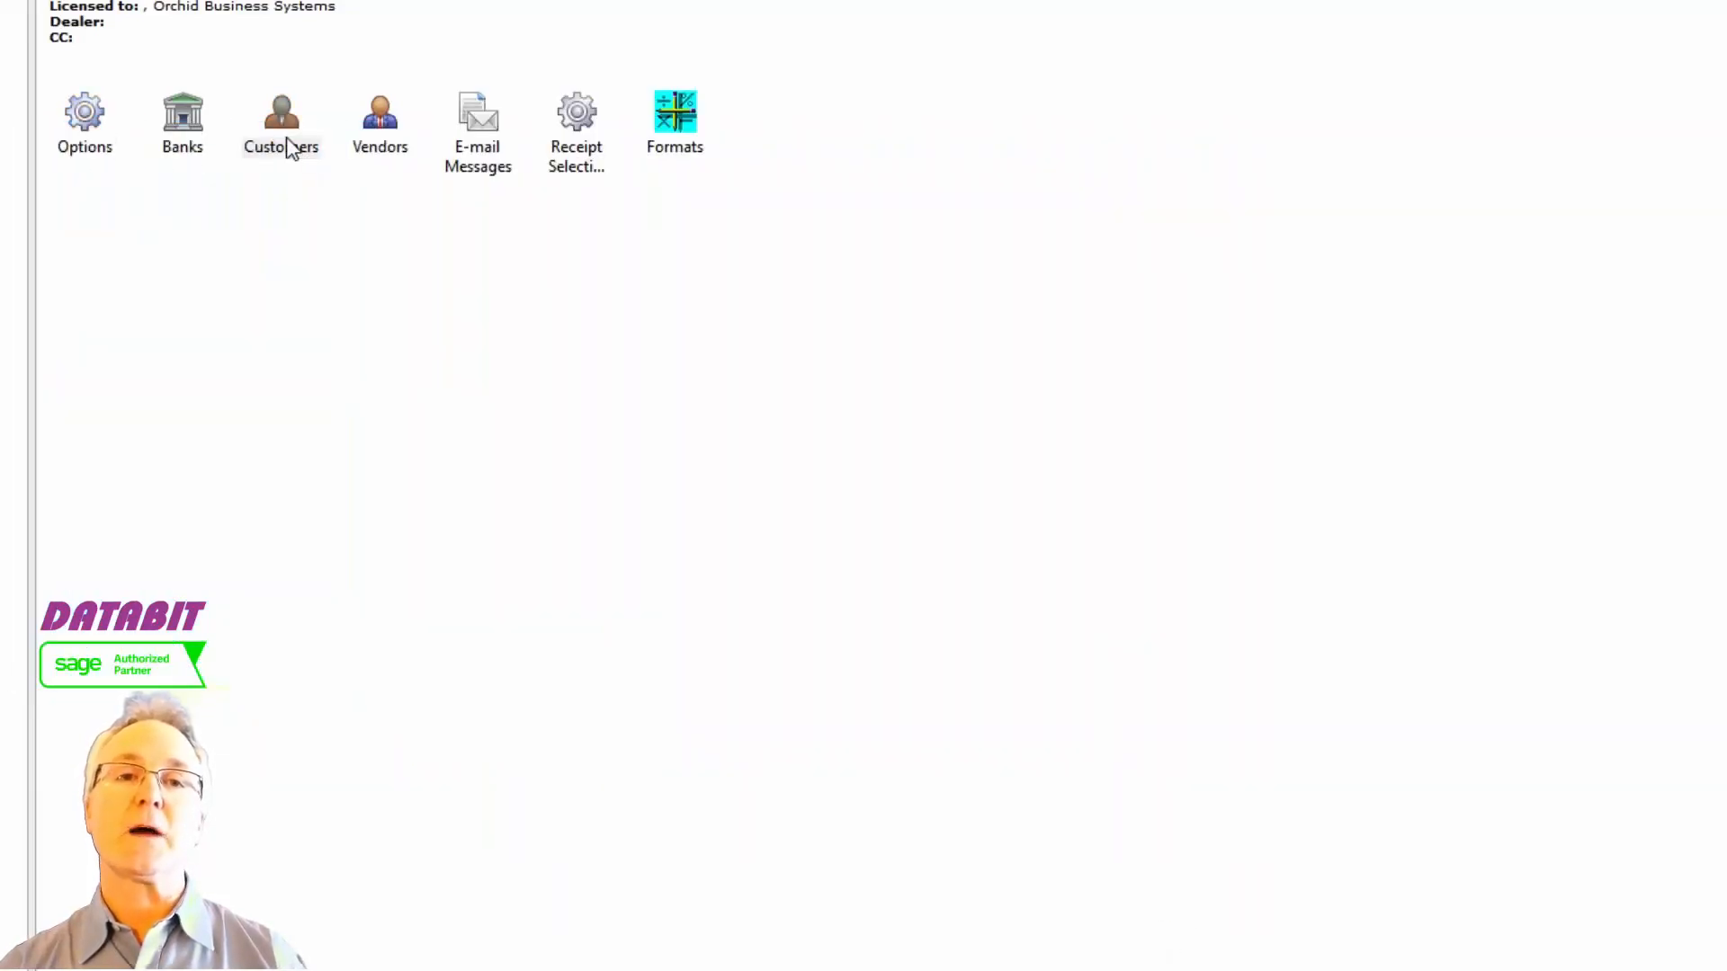
# - View masked bank account numbers in the customer and vendor finders, then close them
pyautogui.click(281, 120)
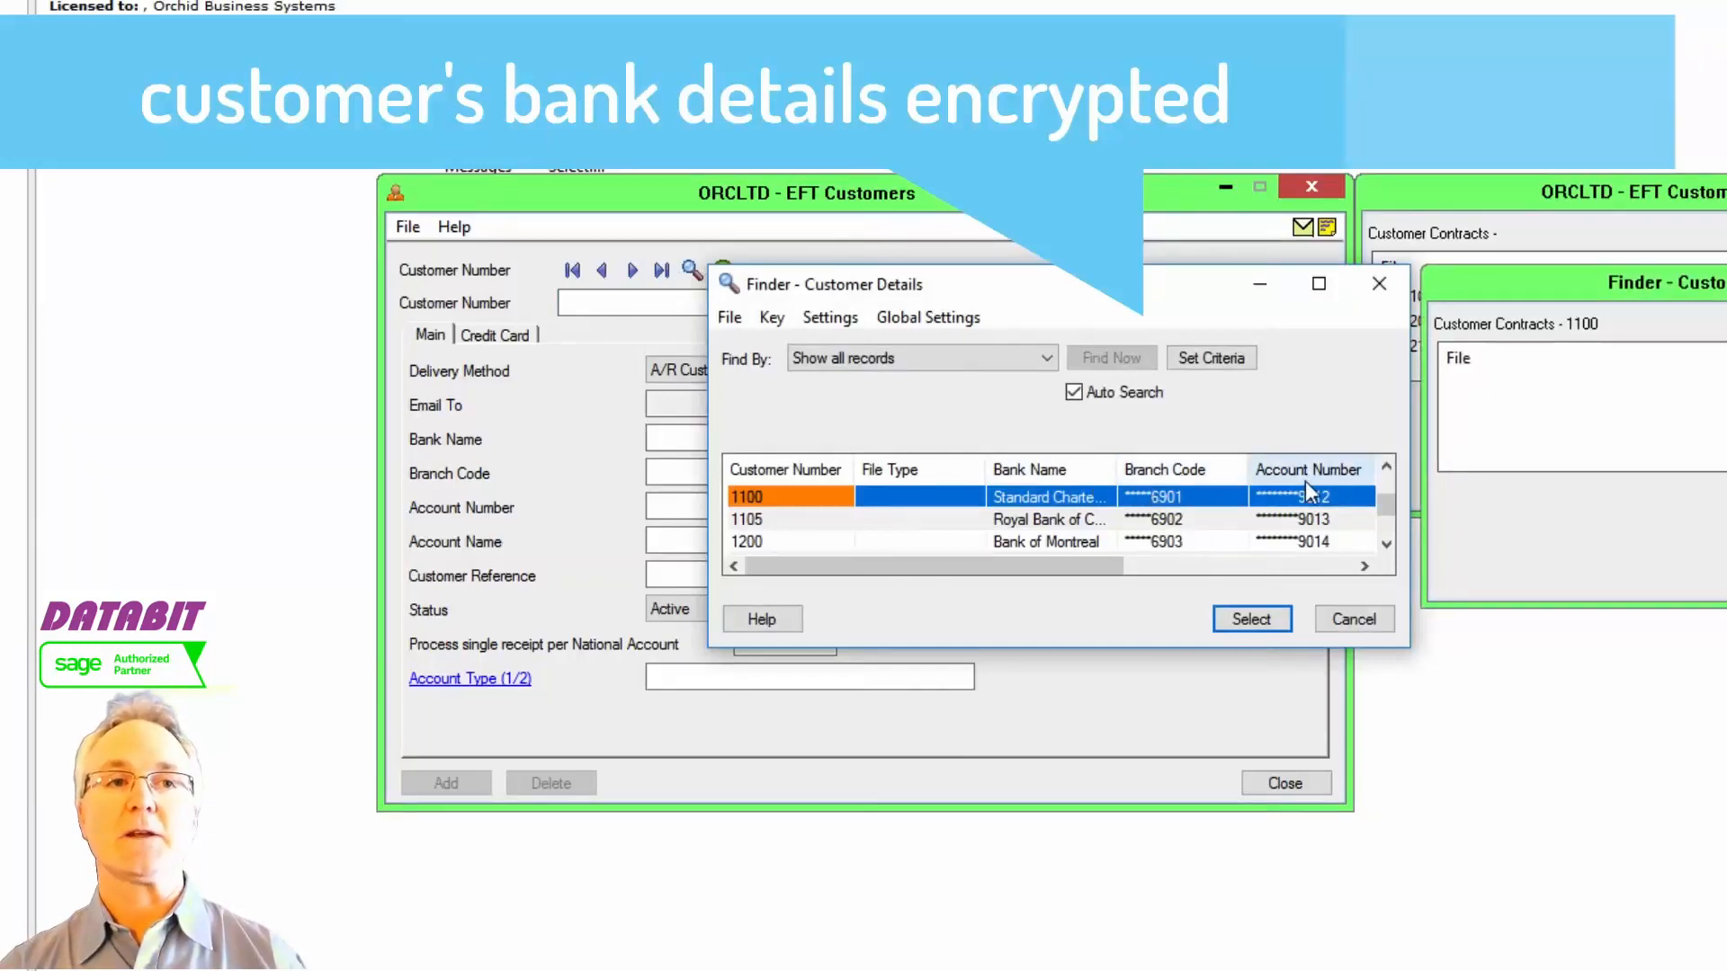
pyautogui.click(1351, 616)
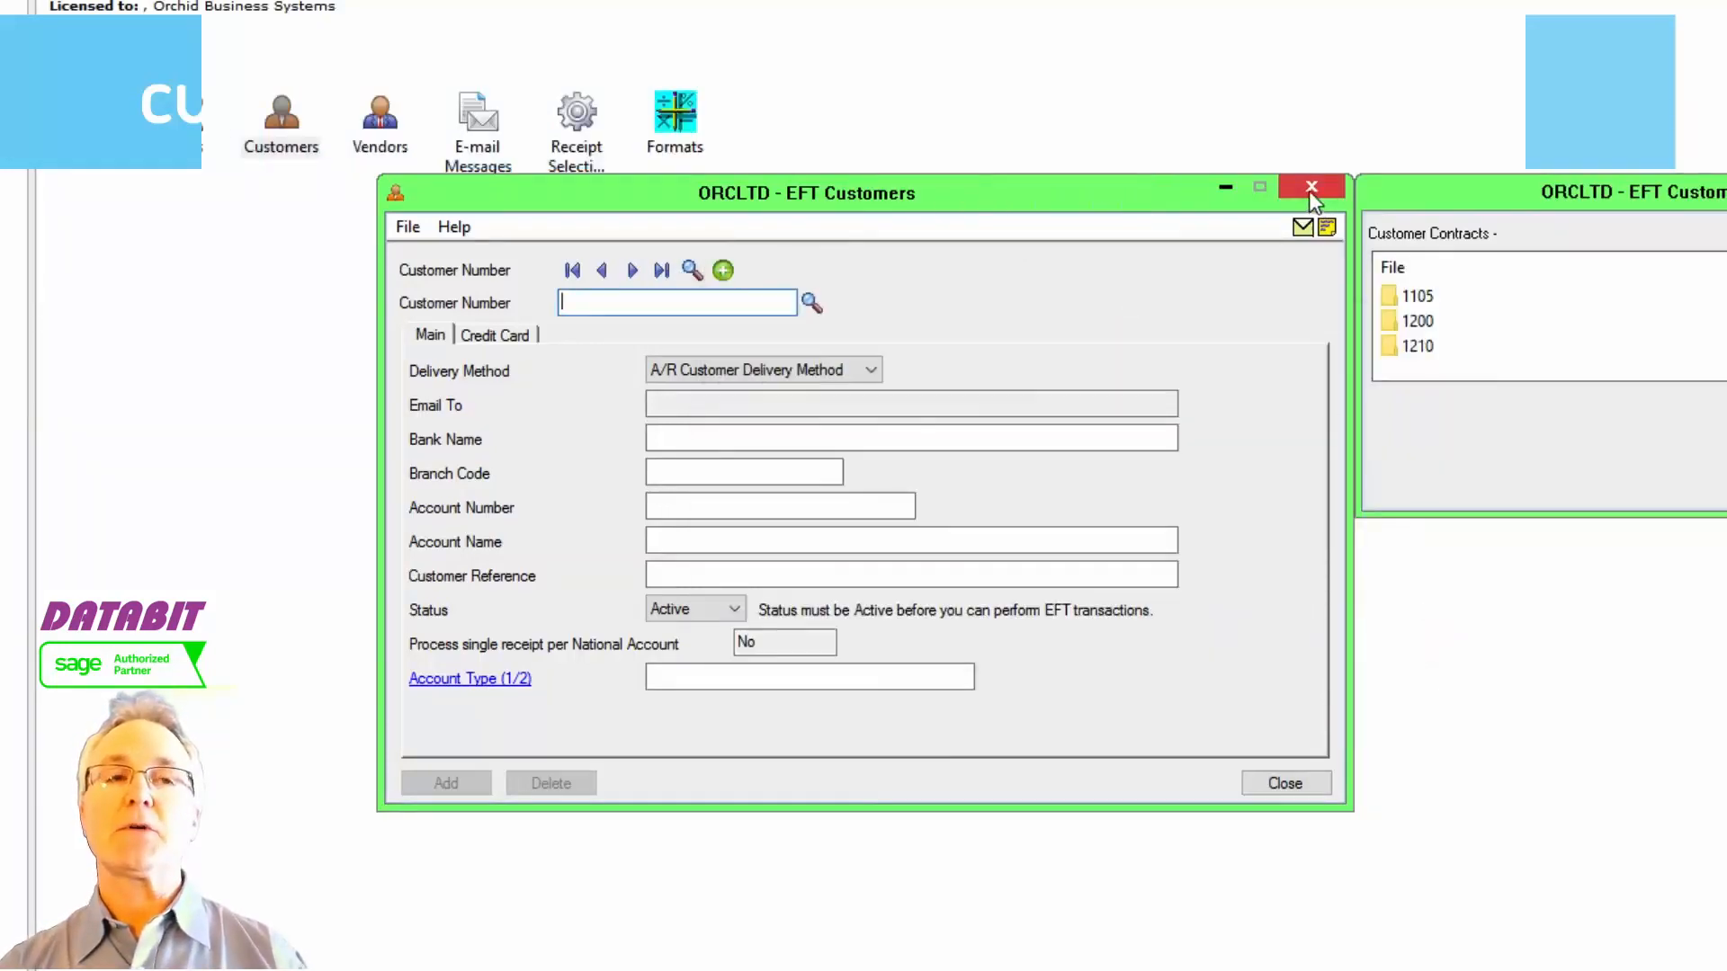
pyautogui.click(379, 121)
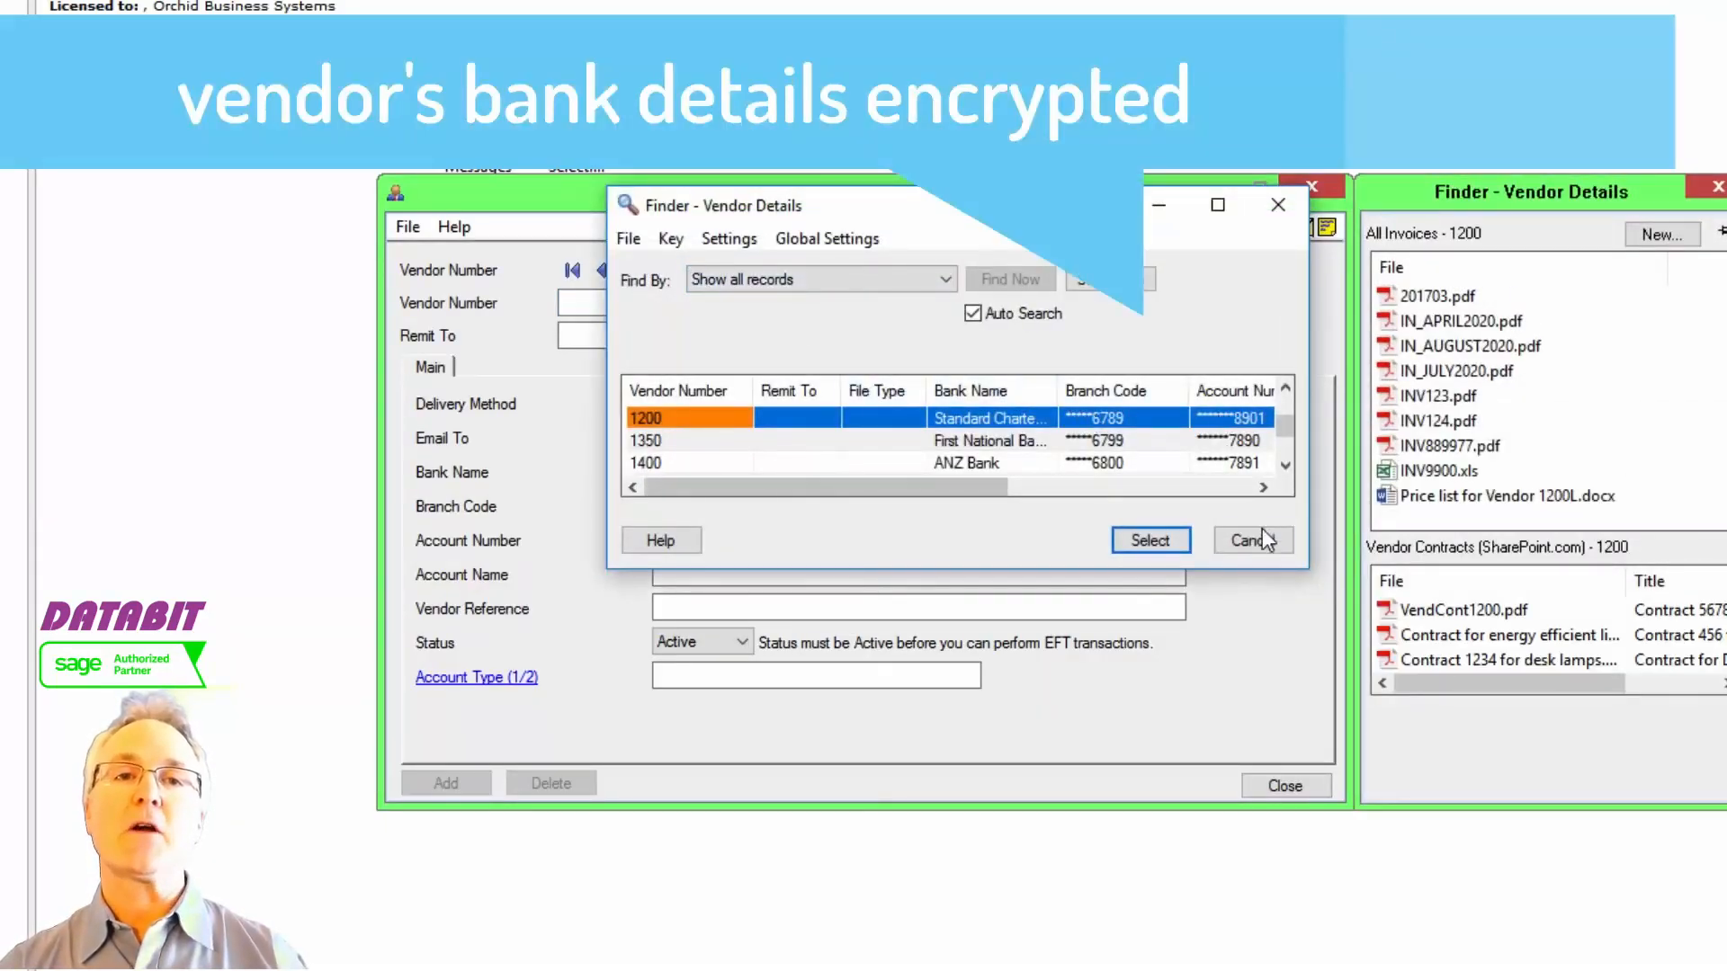
pyautogui.click(1250, 540)
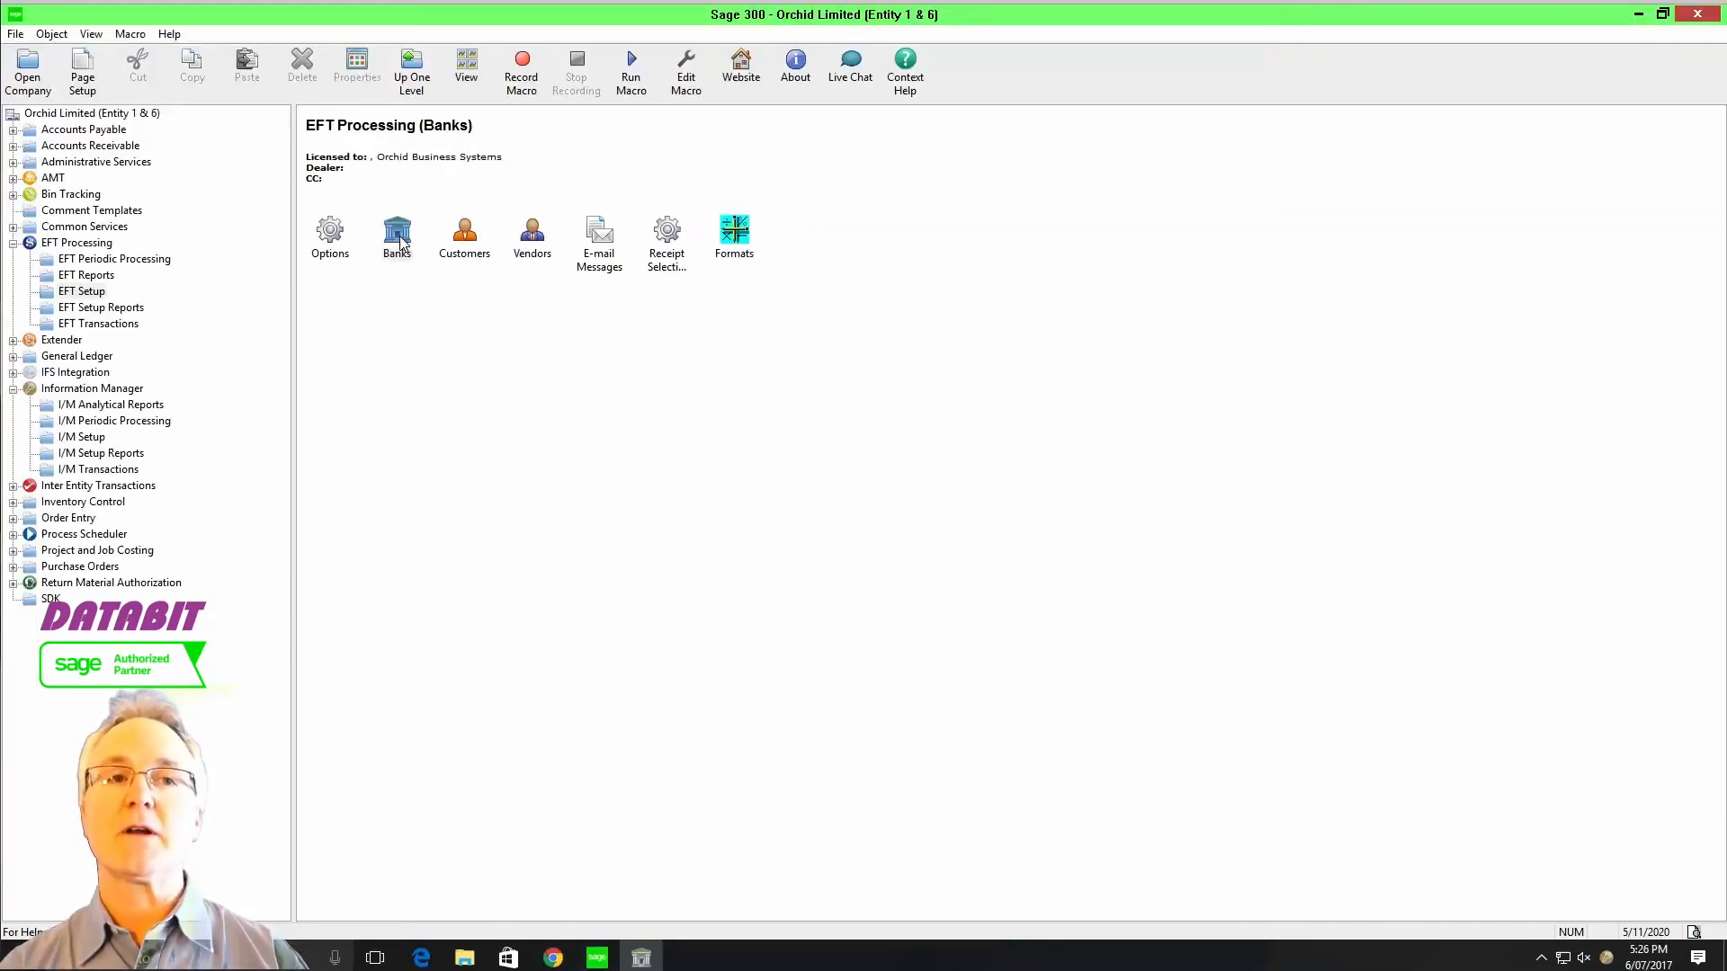
# - Load the Canadian Commercial Bank in EFT Banks, browse its EFT file types without choosing, and close the record
pyautogui.doubleClick(396, 232)
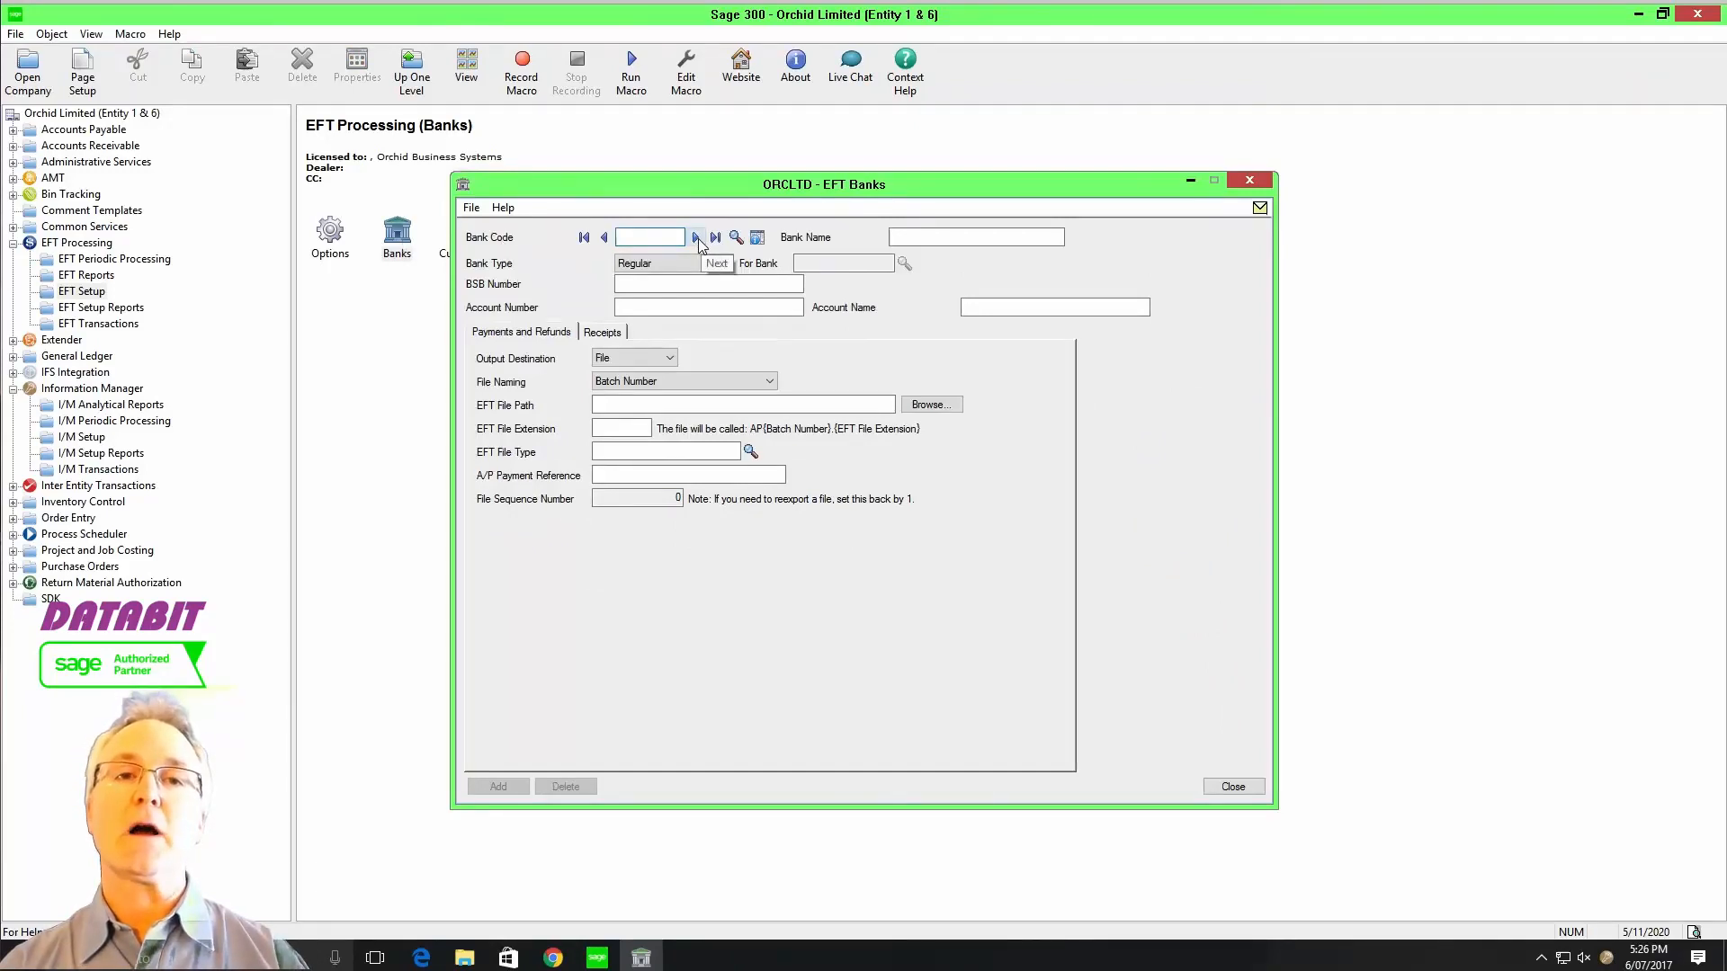
pyautogui.click(695, 238)
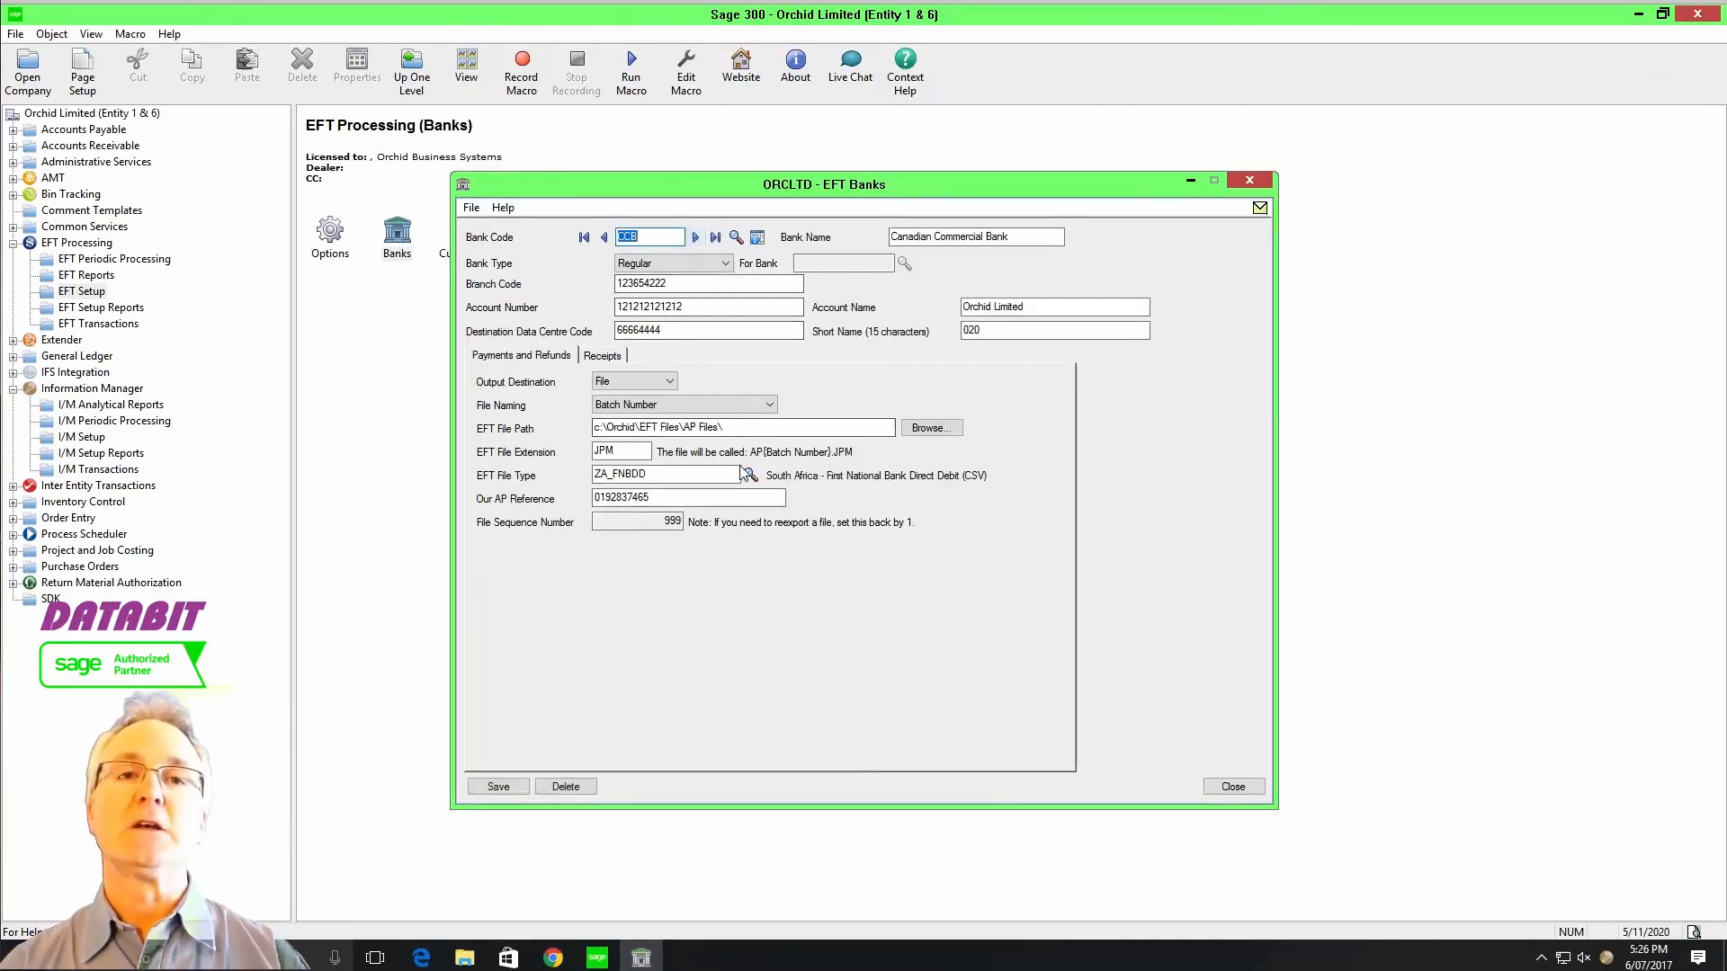
pyautogui.click(748, 474)
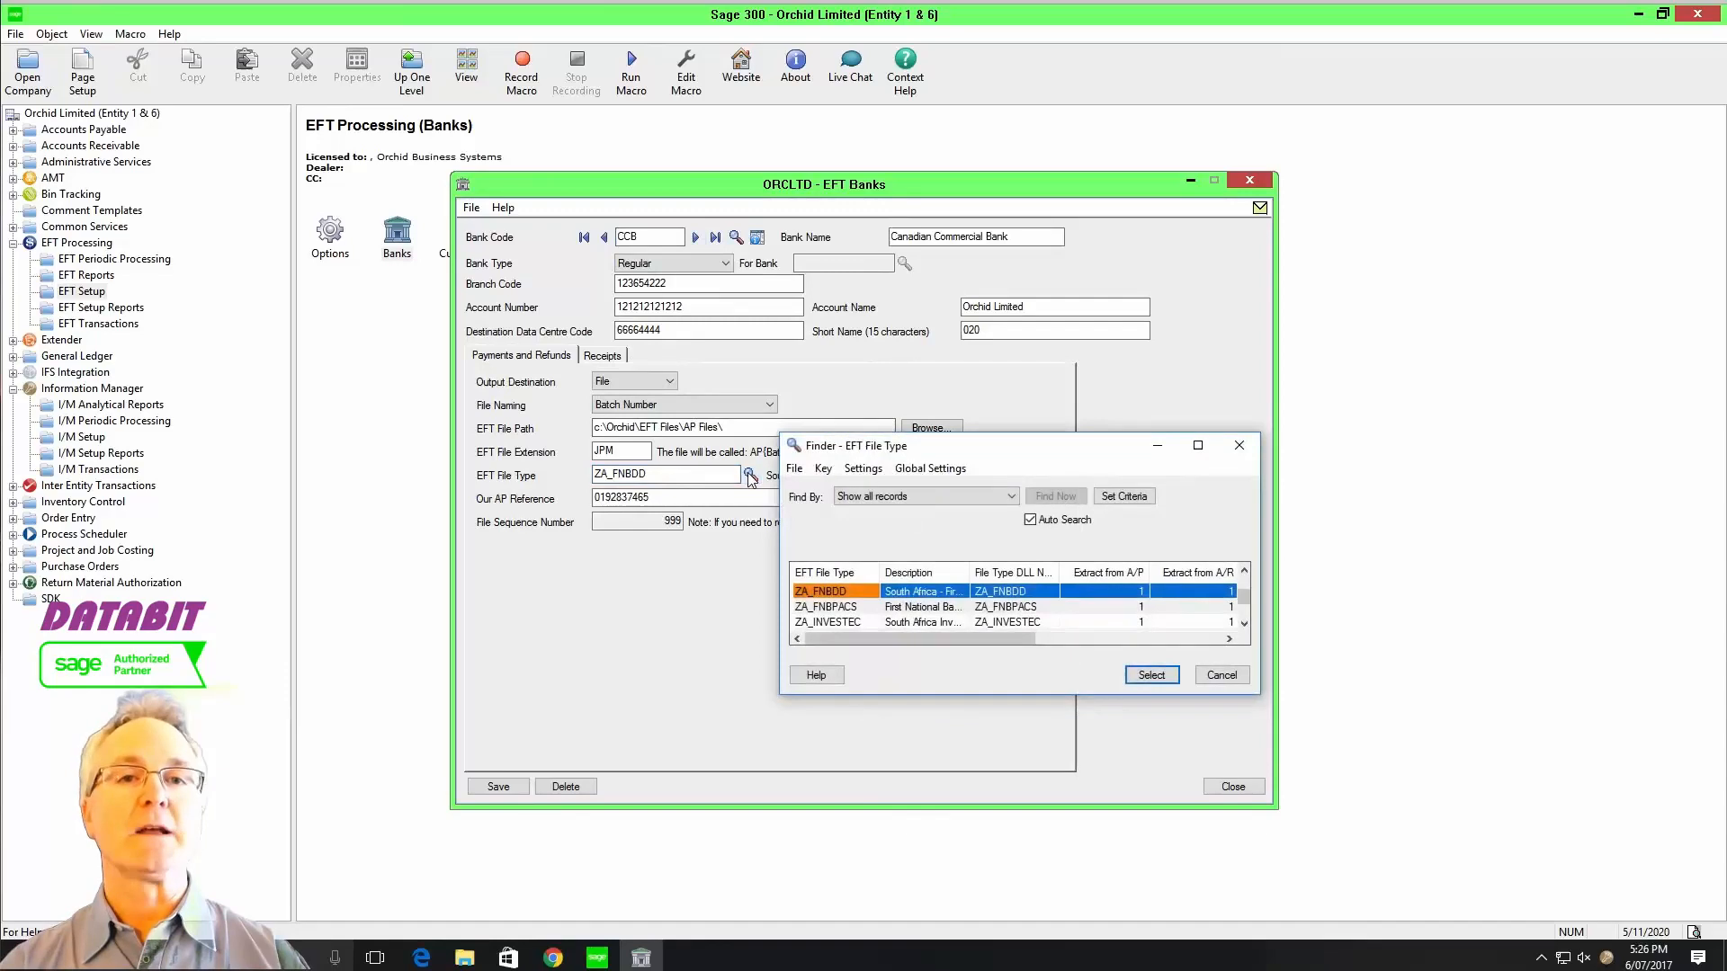
pyautogui.moveTo(1221, 675)
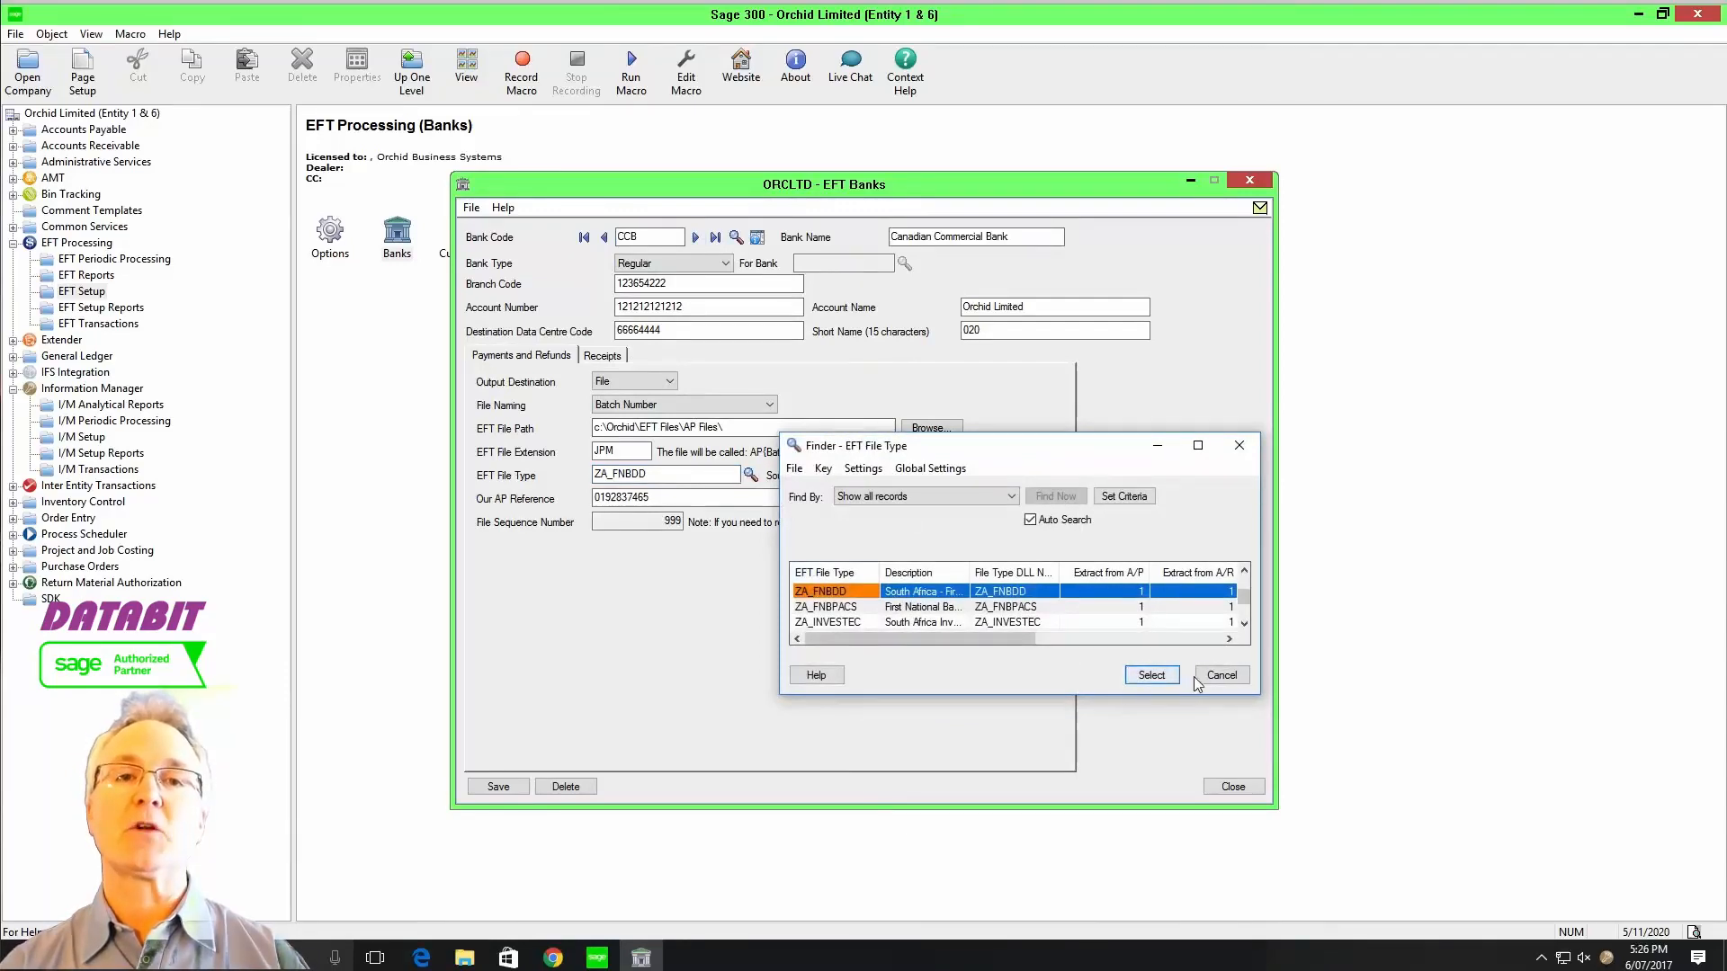
pyautogui.click(1151, 675)
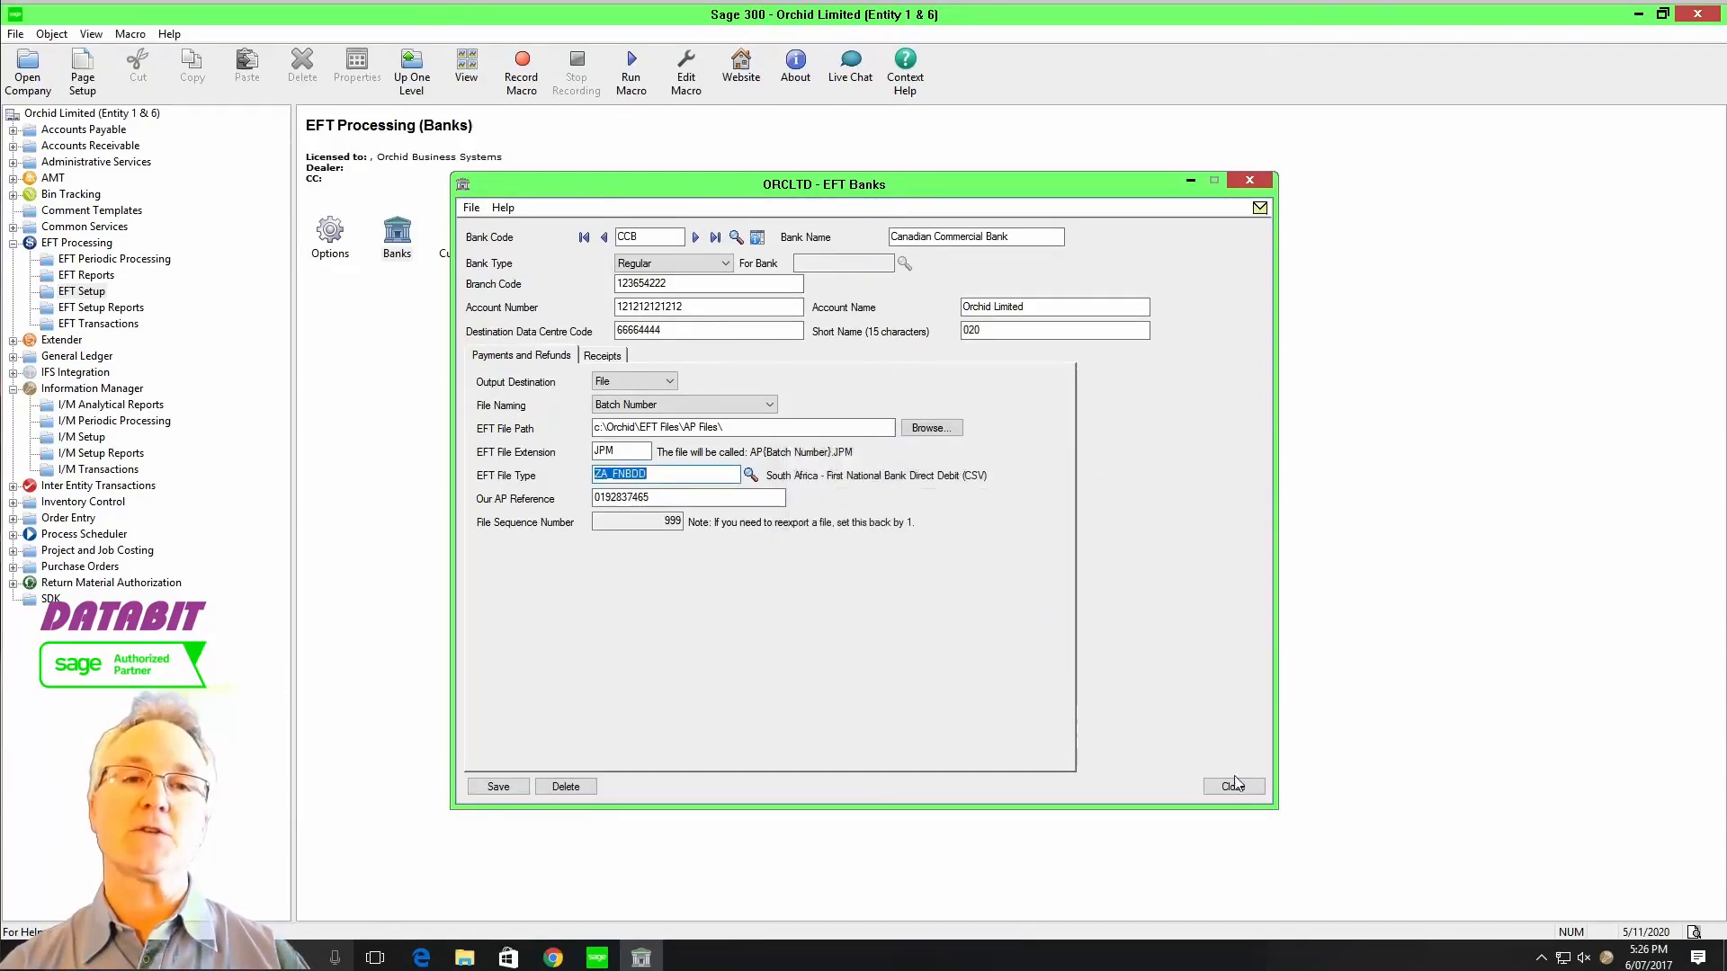
pyautogui.click(1234, 786)
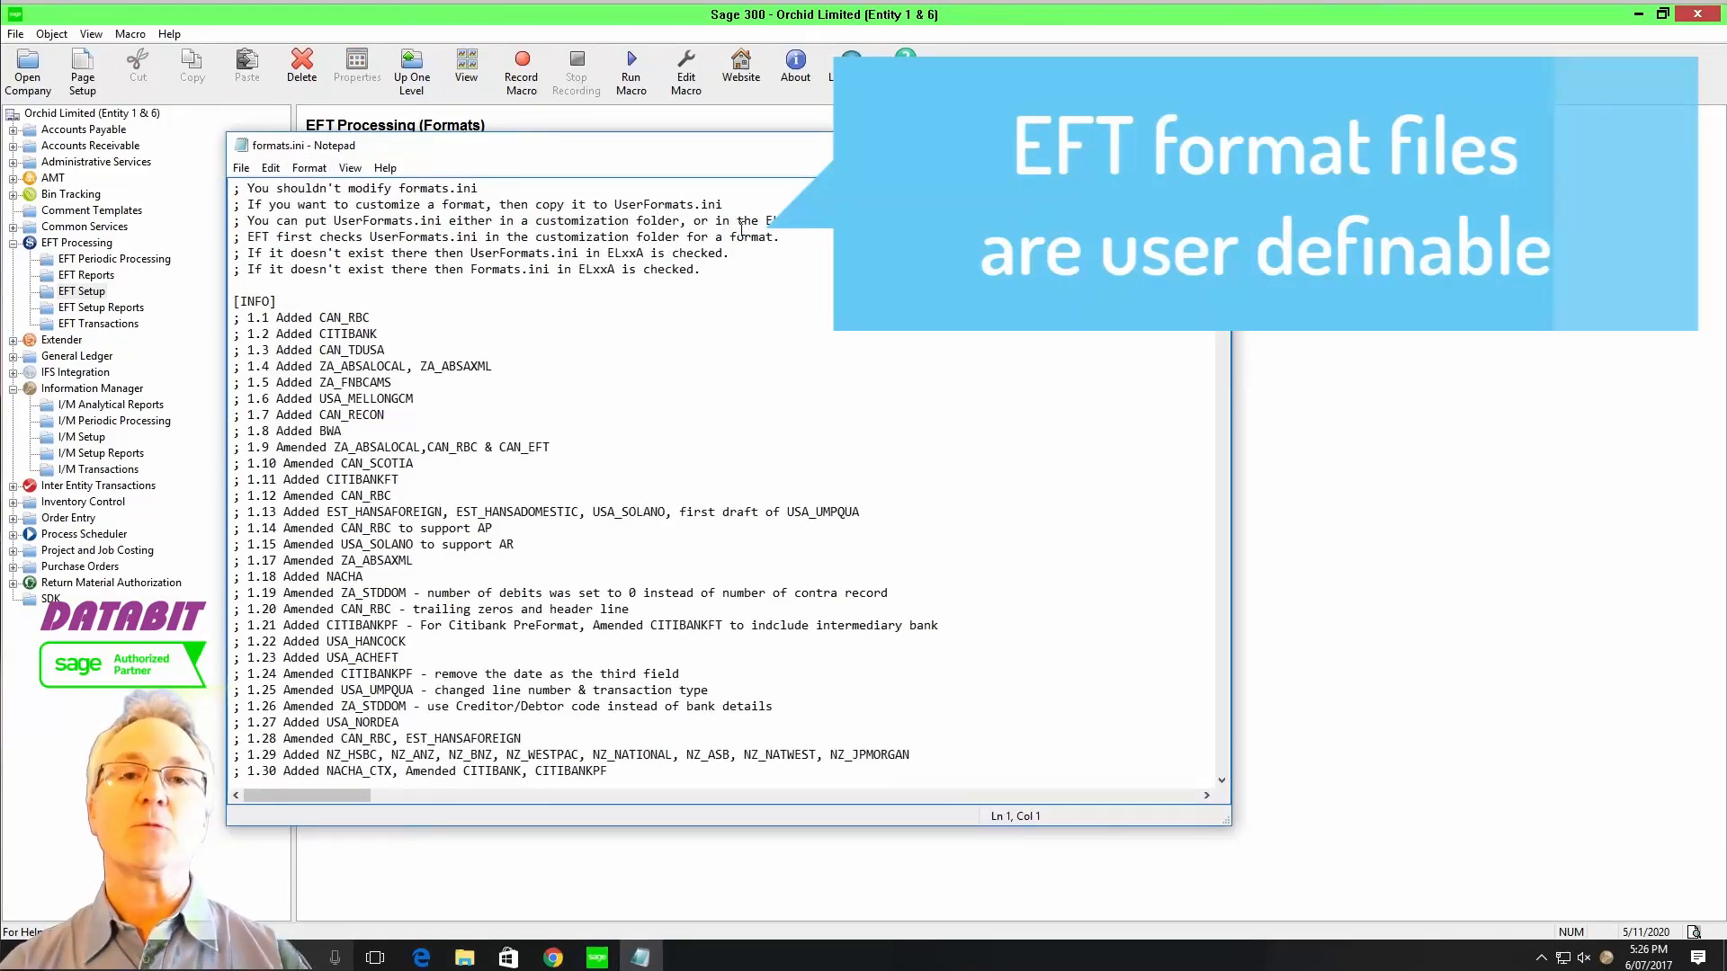
# - Search formats.ini for 'can_e' and bring the CAN_EFT 80-byte layout section into view
pyautogui.click(270, 167)
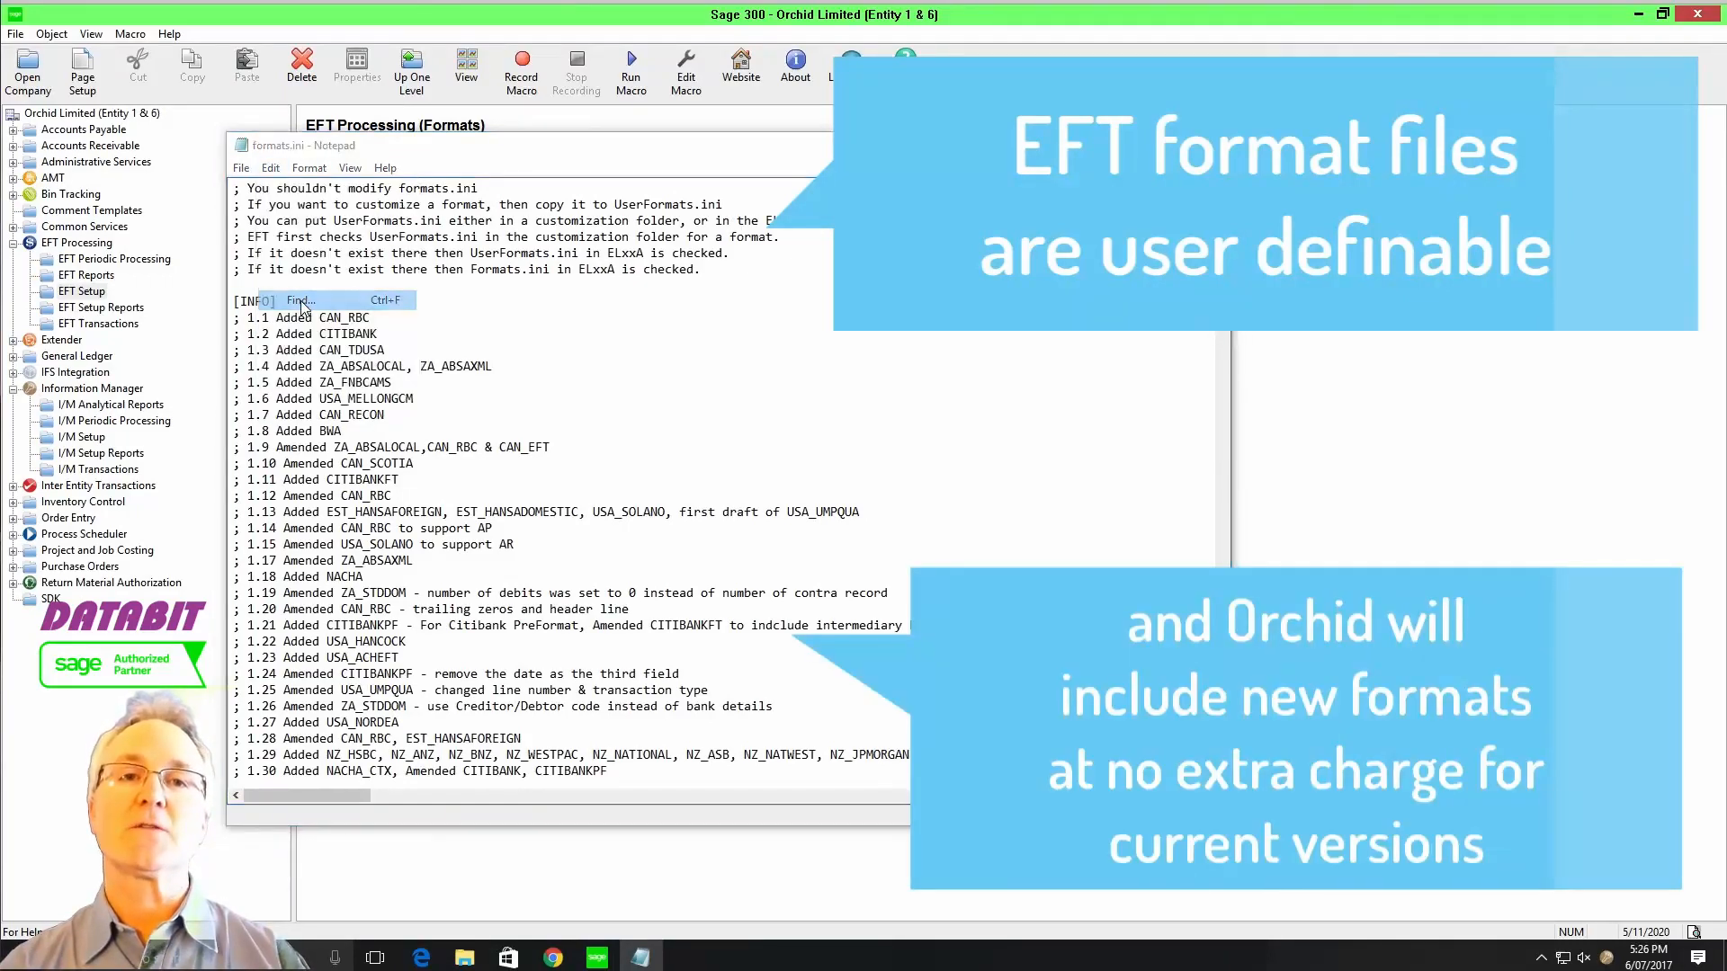
pyautogui.click(301, 300)
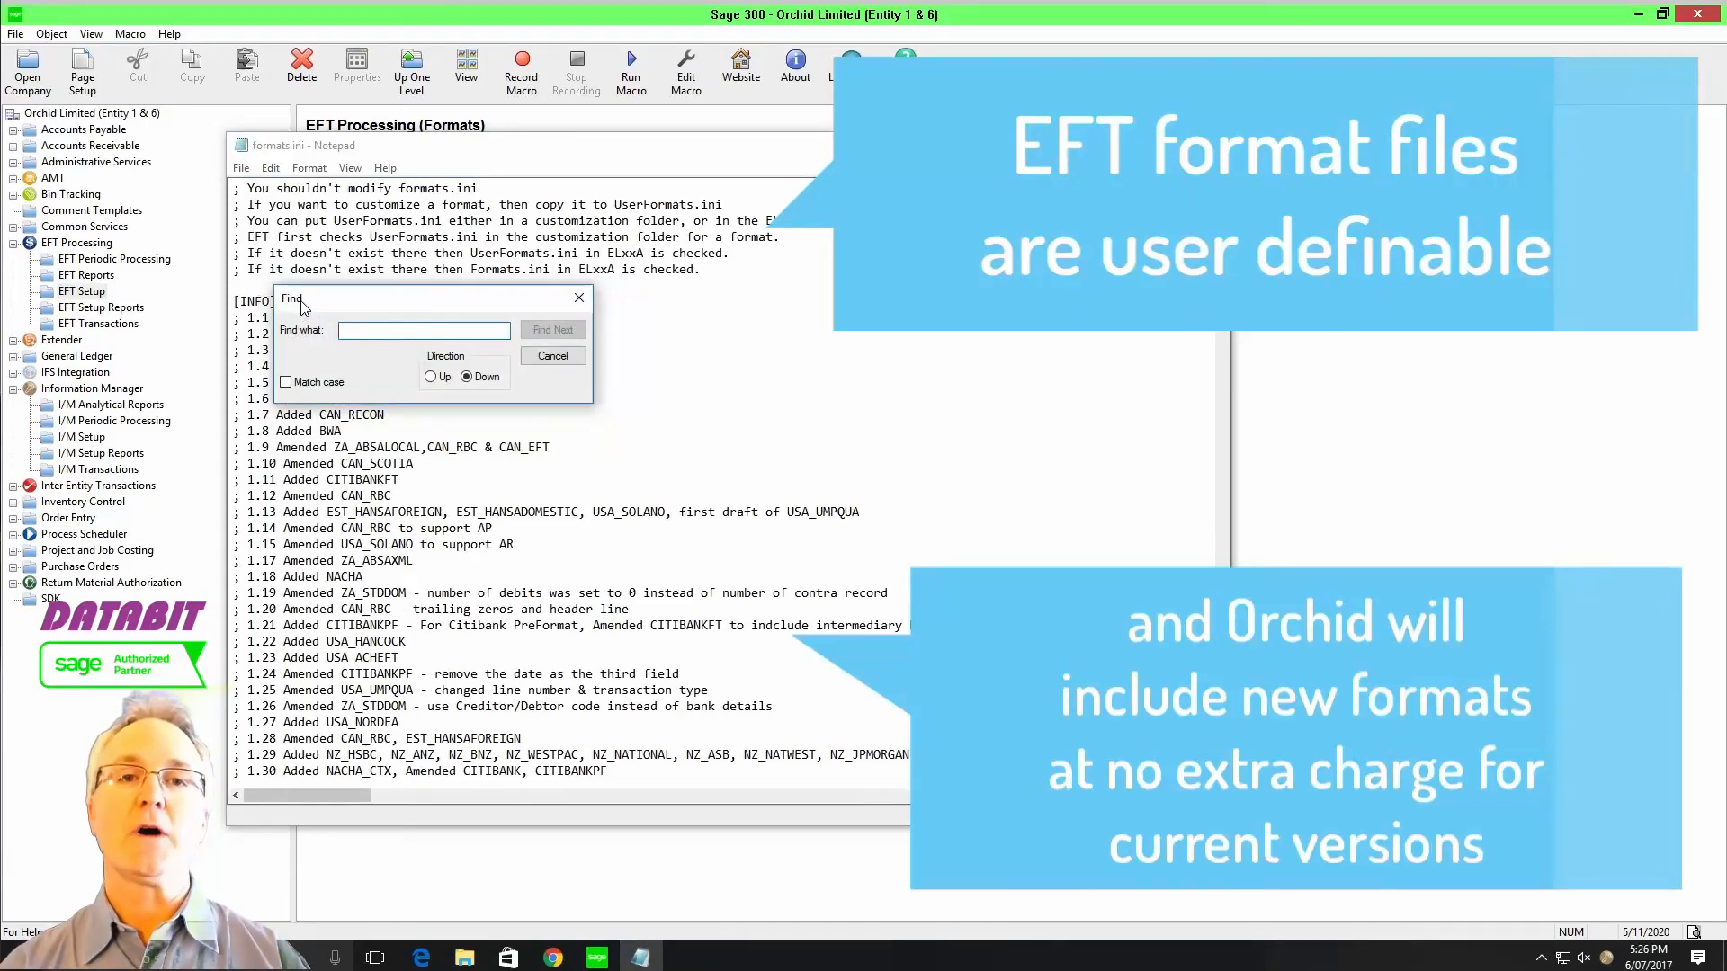
pyautogui.write('can_e')
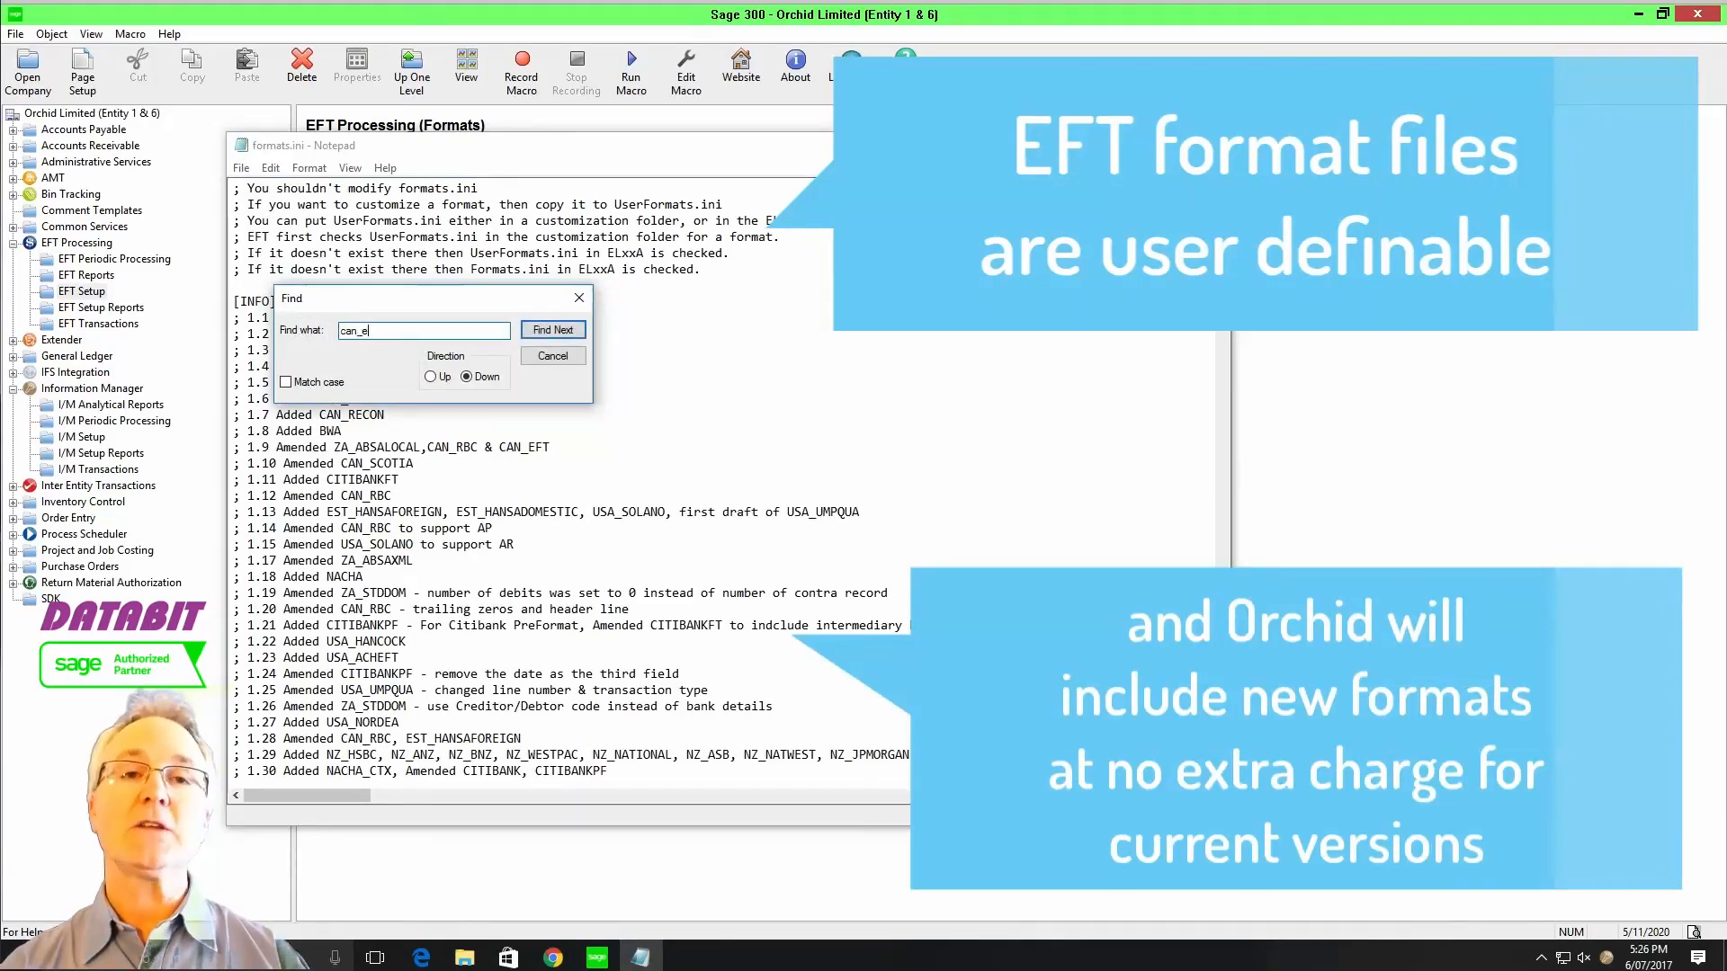
pyautogui.click(552, 329)
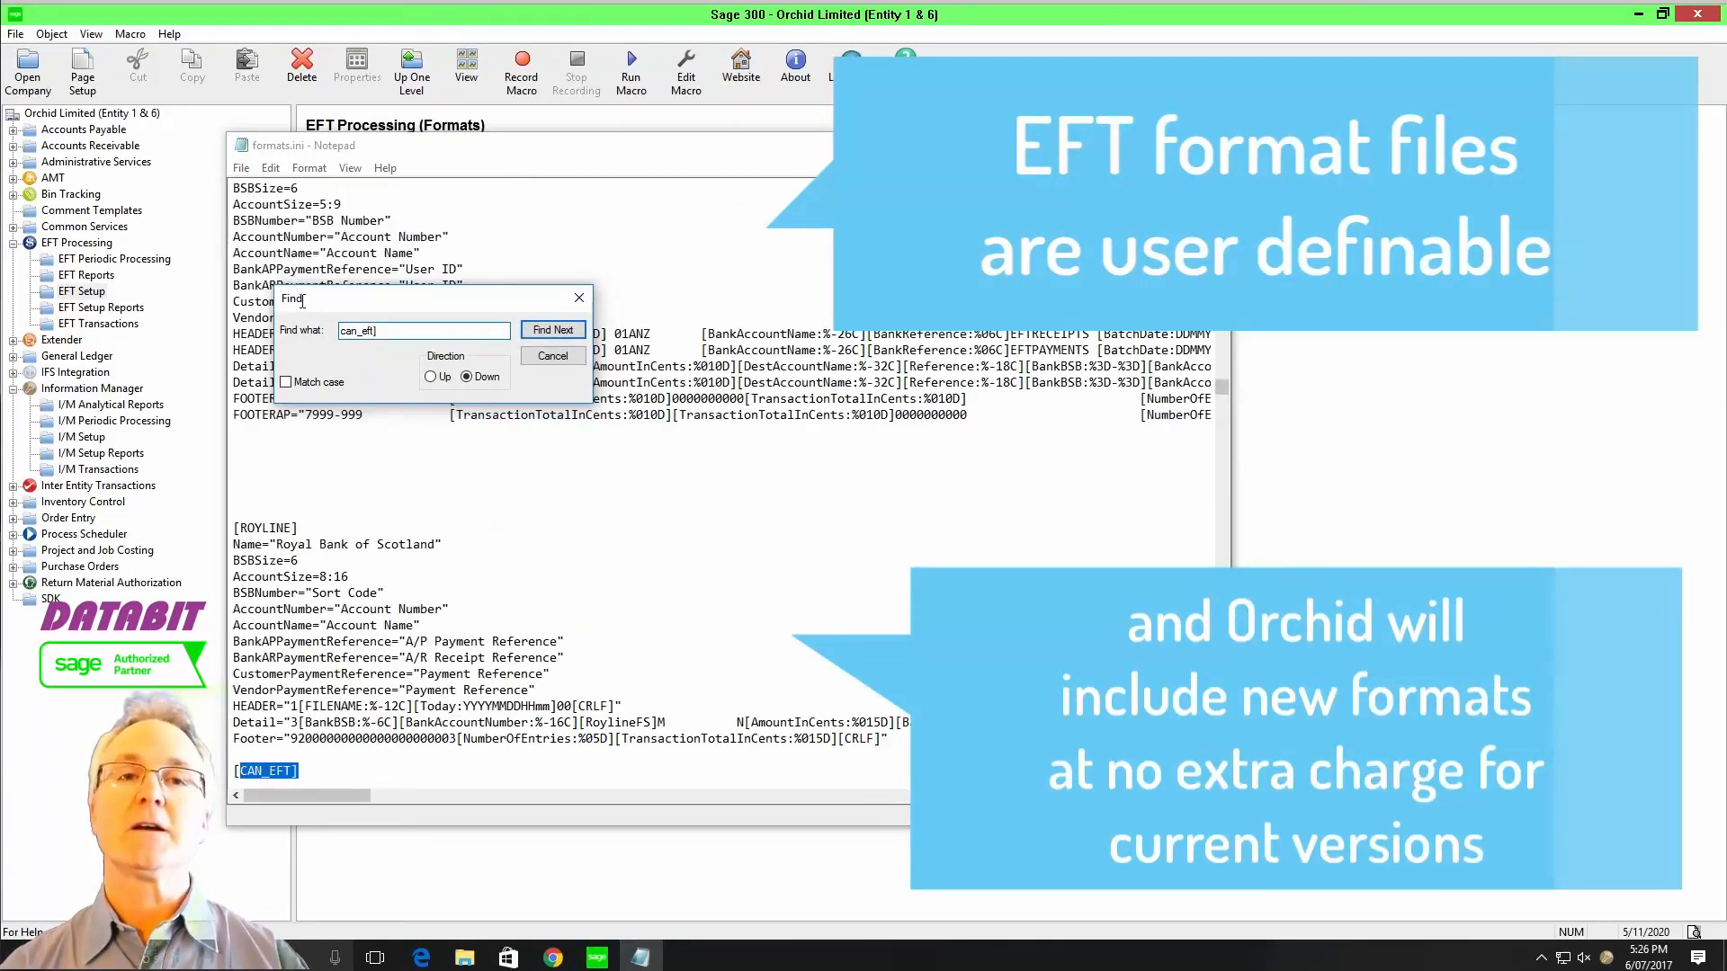
pyautogui.moveTo(801, 504)
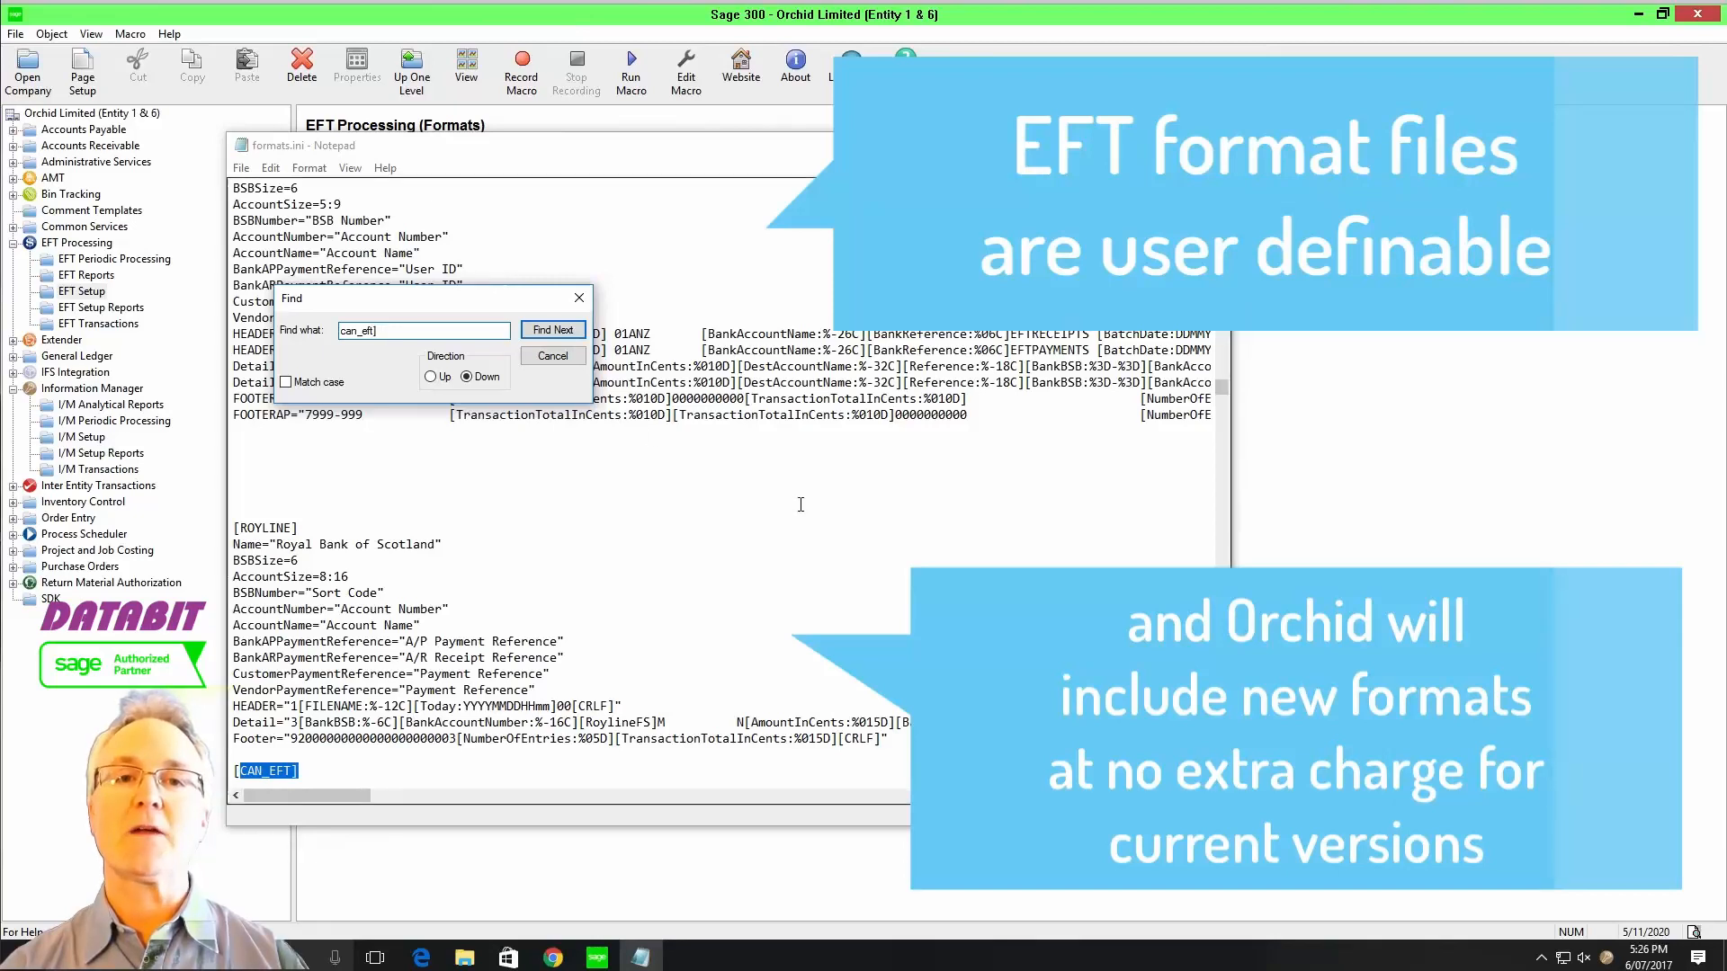
pyautogui.click(552, 329)
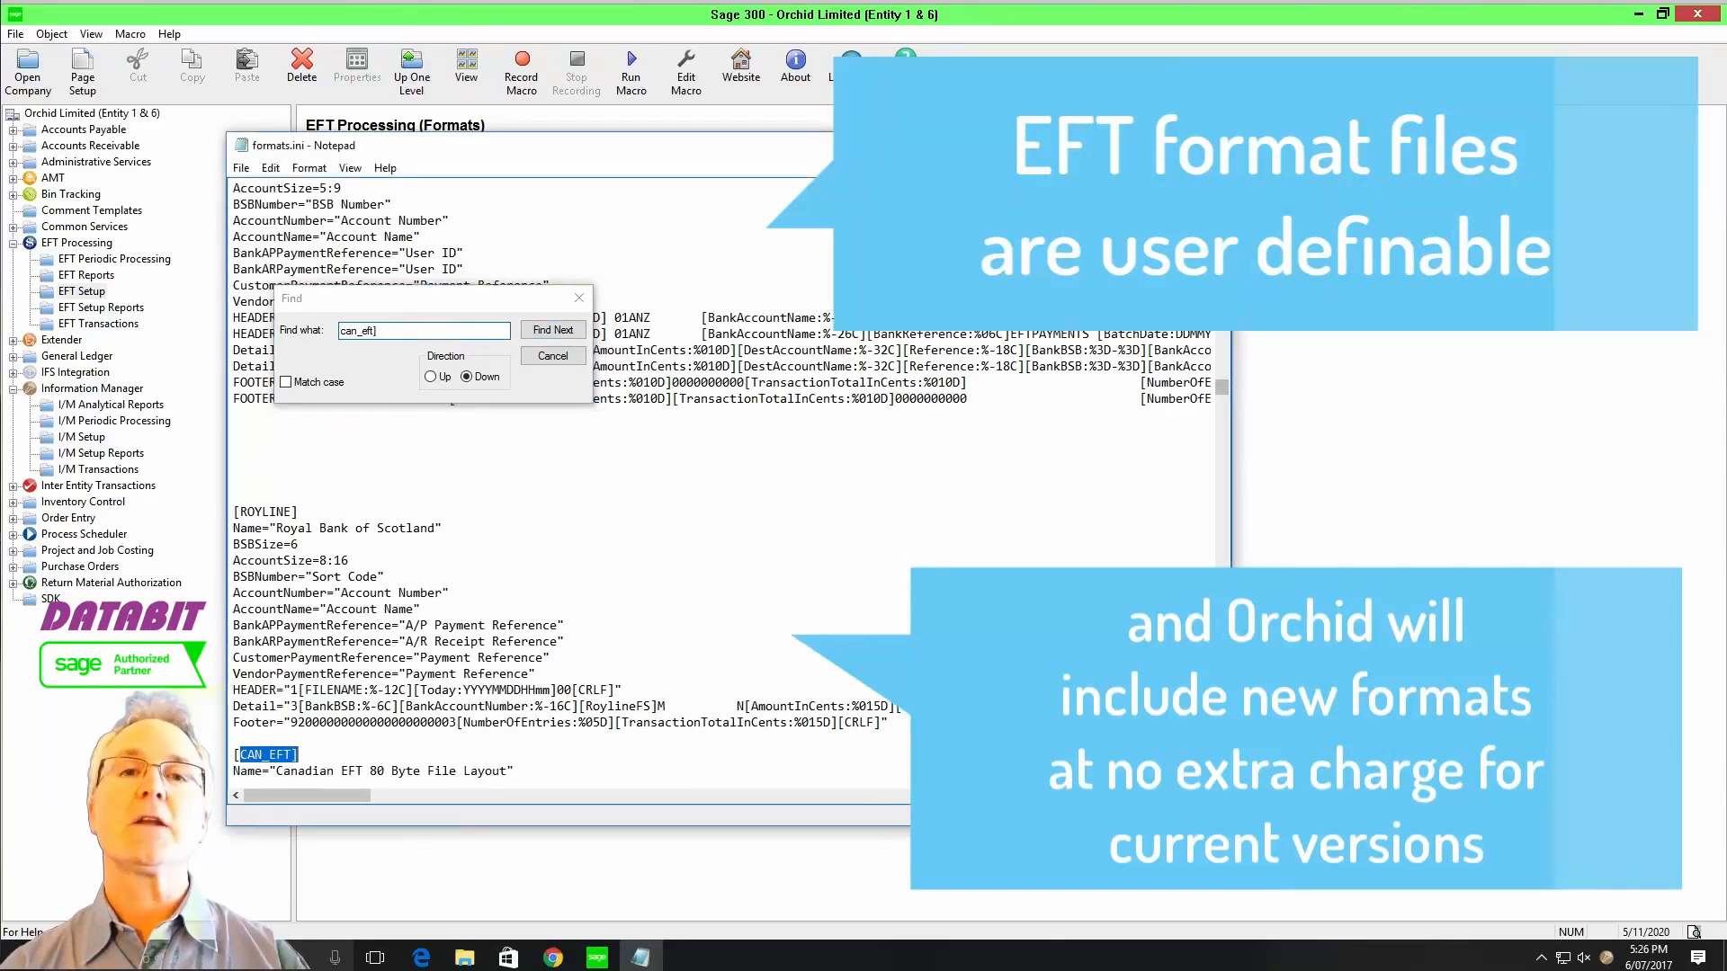
pyautogui.click(552, 329)
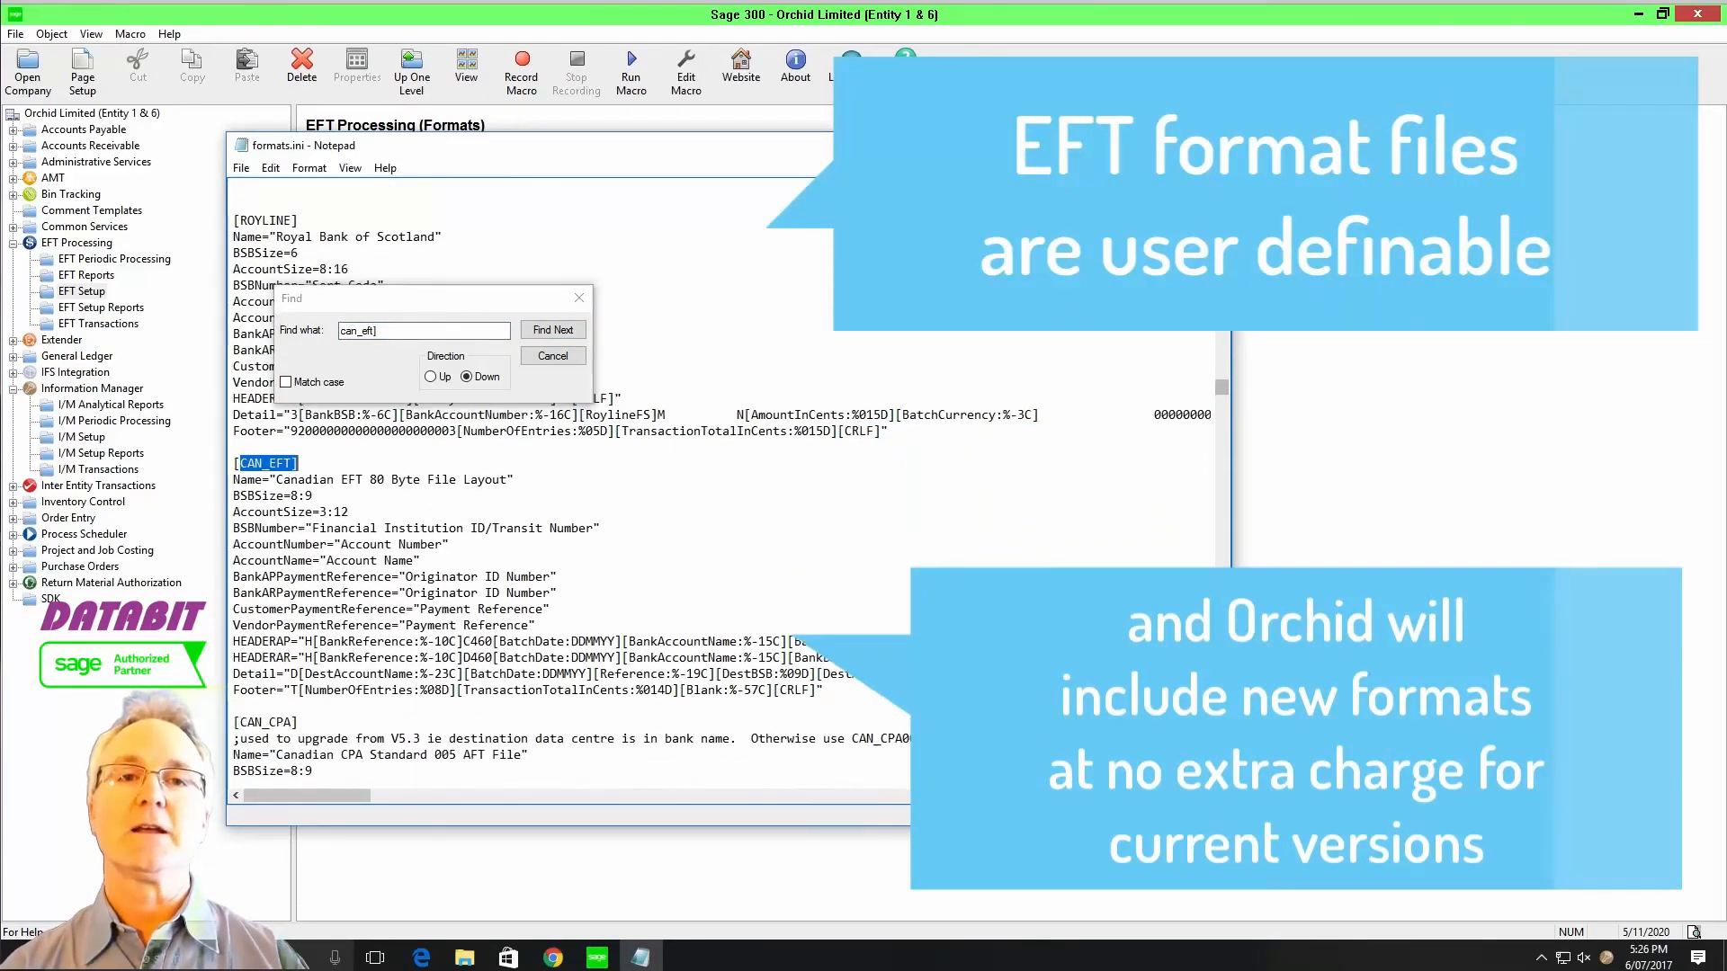